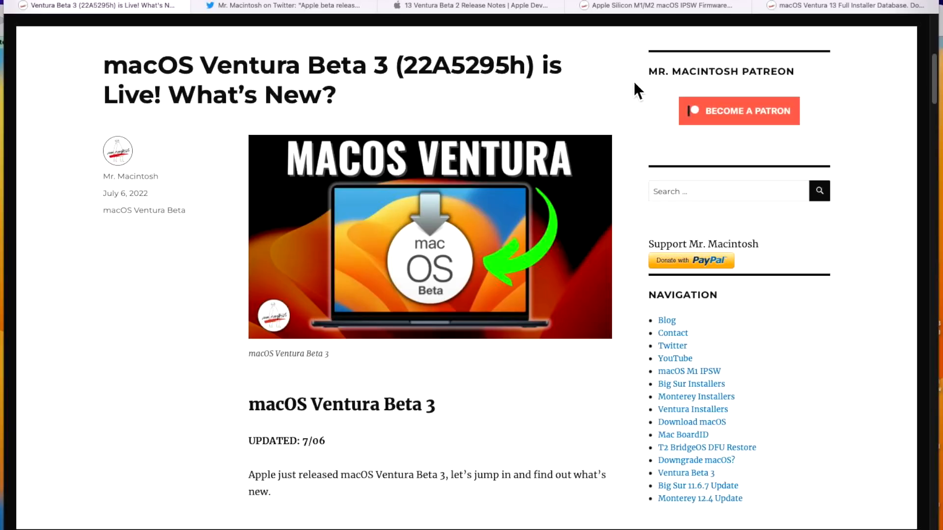
mouse_move(544, 103)
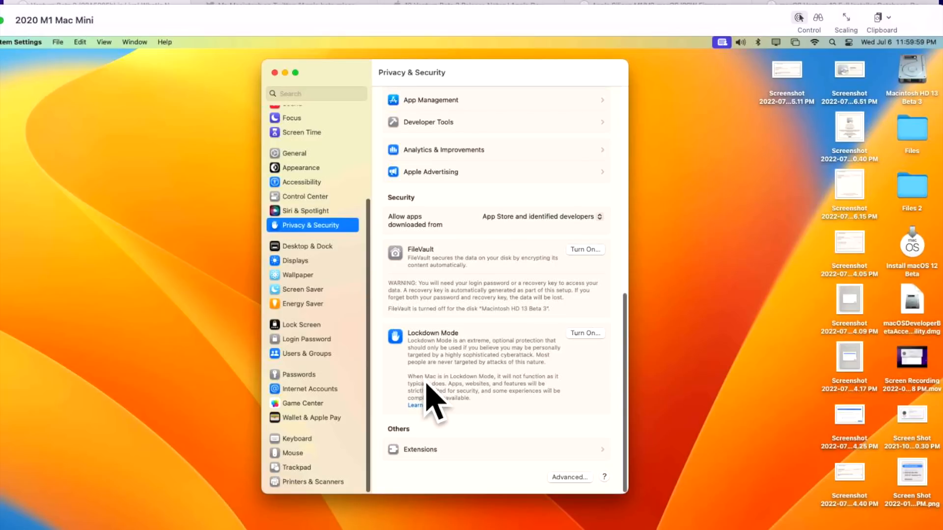
mouse_move(499, 423)
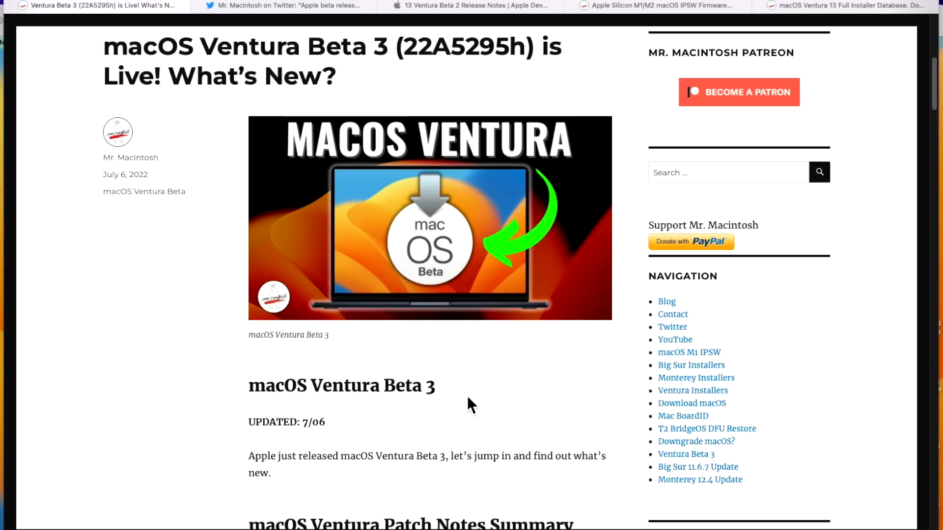
mouse_move(473, 395)
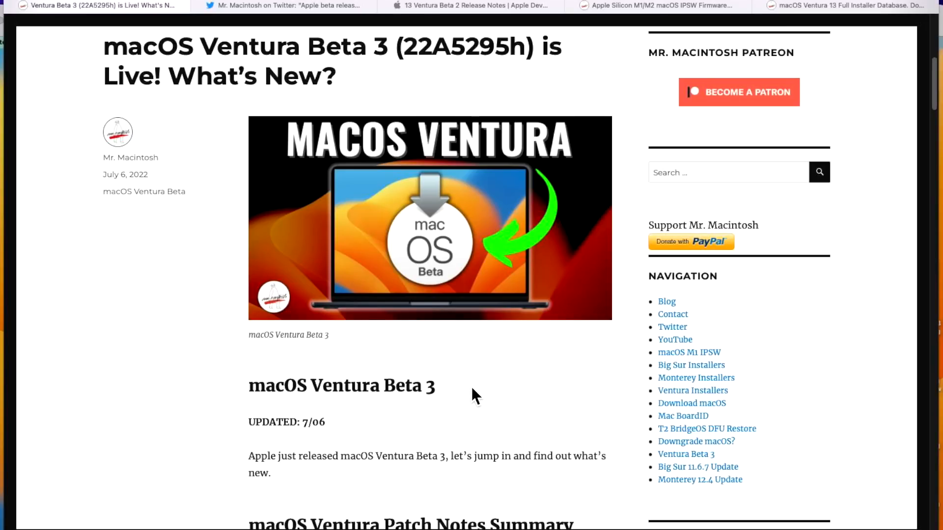
Scroll the article down to the Full Apple OS Beta Release list with Ventura Beta 3 (22A5295h)
scroll(down, 3)
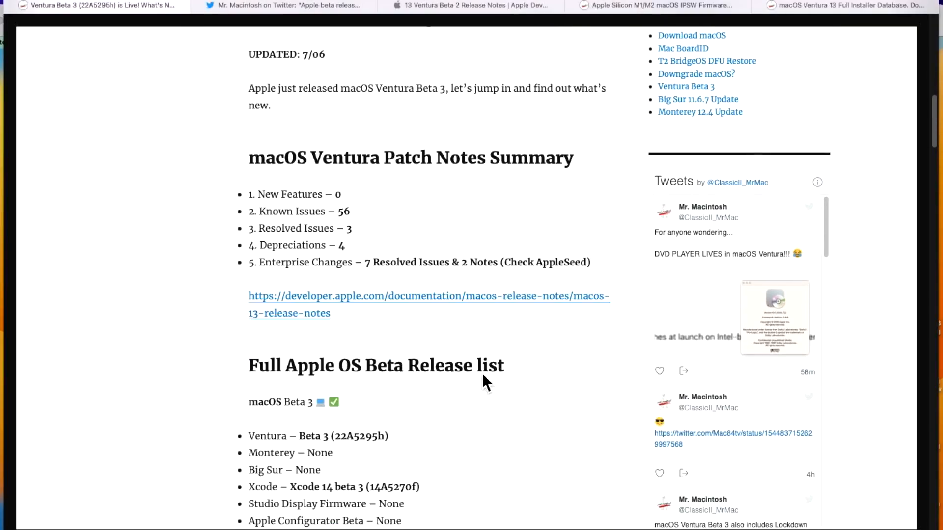
scroll(down, 3)
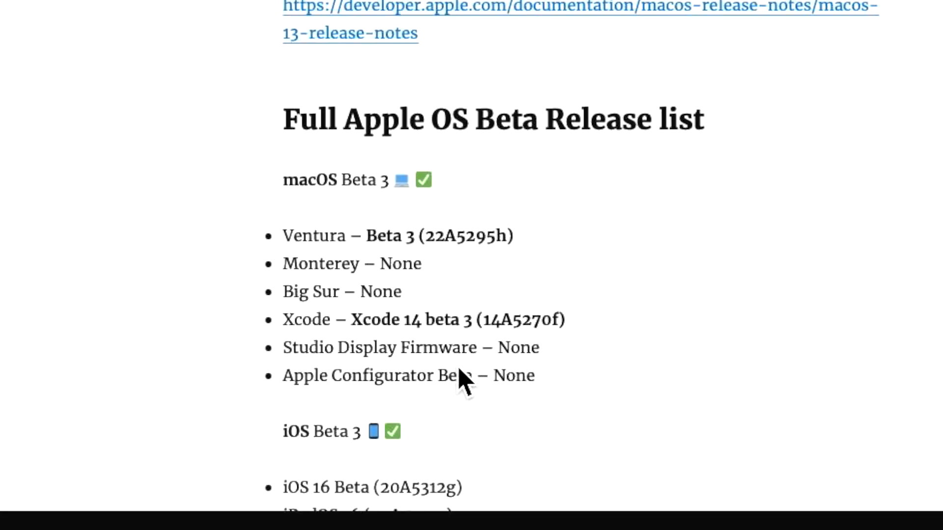
scroll(down, 3)
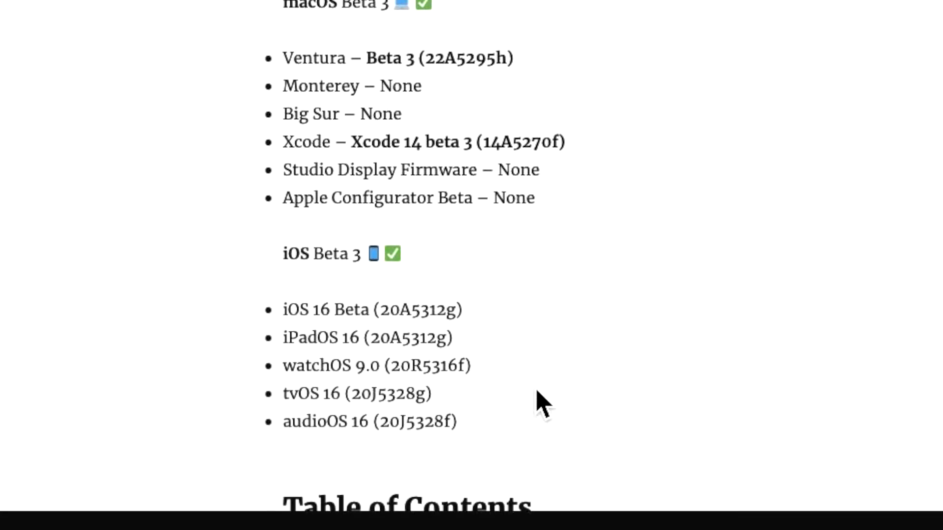
mouse_move(538, 385)
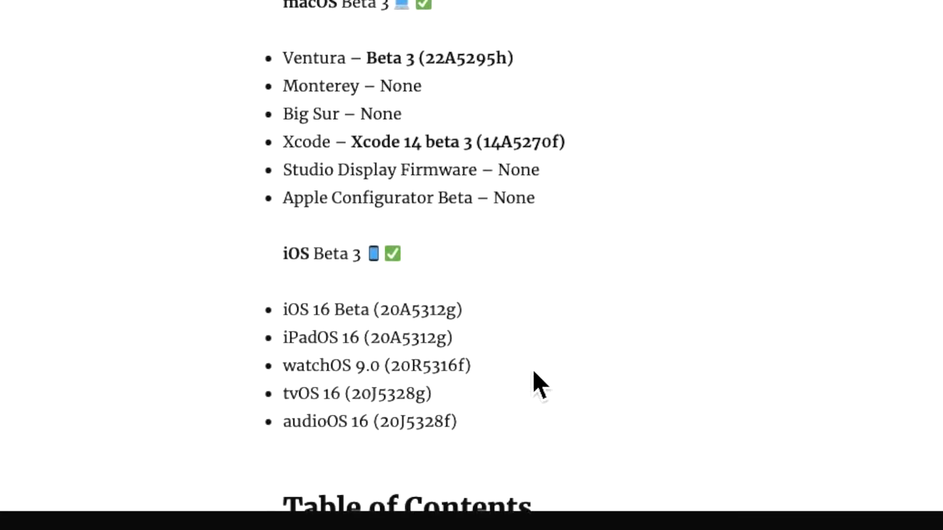
mouse_move(463, 366)
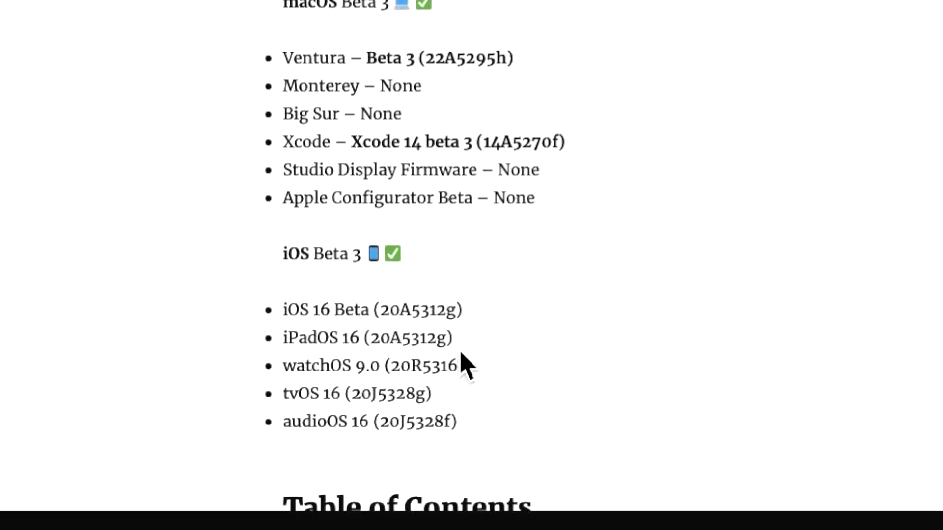
mouse_move(490, 404)
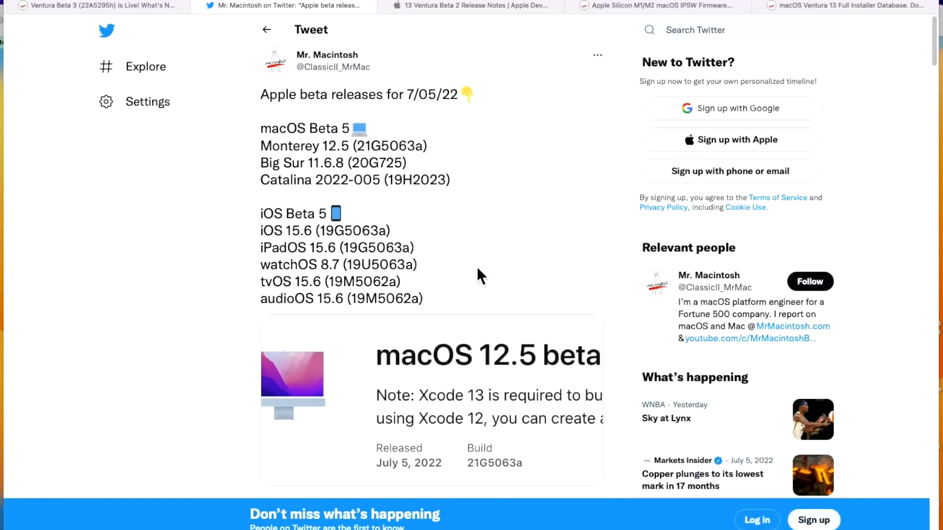
mouse_move(441, 188)
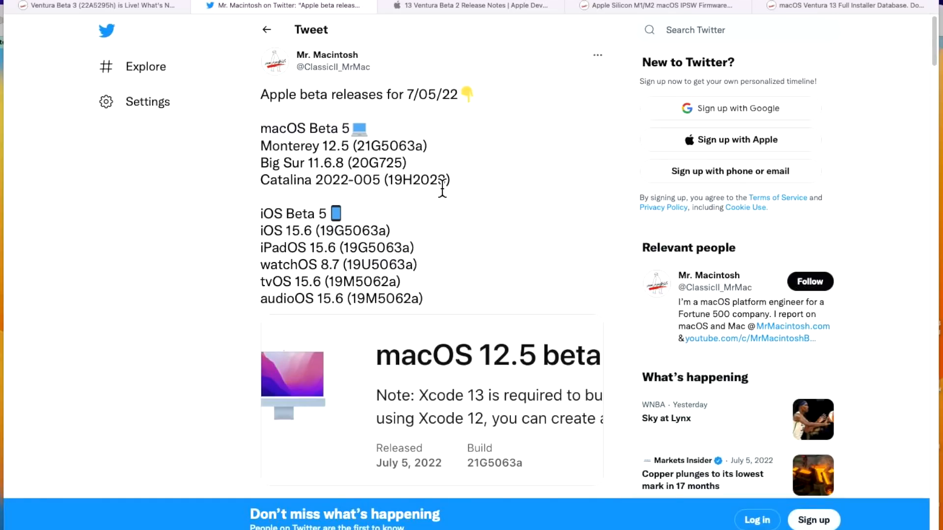
mouse_move(341, 247)
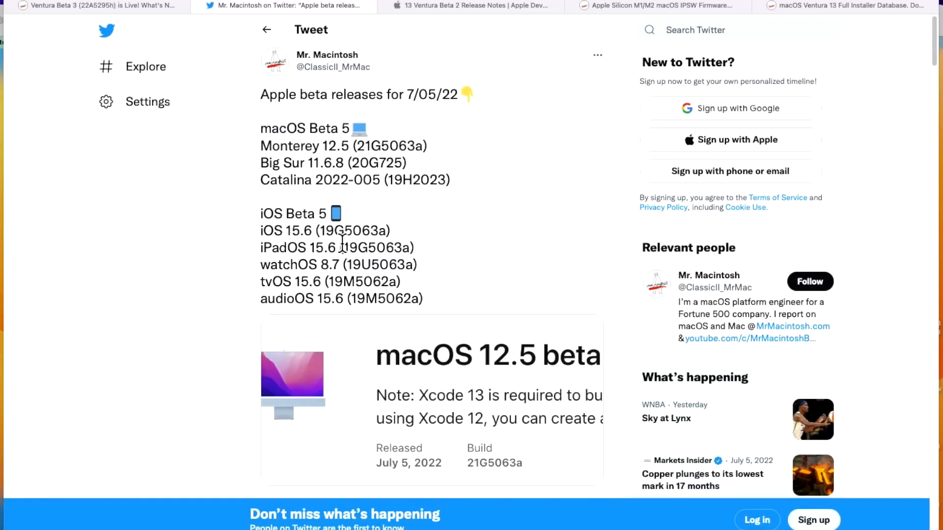
mouse_move(353, 273)
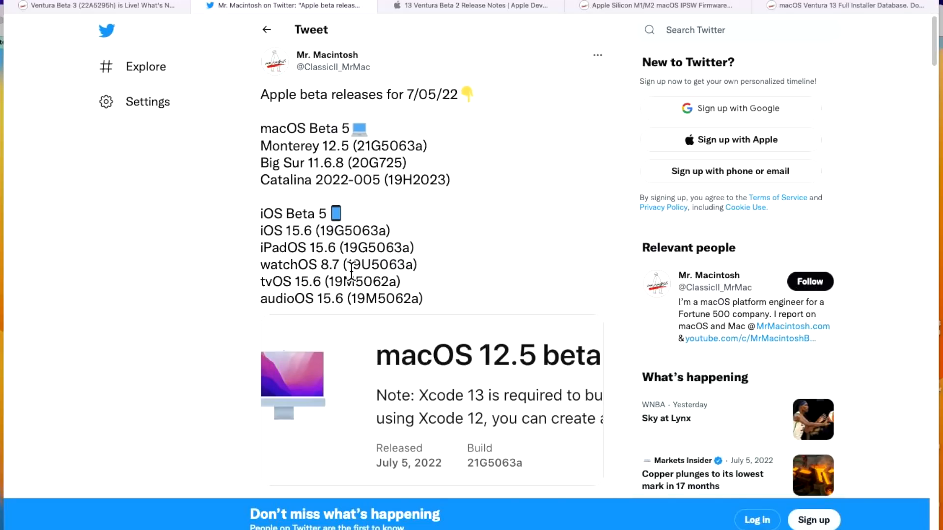
mouse_move(354, 307)
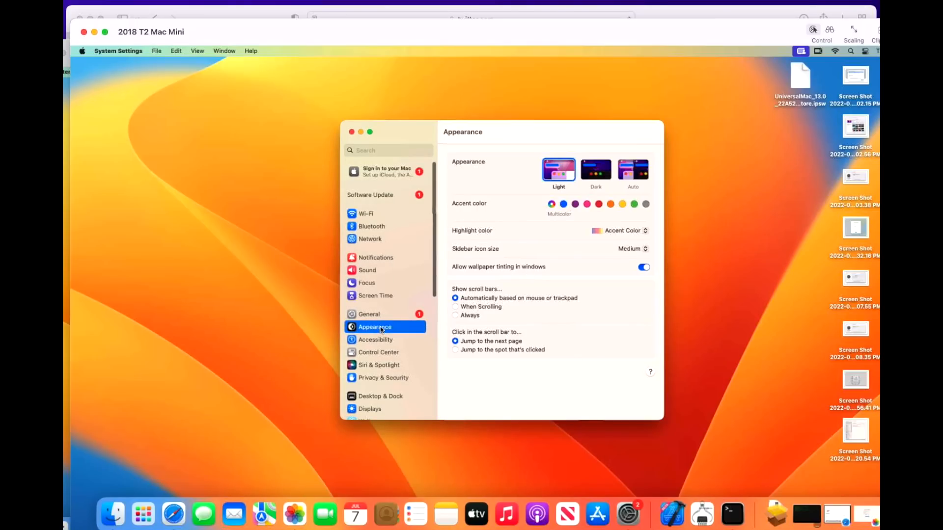
Go to General > Software Update so it checks for macOS Ventura 13 Beta 3
click(370, 315)
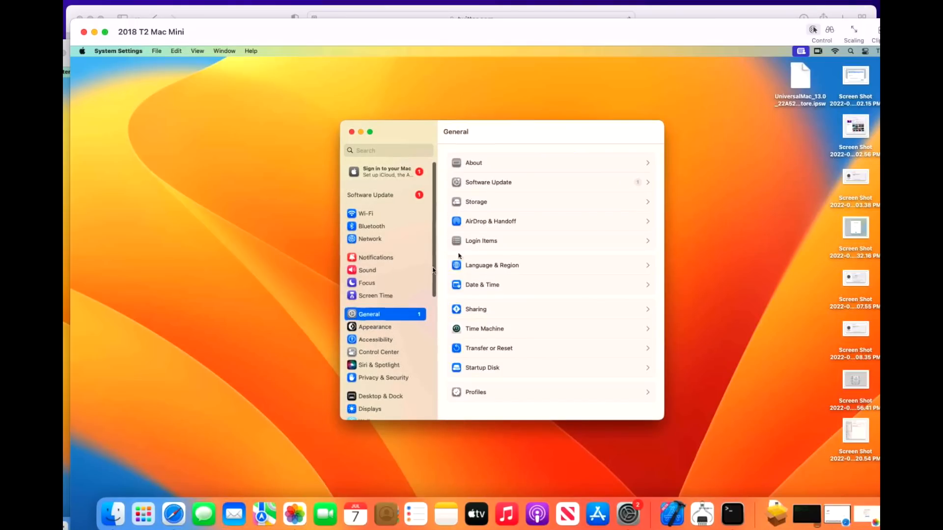
click(488, 183)
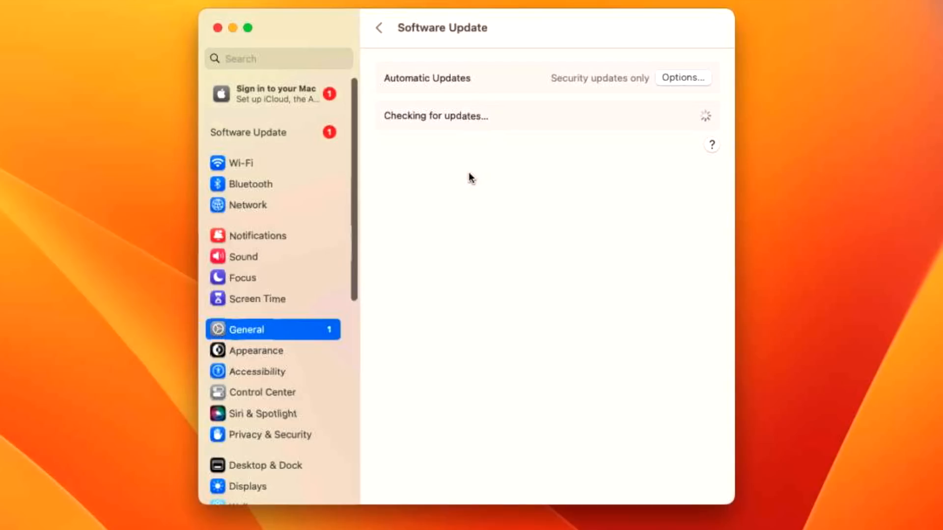
mouse_move(509, 101)
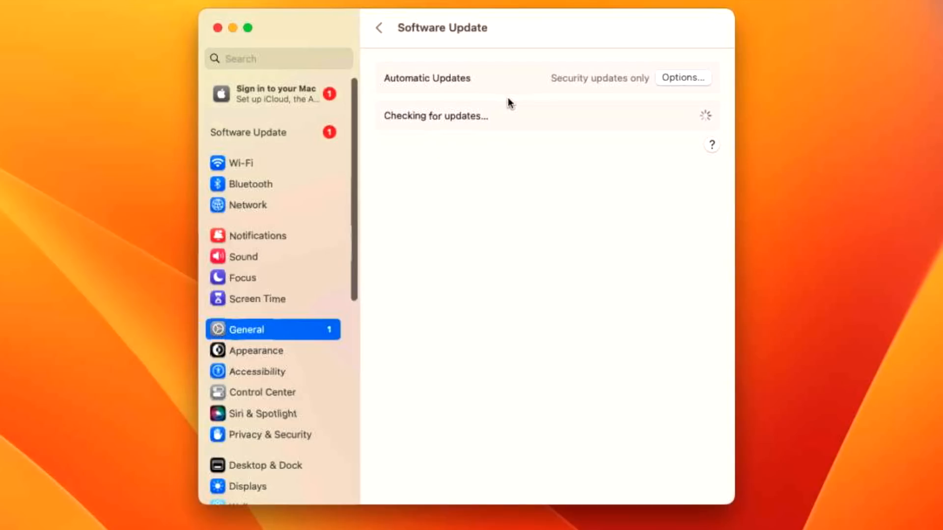
mouse_move(441, 109)
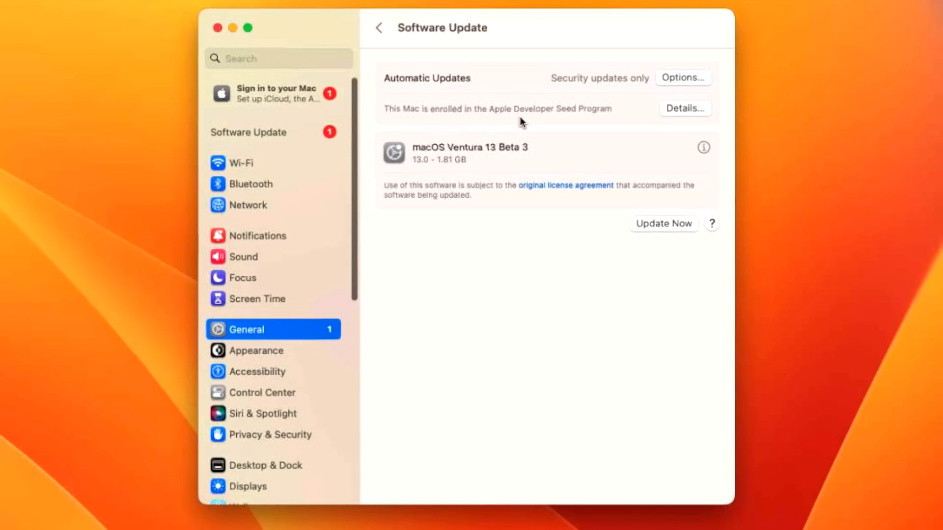
mouse_move(603, 119)
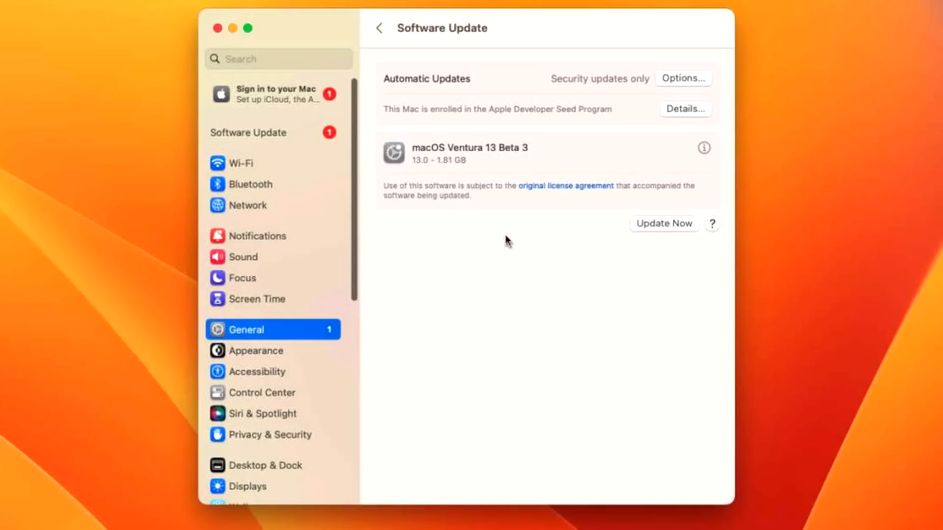
mouse_move(577, 168)
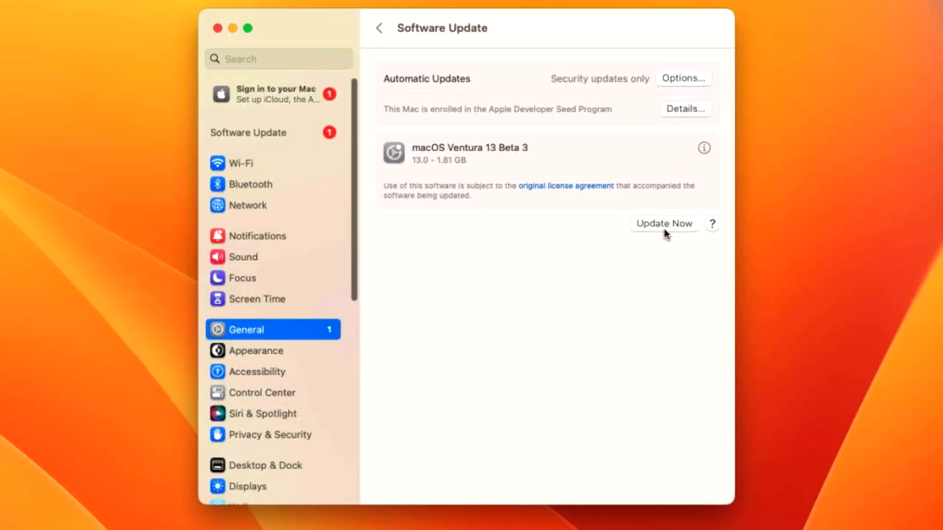
mouse_move(643, 205)
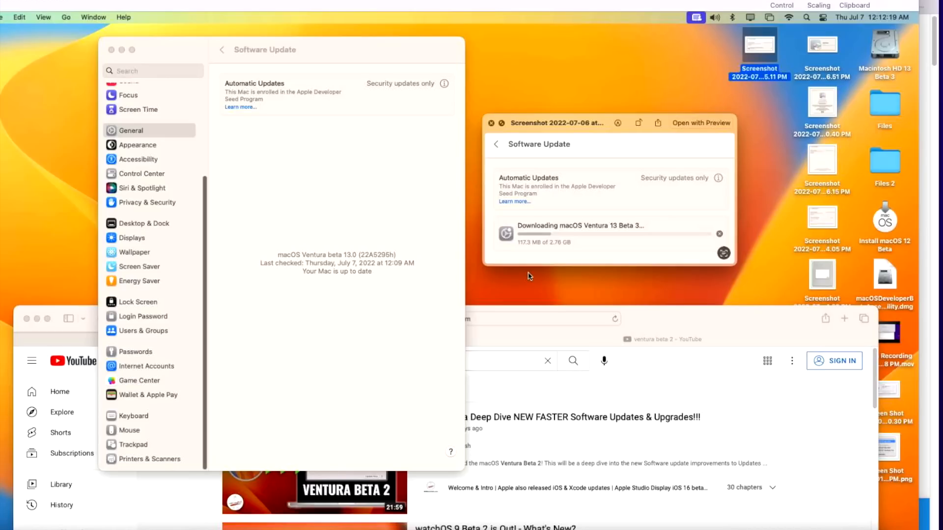
mouse_move(788, 326)
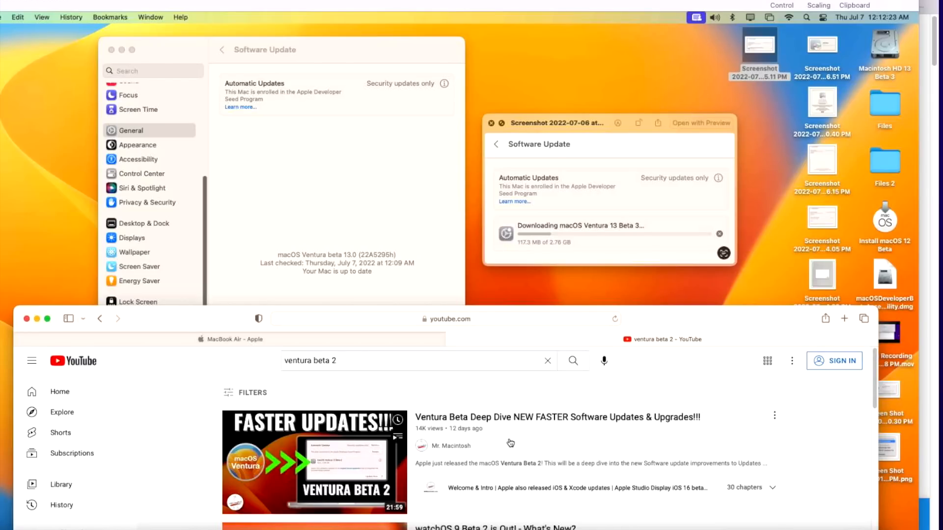
mouse_move(525, 441)
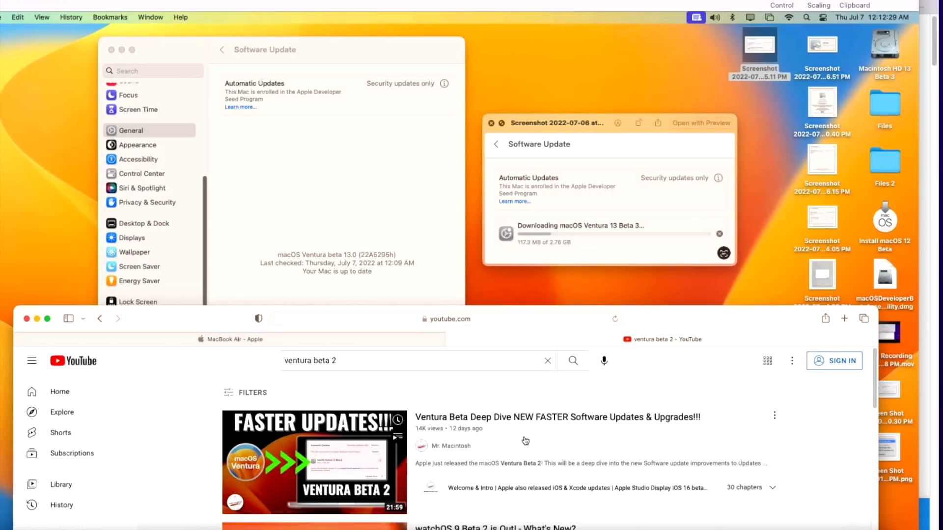
mouse_move(520, 425)
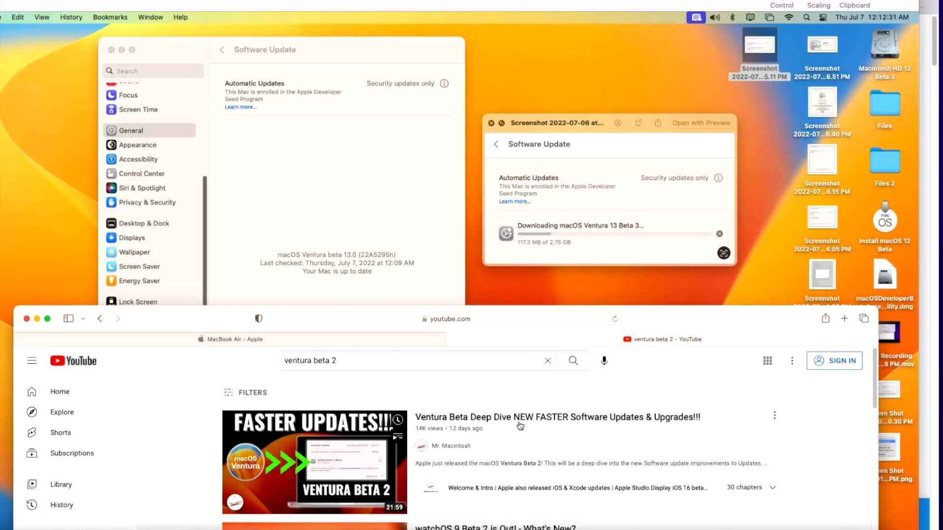
mouse_move(494, 428)
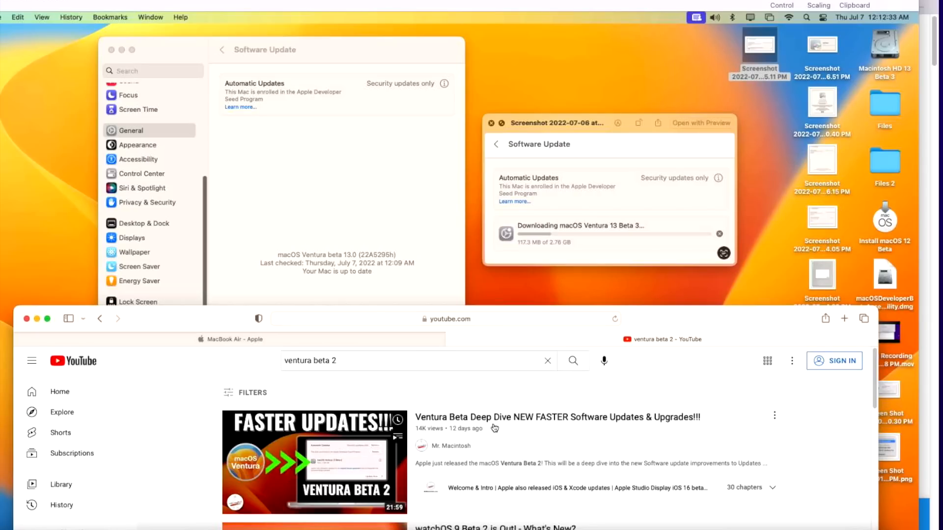
mouse_move(524, 357)
text(sw_vers)
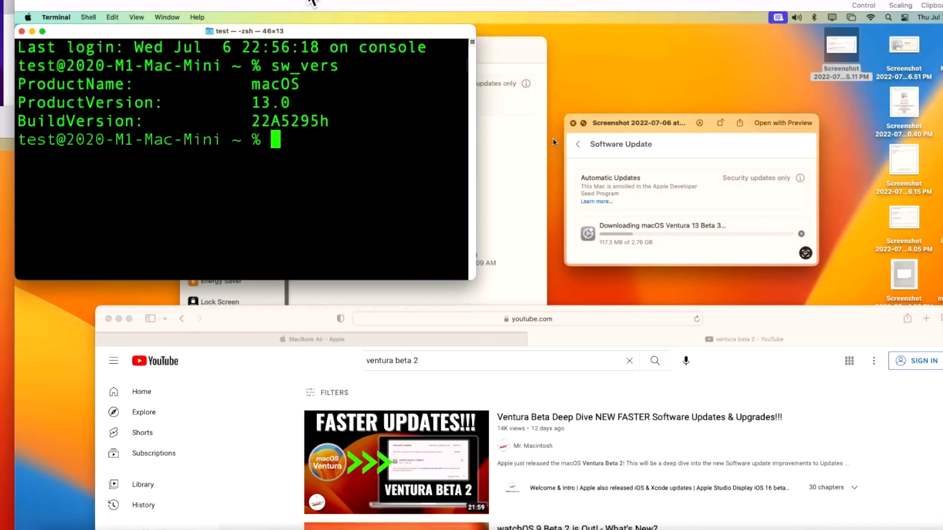
mouse_move(277, 152)
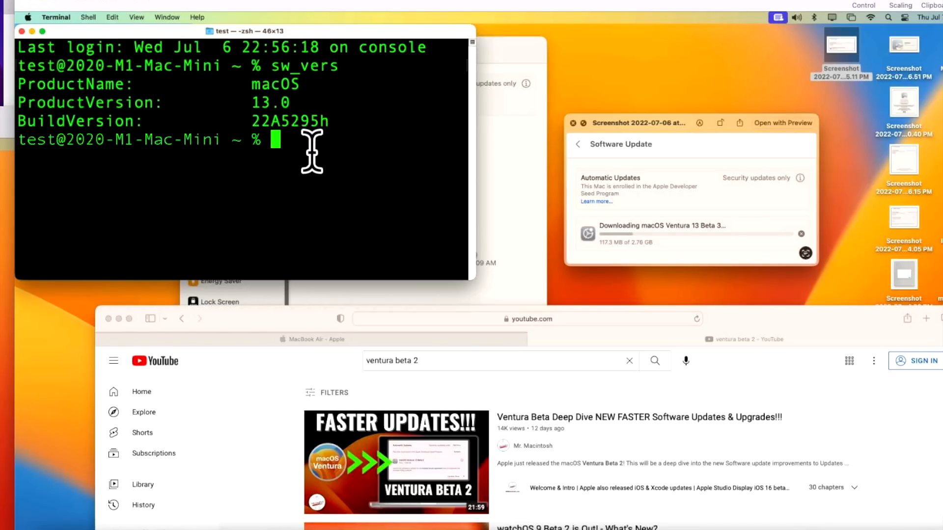
mouse_move(322, 159)
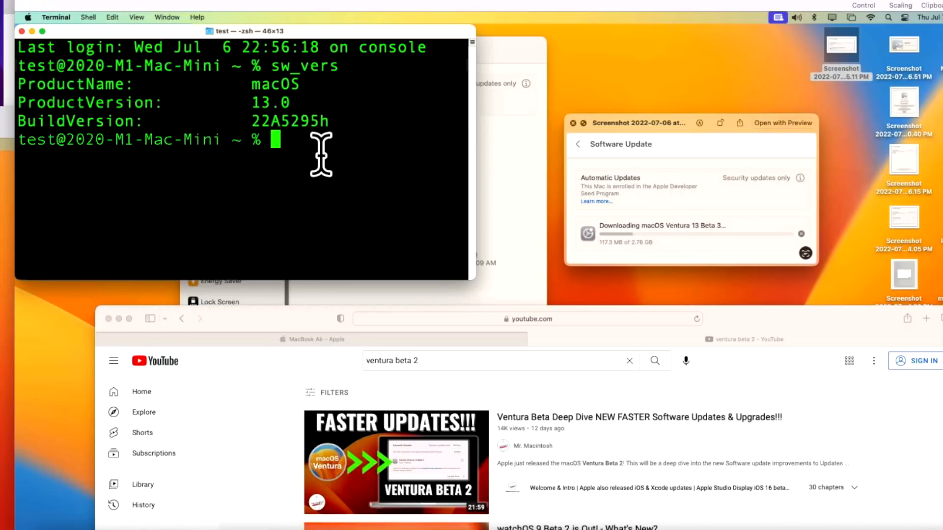
mouse_move(447, 202)
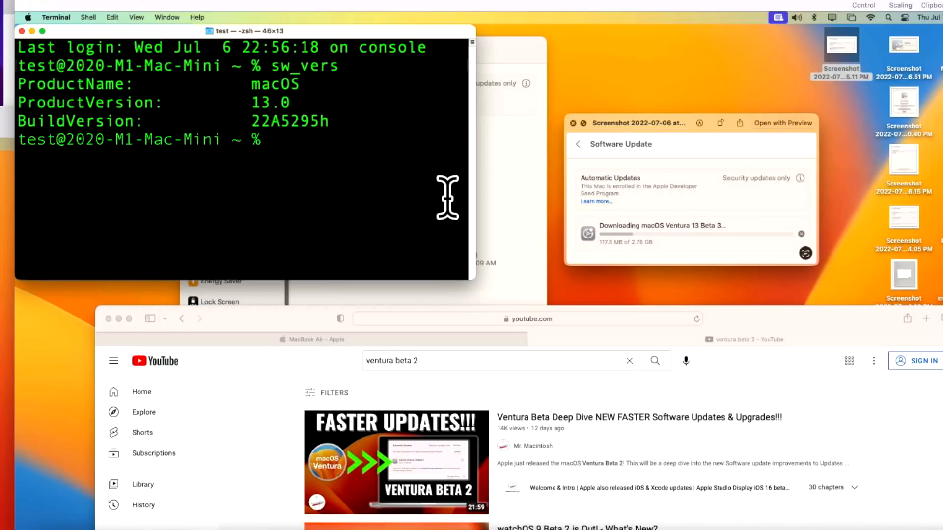
mouse_move(47, 9)
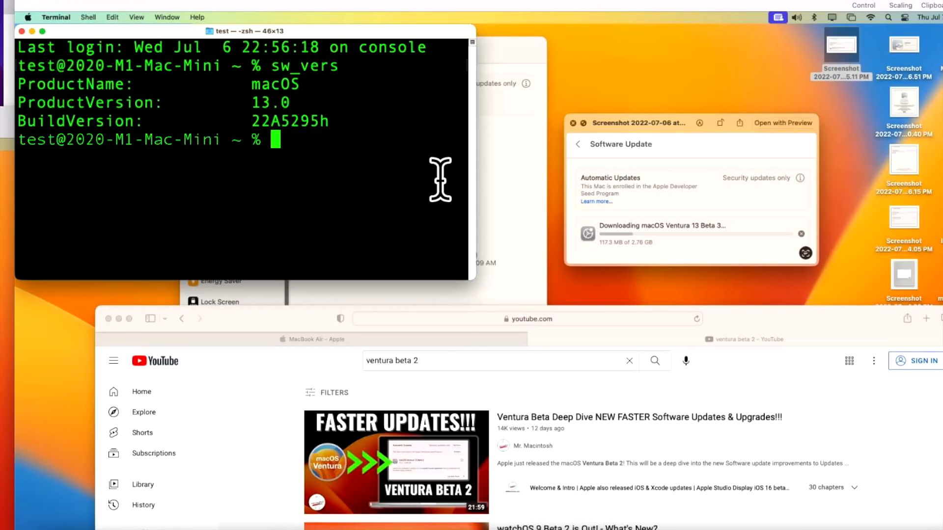
mouse_move(315, 172)
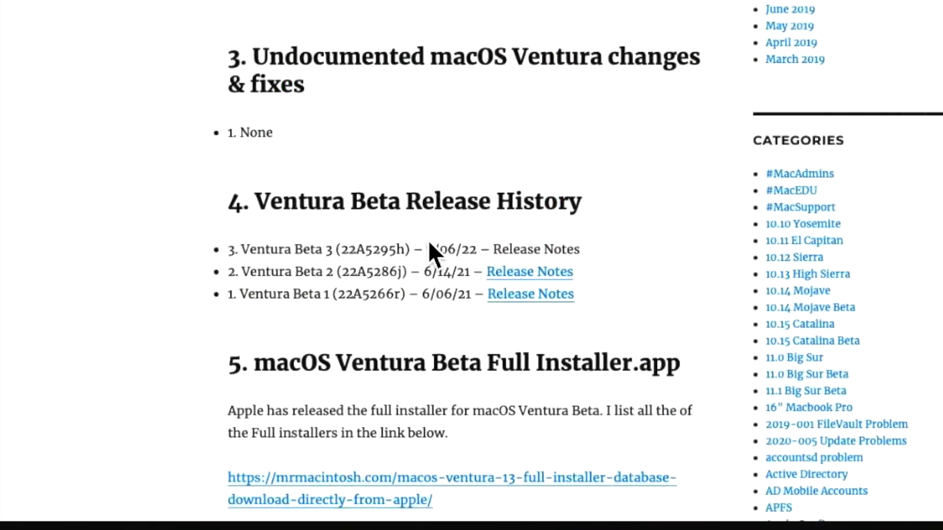
mouse_move(379, 295)
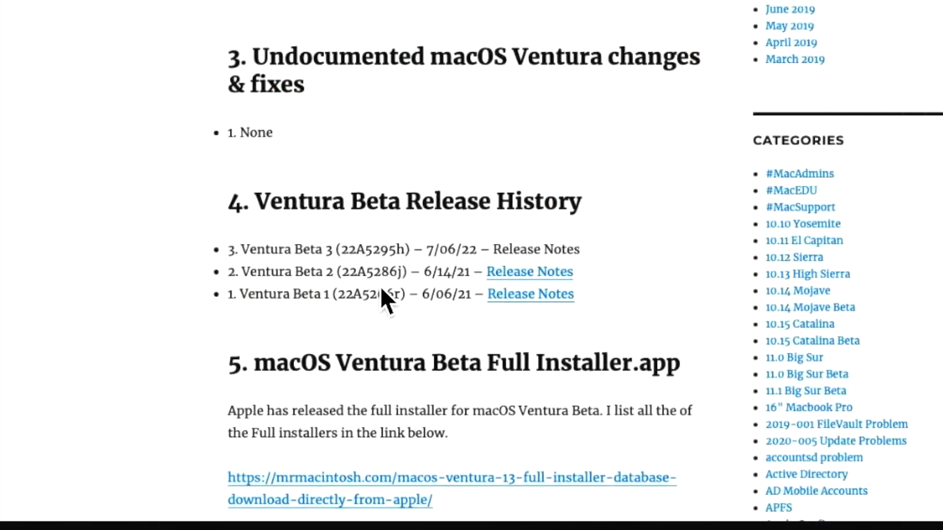
mouse_move(334, 139)
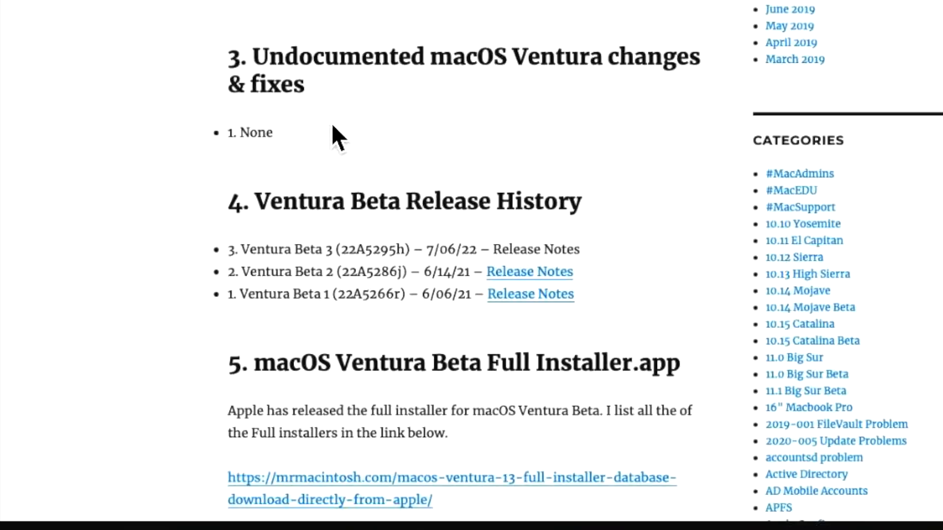
mouse_move(346, 128)
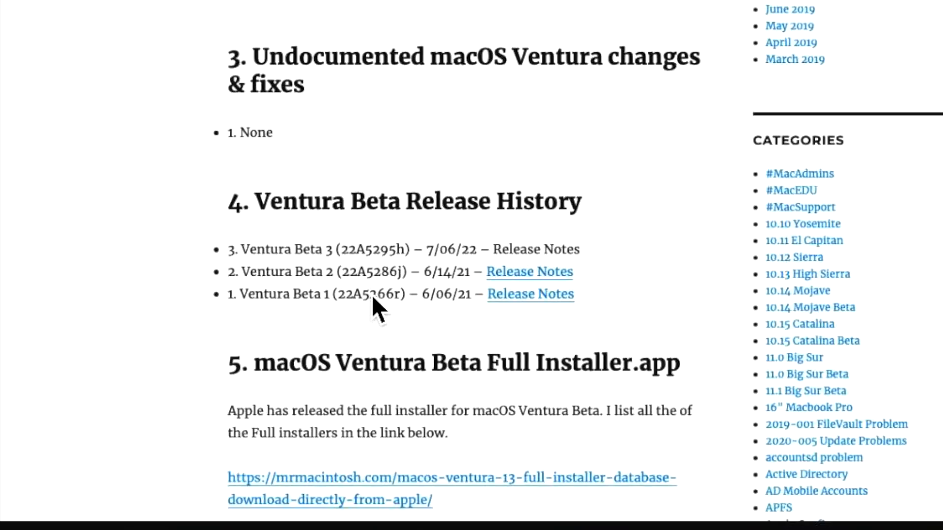
Scroll past the M1 firmware section to the iBoot and T2 BridgeOS version histories
scroll(down, 3)
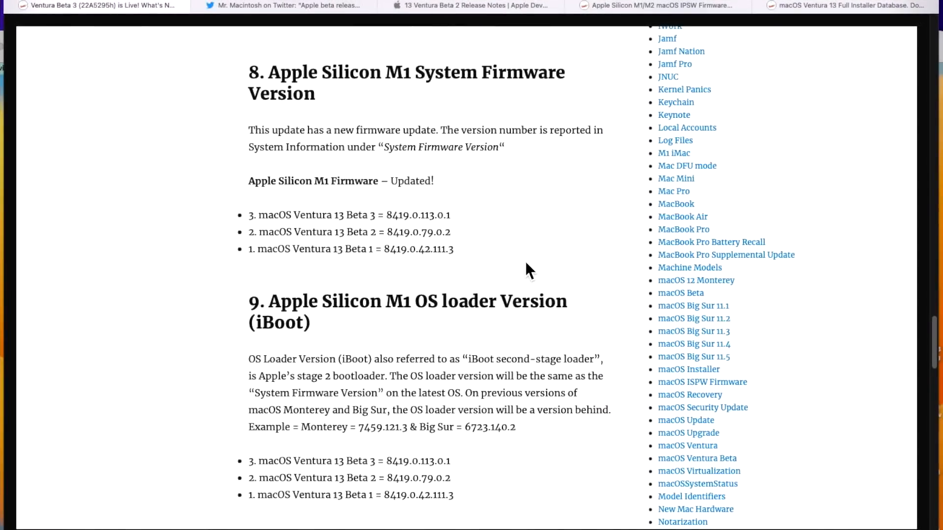
mouse_move(471, 248)
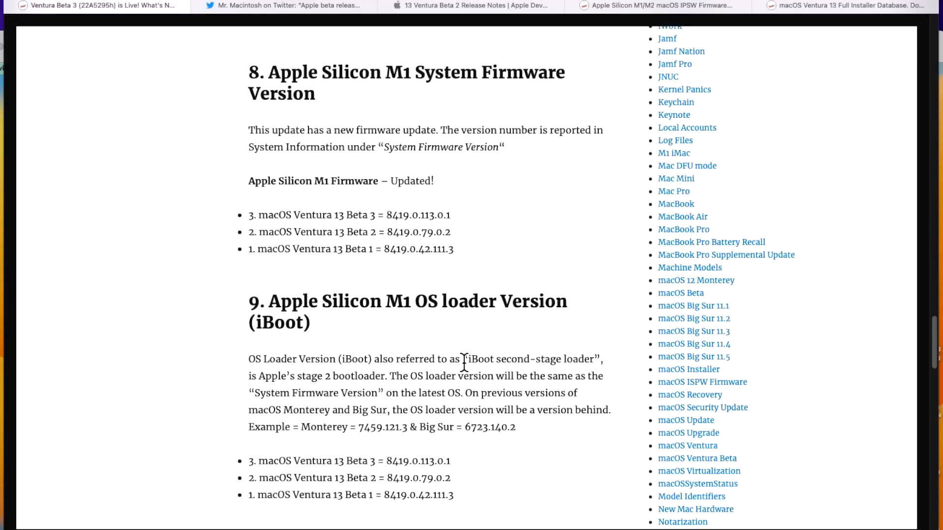
mouse_move(411, 489)
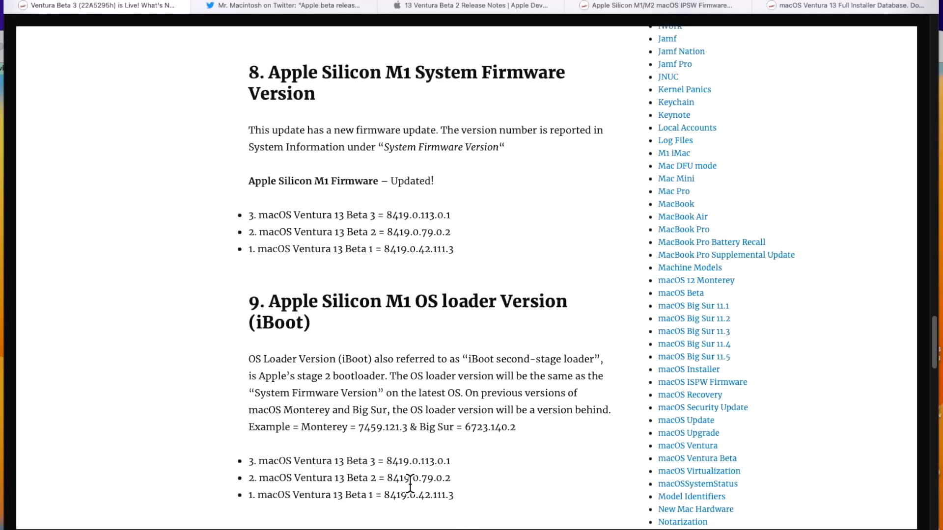
scroll(down, 3)
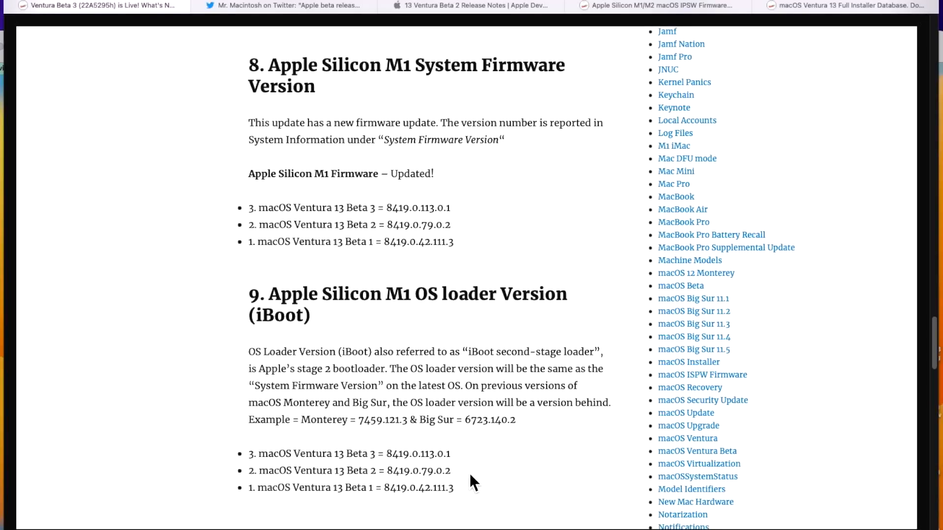
mouse_move(480, 451)
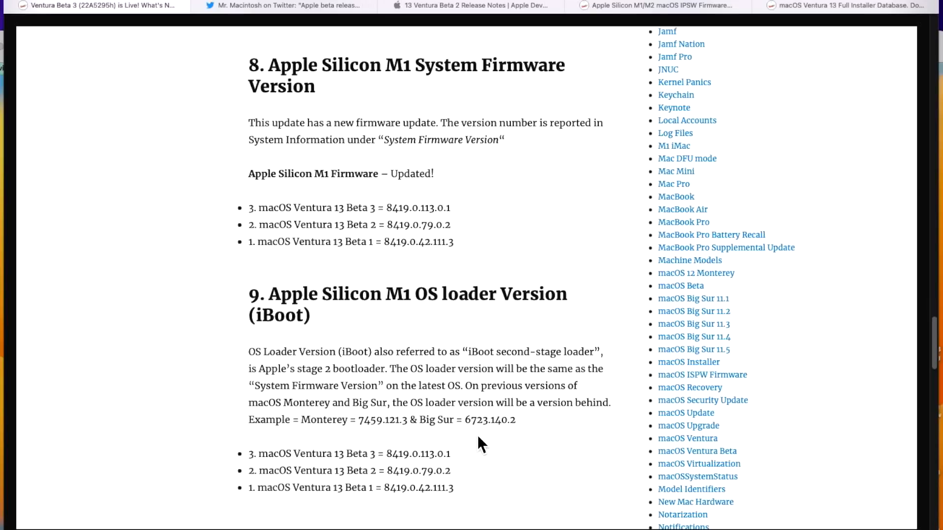
mouse_move(373, 456)
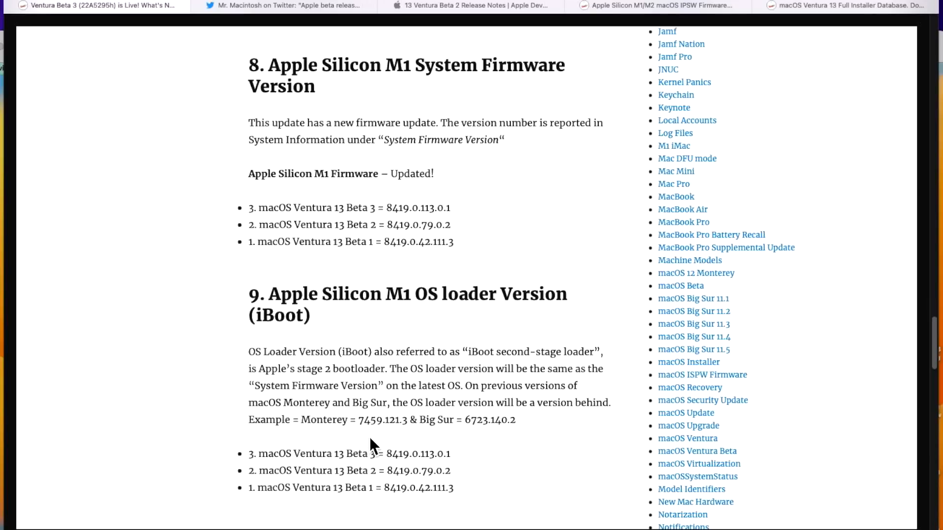
mouse_move(464, 455)
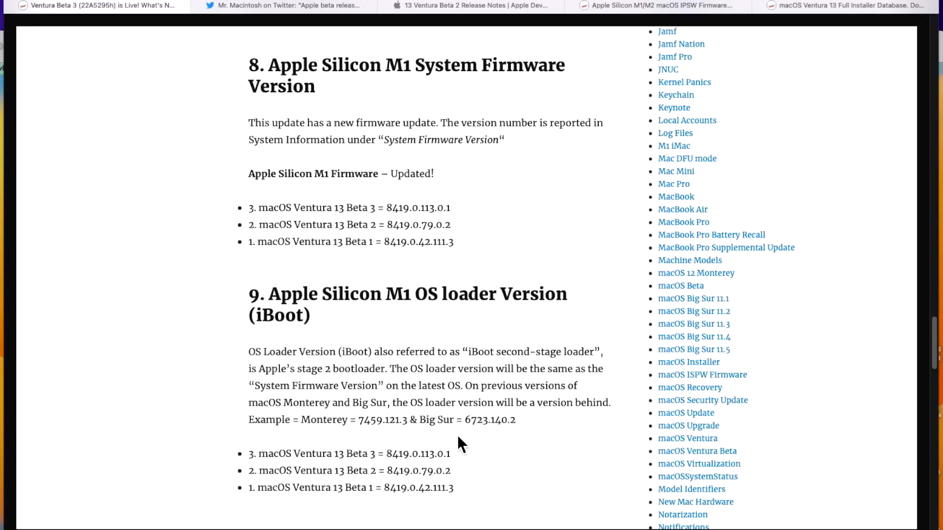
scroll(down, 3)
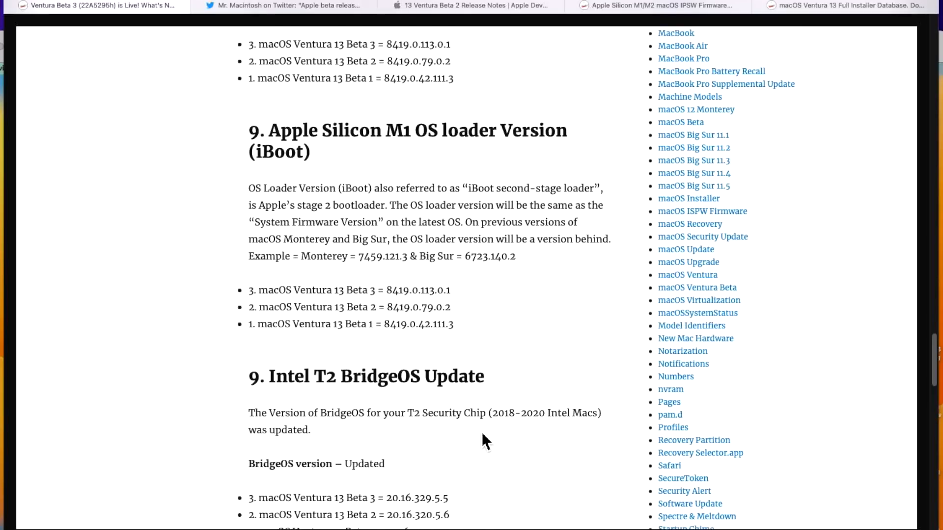
scroll(down, 3)
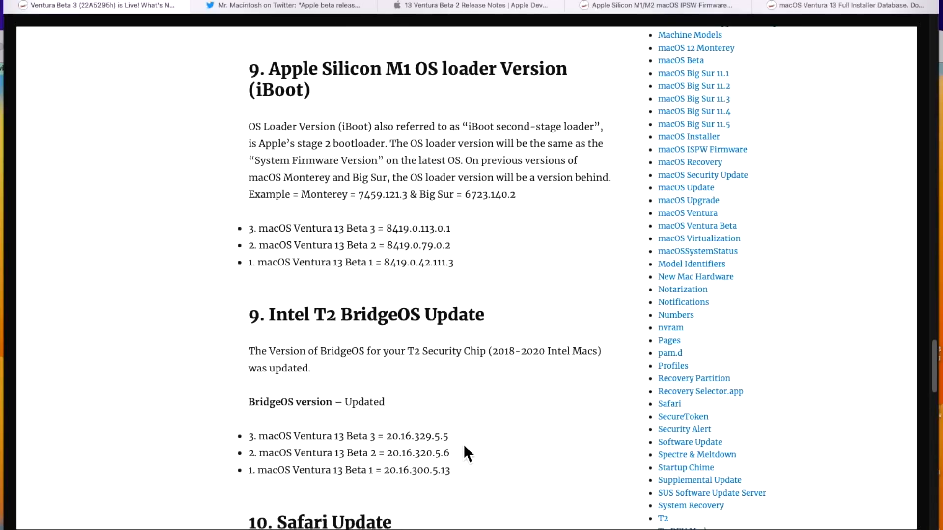
mouse_move(464, 462)
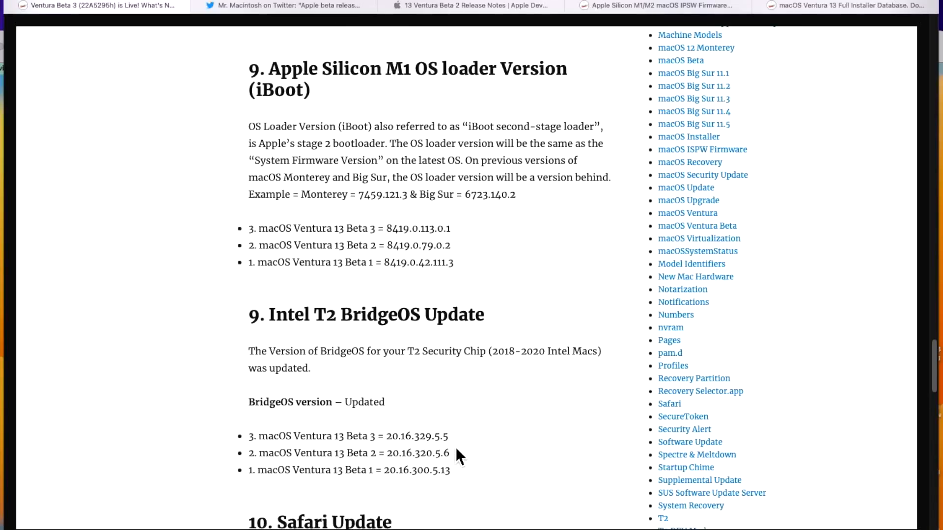
scroll(down, 3)
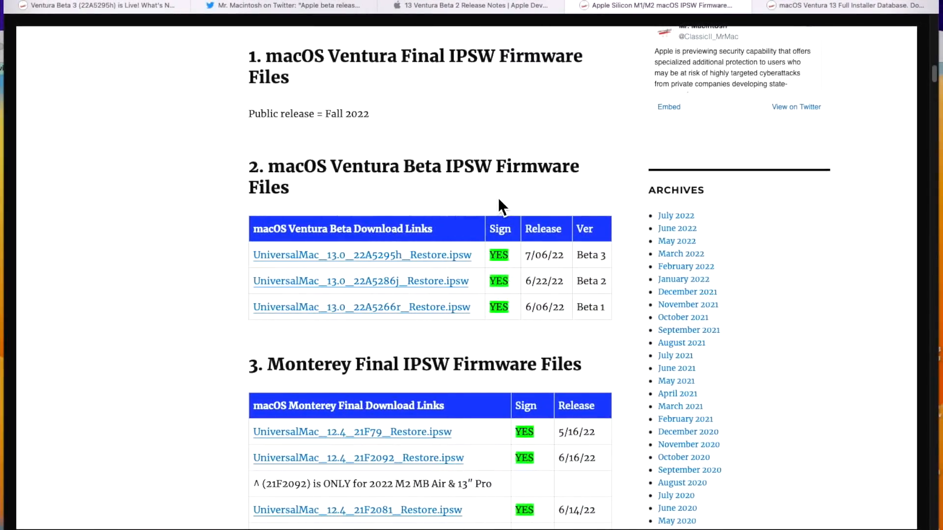
mouse_move(488, 190)
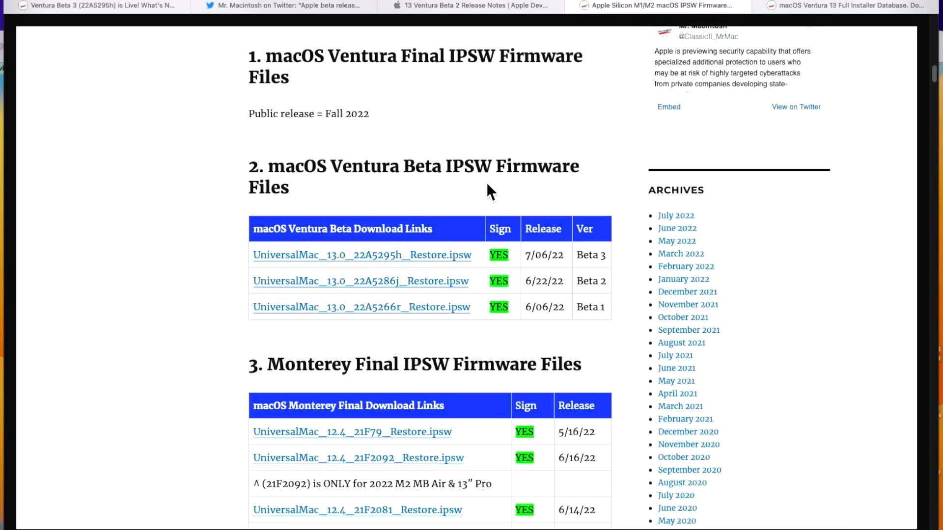
mouse_move(502, 279)
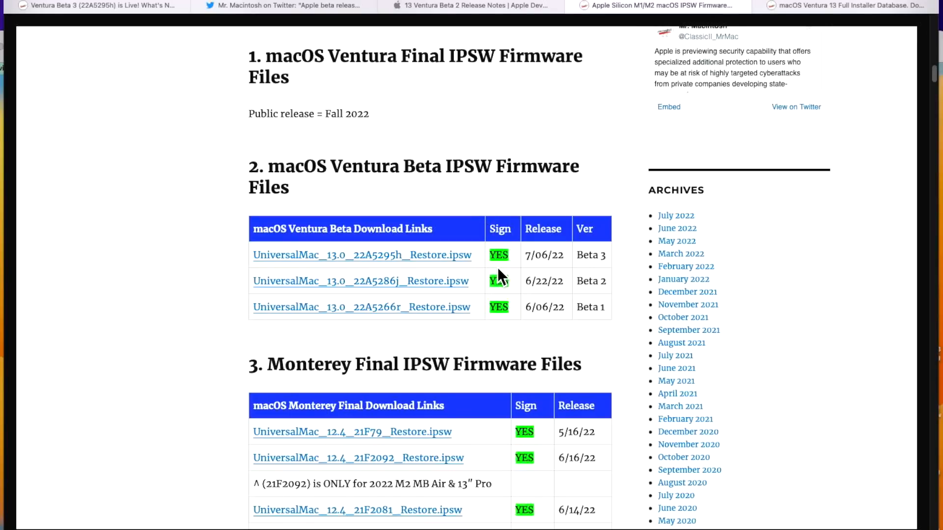
Move from the IPSW firmware listings to the Ventura Beta Full Installer database table
scroll(down, 3)
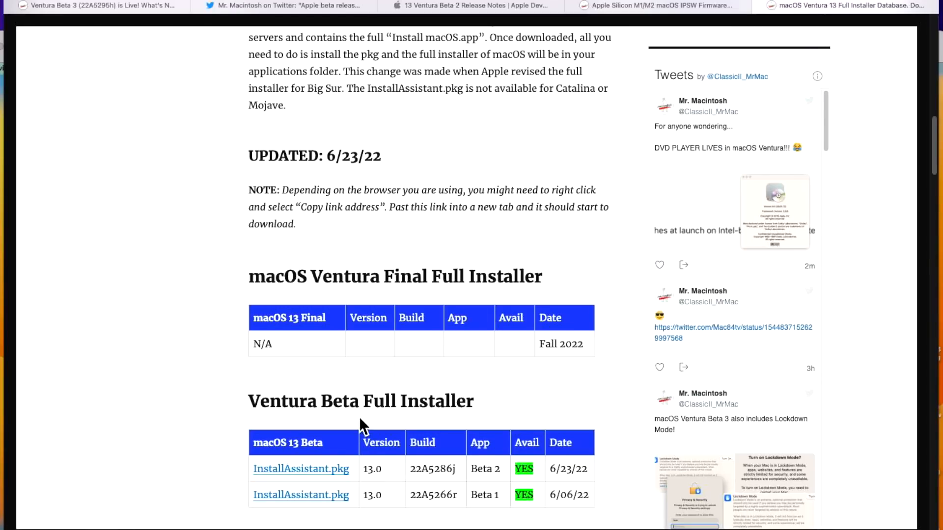
mouse_move(401, 498)
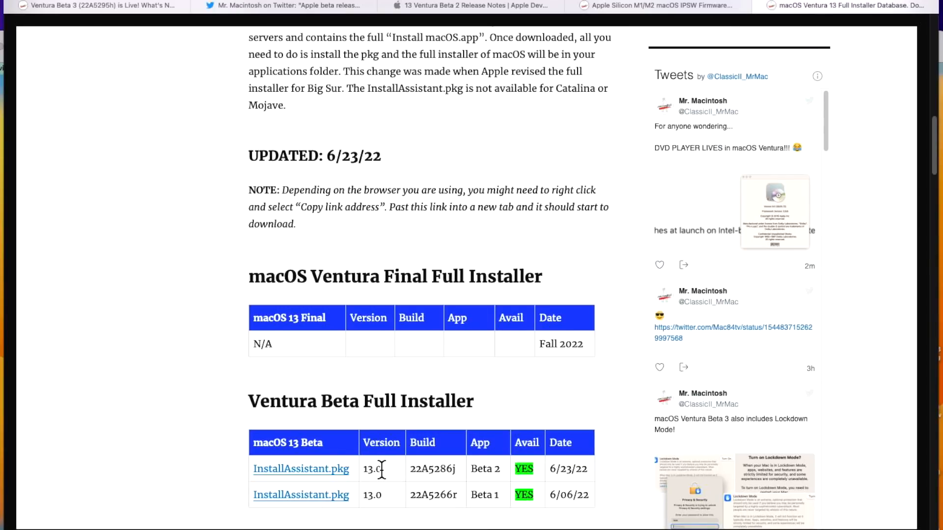
click(300, 468)
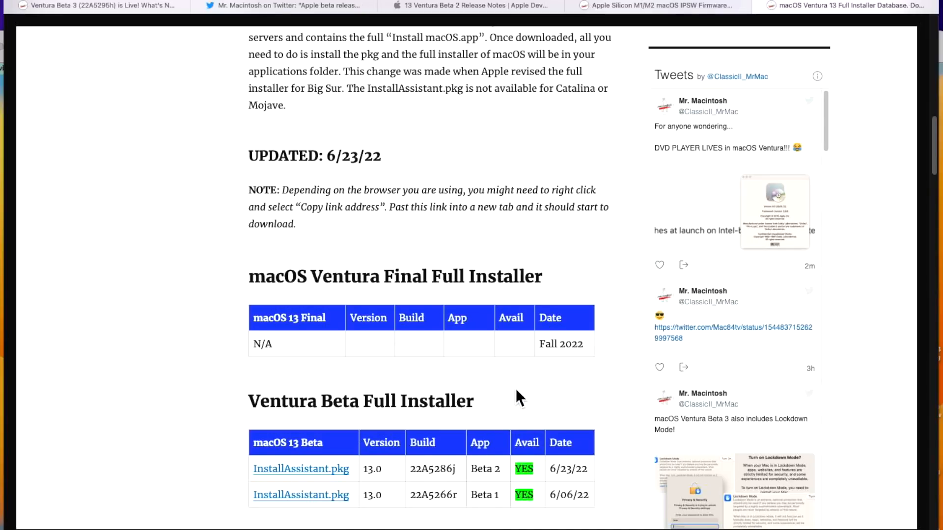
click(468, 5)
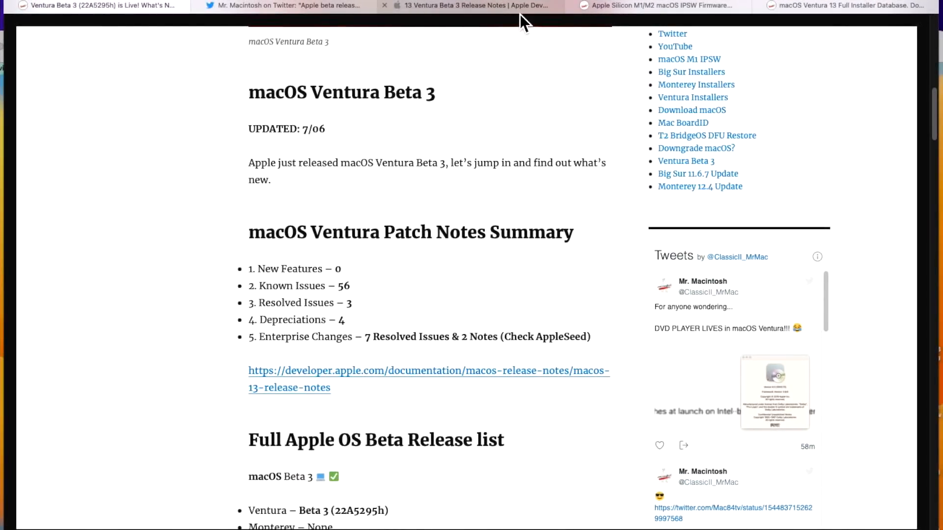
Review the Ventura Beta 3 patch notes summary, then switch to Apple's Newsroom spyware-protection article
click(474, 5)
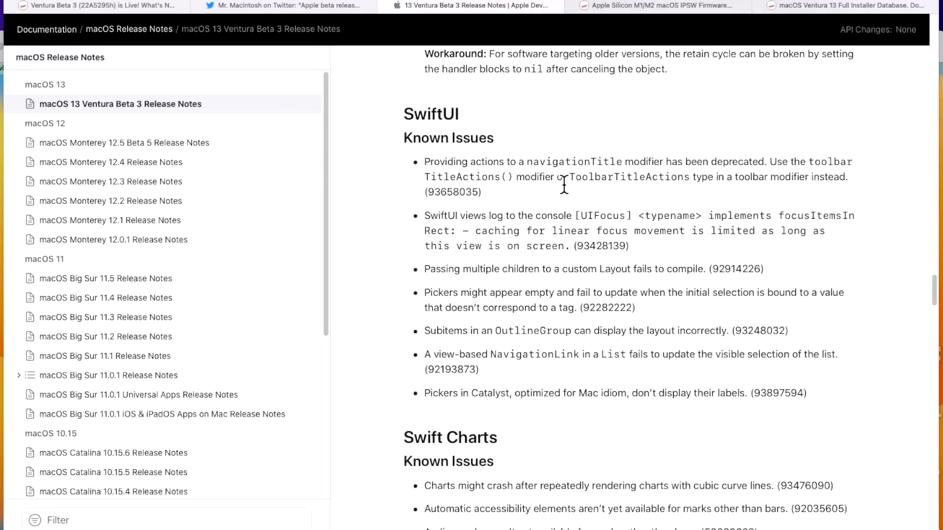
scroll(down, 3)
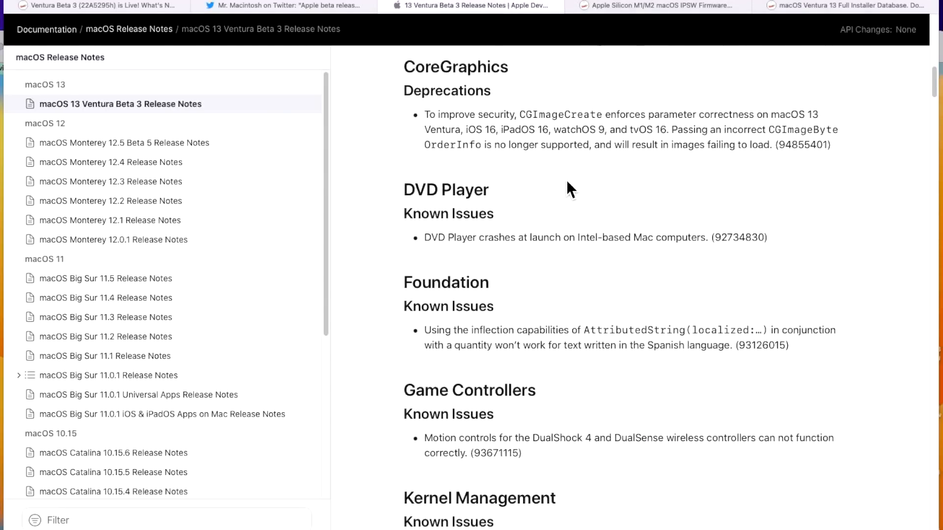
scroll(up, 3)
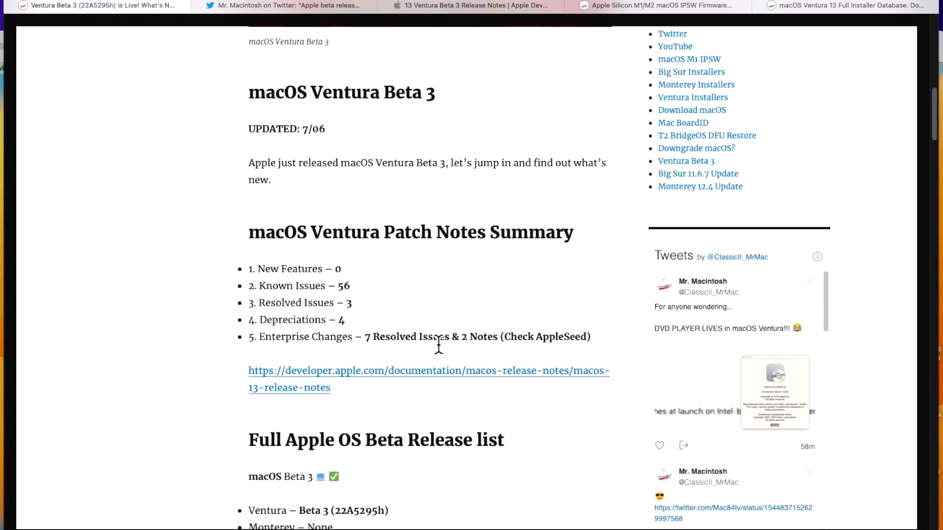
mouse_move(375, 283)
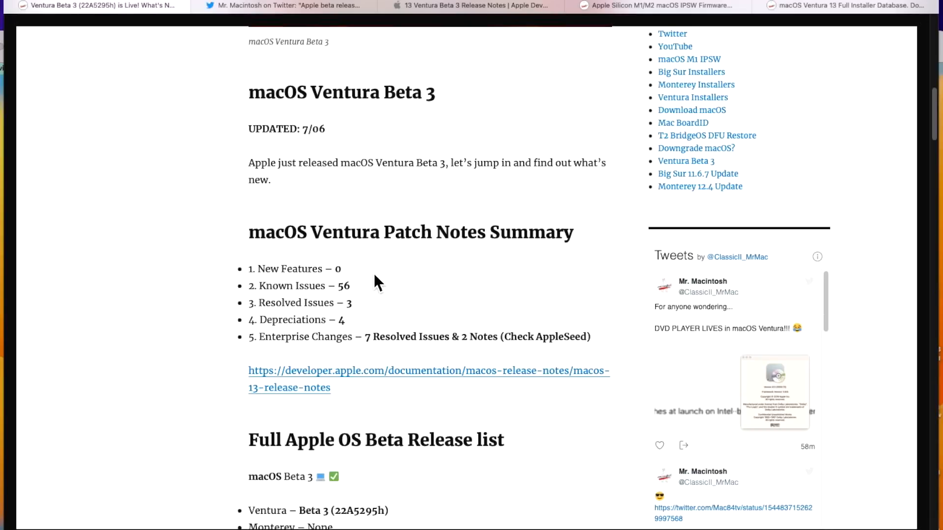
mouse_move(378, 286)
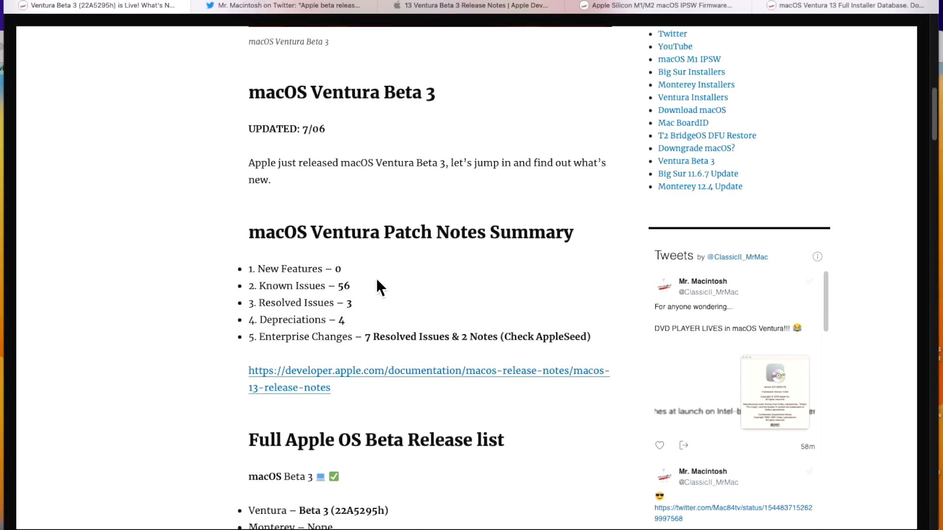
mouse_move(367, 304)
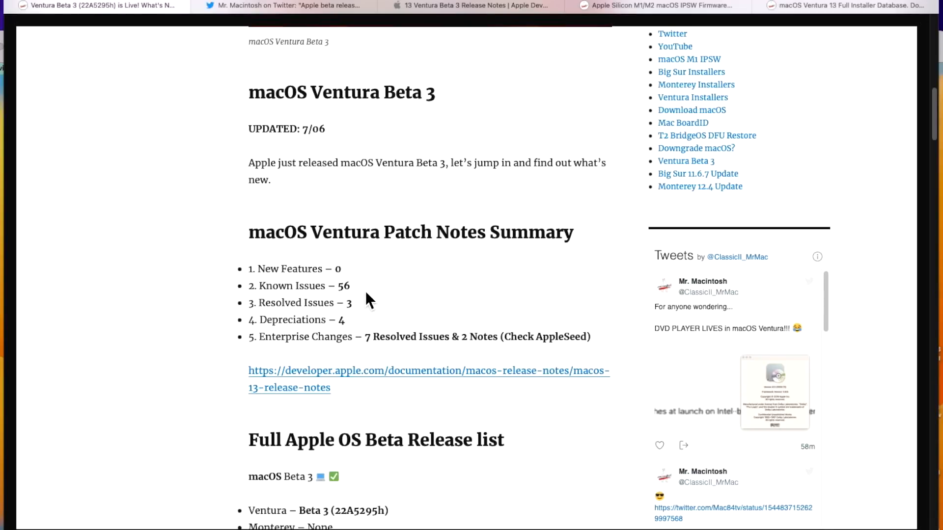
mouse_move(362, 330)
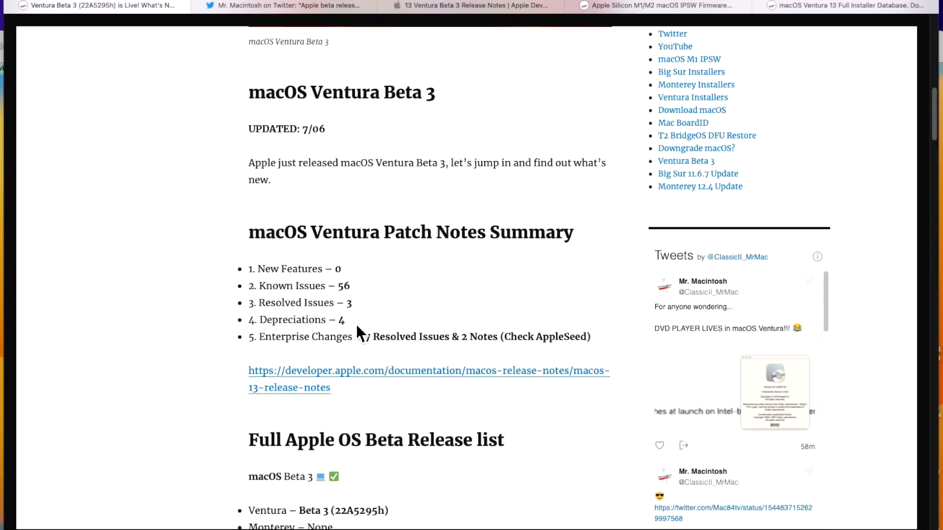
mouse_move(374, 368)
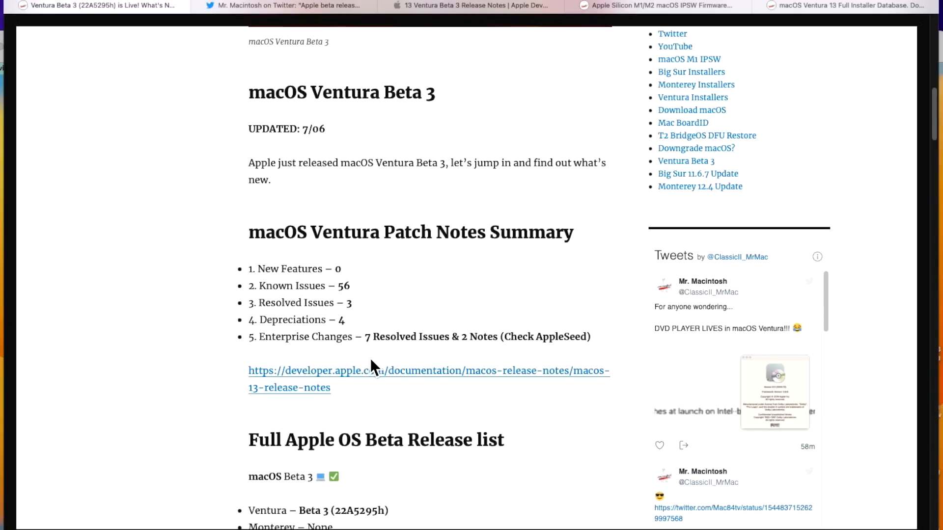
mouse_move(379, 360)
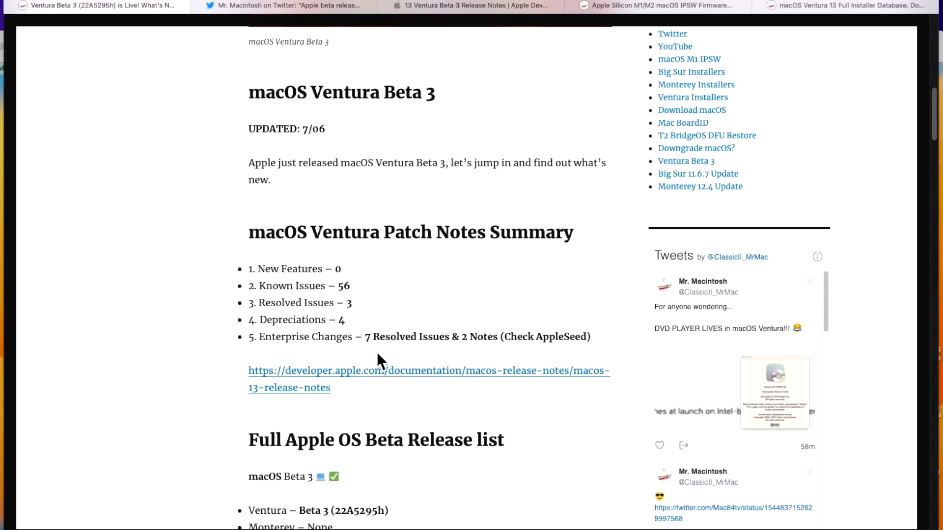
mouse_move(478, 373)
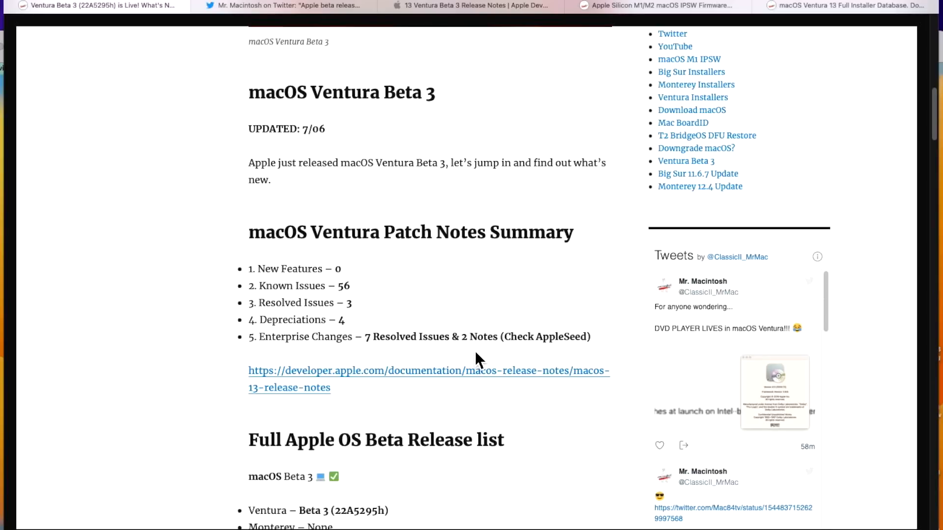
mouse_move(565, 361)
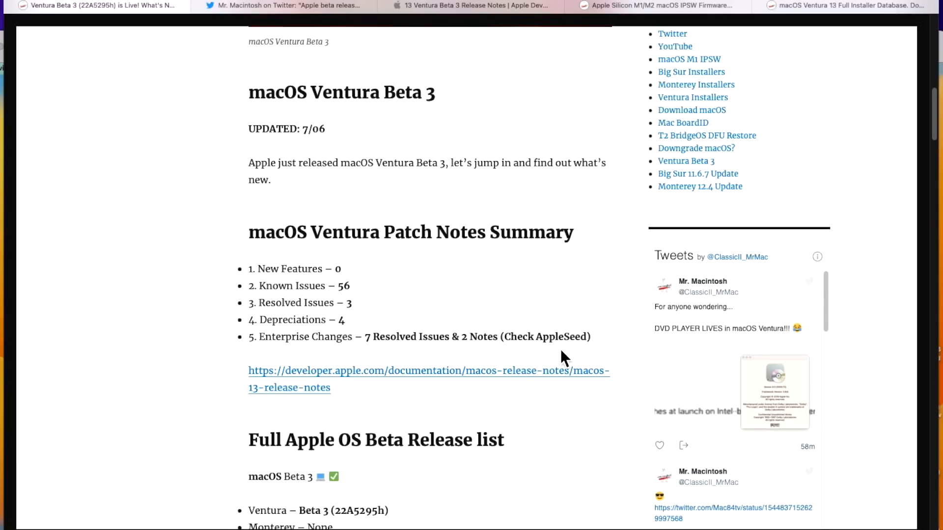
mouse_move(573, 368)
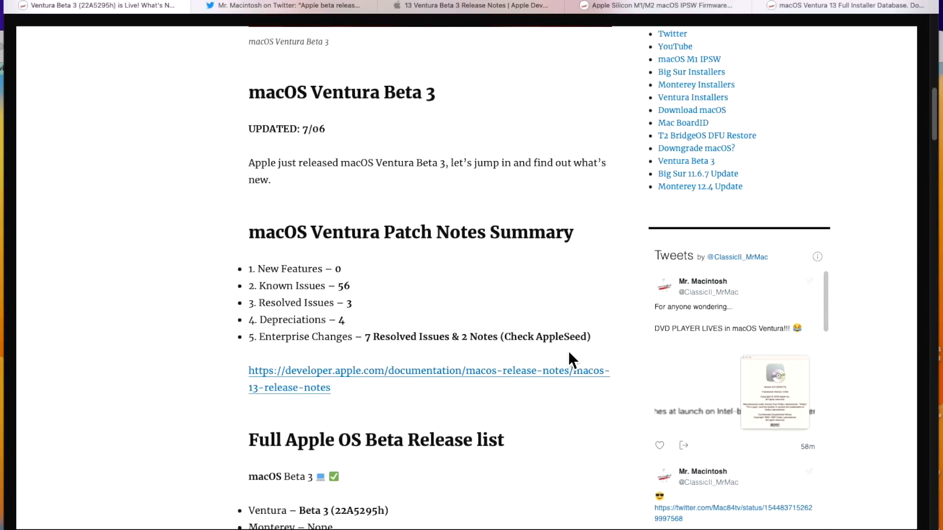
click(669, 6)
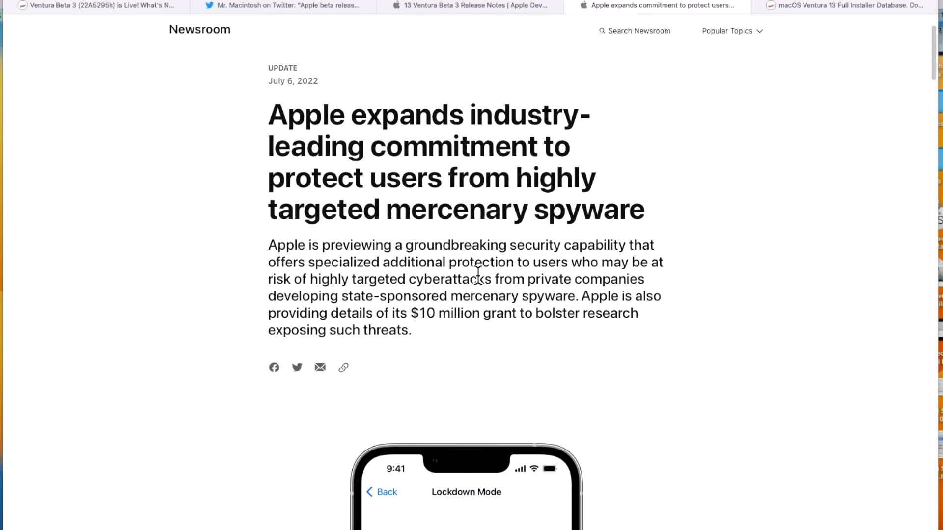
scroll(down, 3)
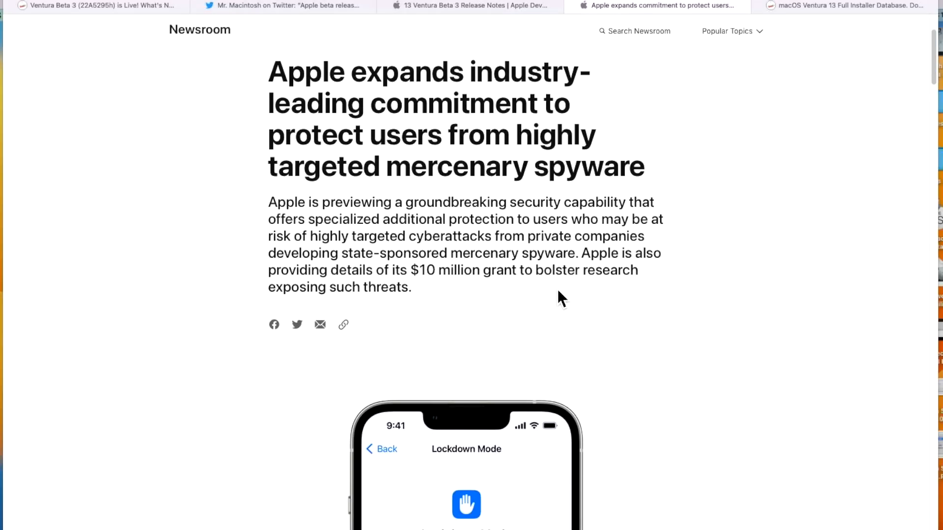
scroll(down, 3)
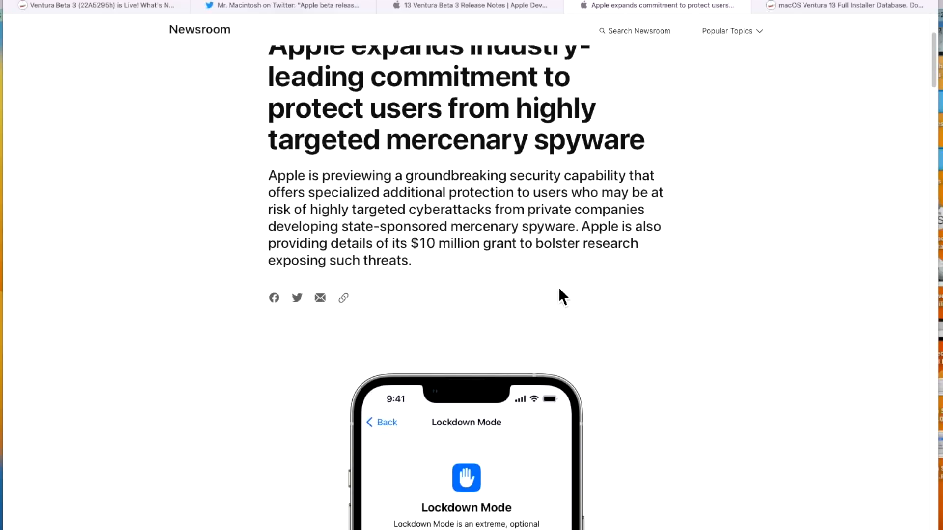
mouse_move(518, 288)
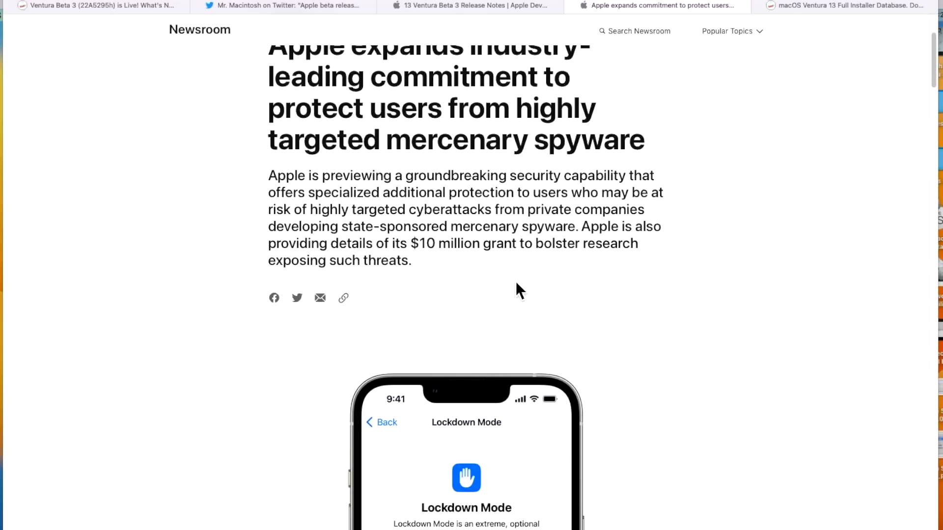
mouse_move(483, 204)
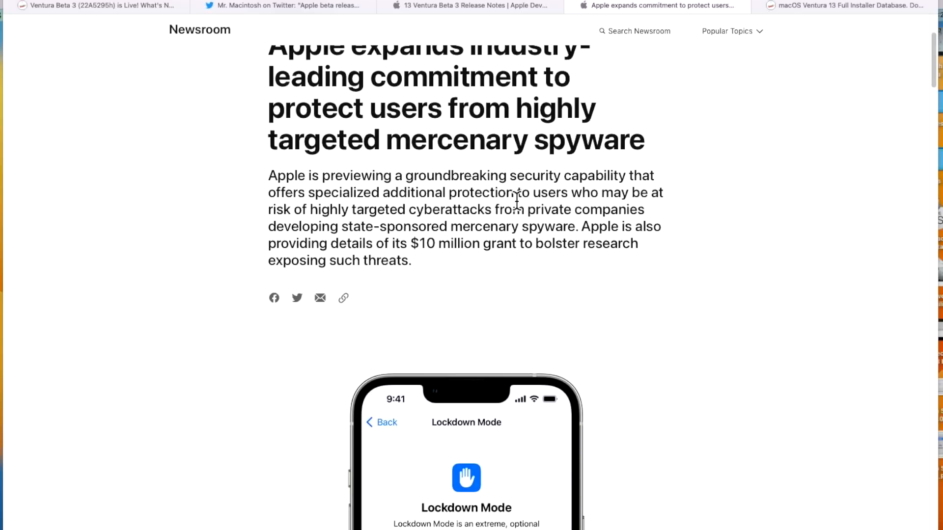
mouse_move(492, 226)
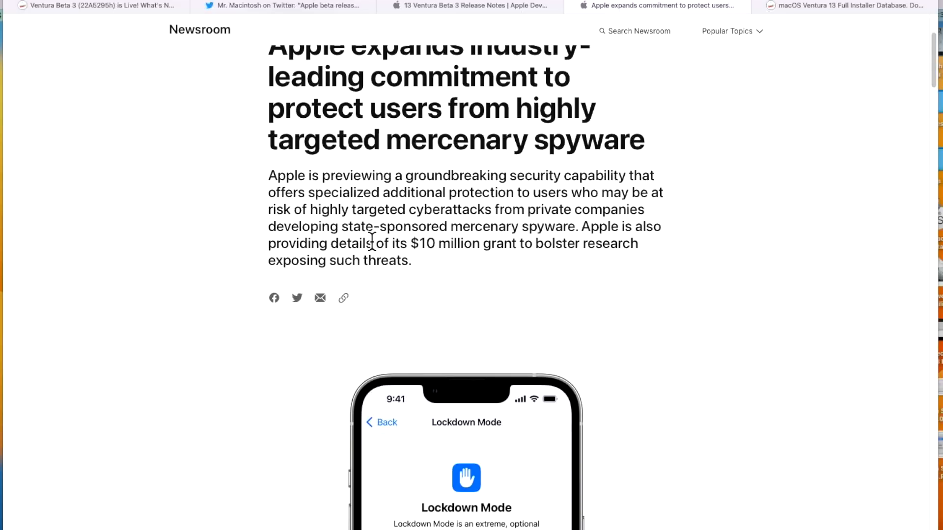
mouse_move(577, 231)
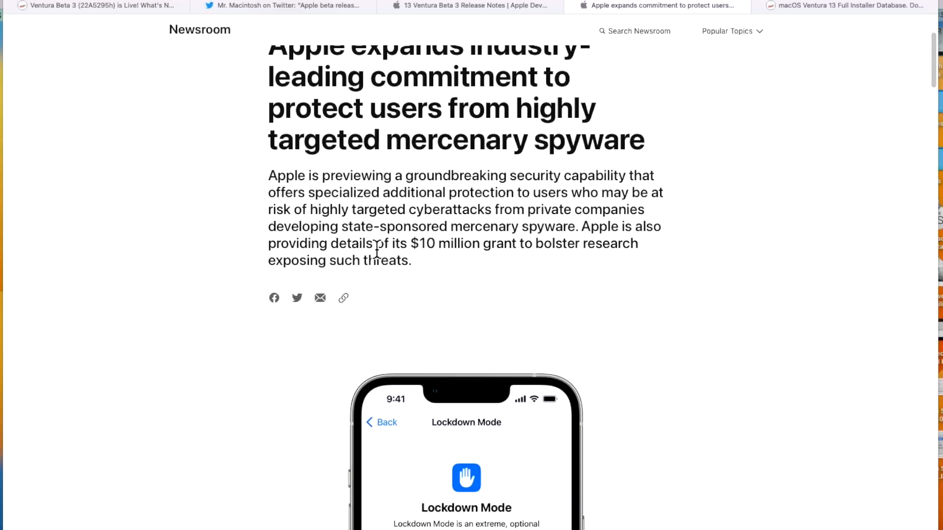
mouse_move(673, 341)
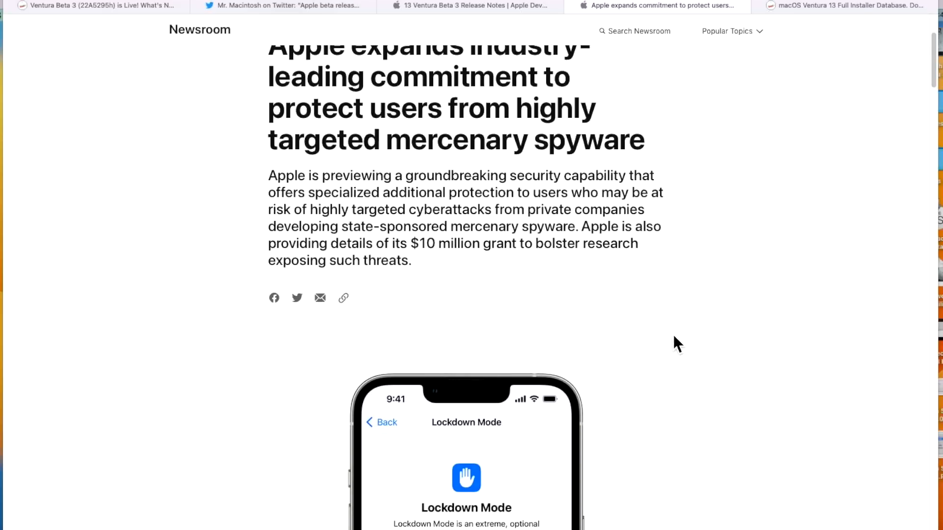
scroll(down, 3)
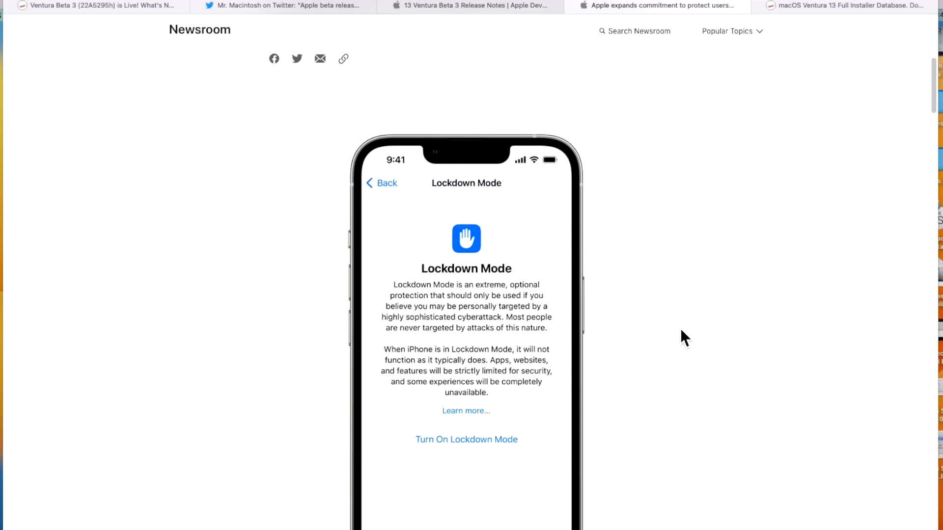
scroll(down, 3)
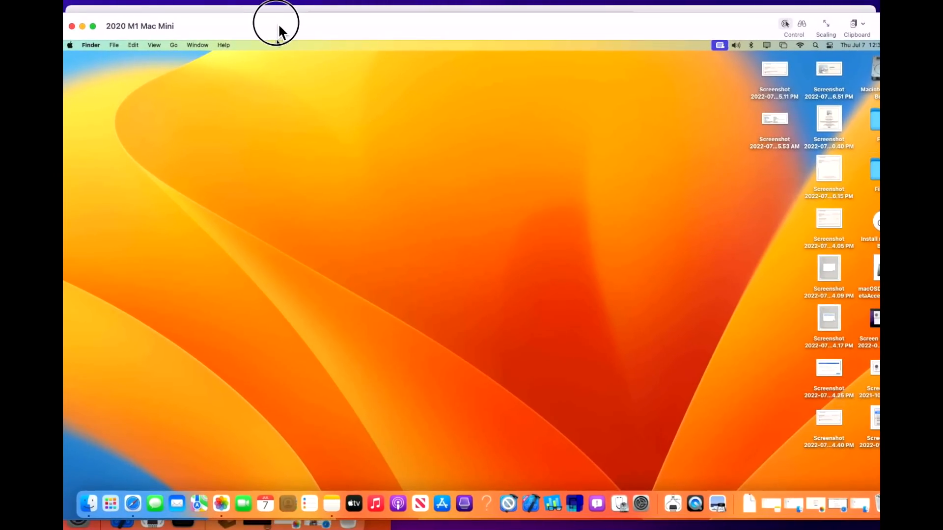
mouse_move(643, 501)
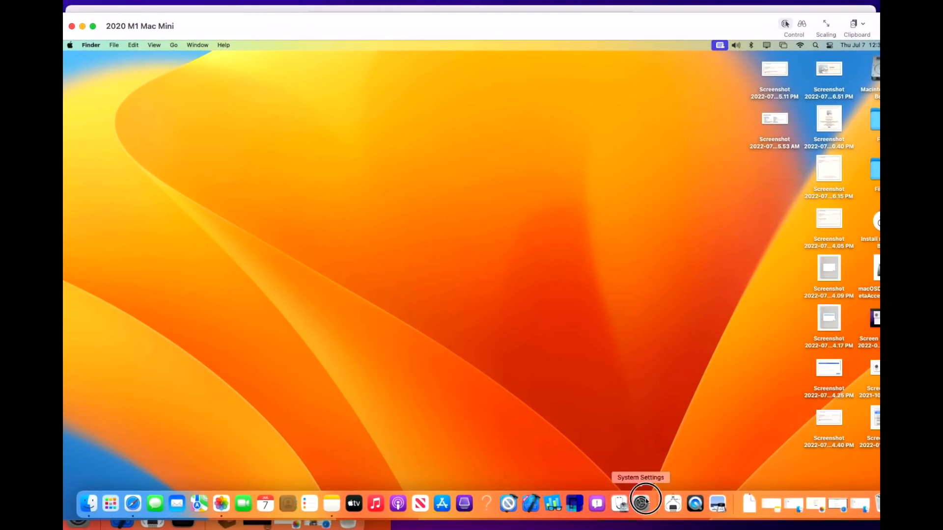
From the Dock, show Privacy & Security scrolled down to the Lockdown Mode description
click(641, 501)
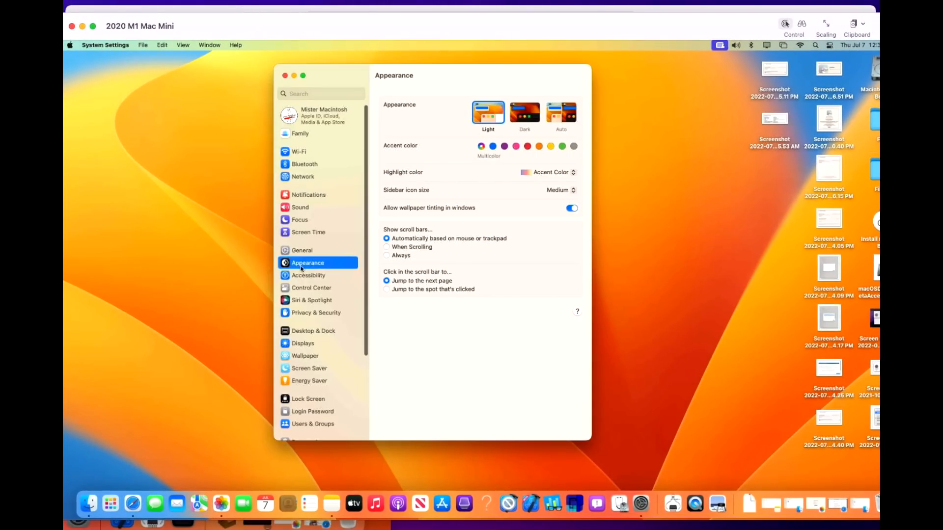
click(316, 313)
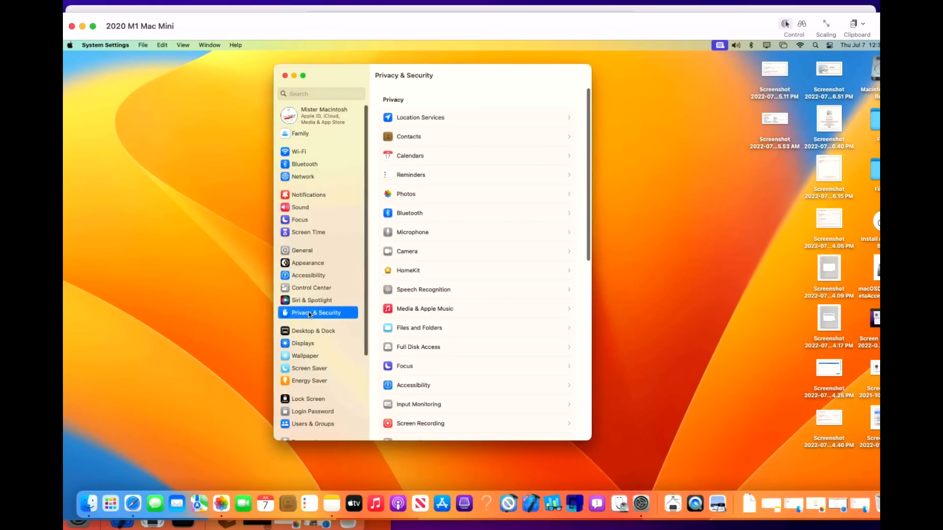
scroll(down, 3)
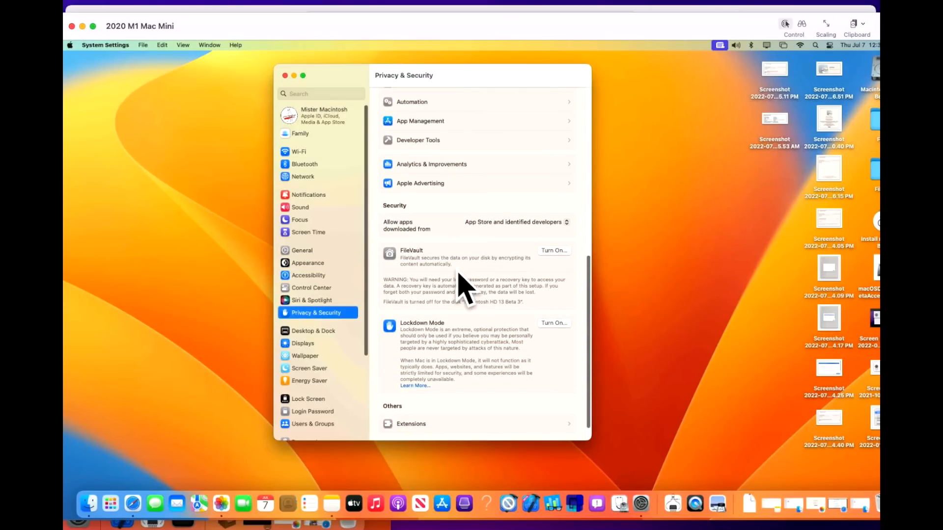
scroll(down, 3)
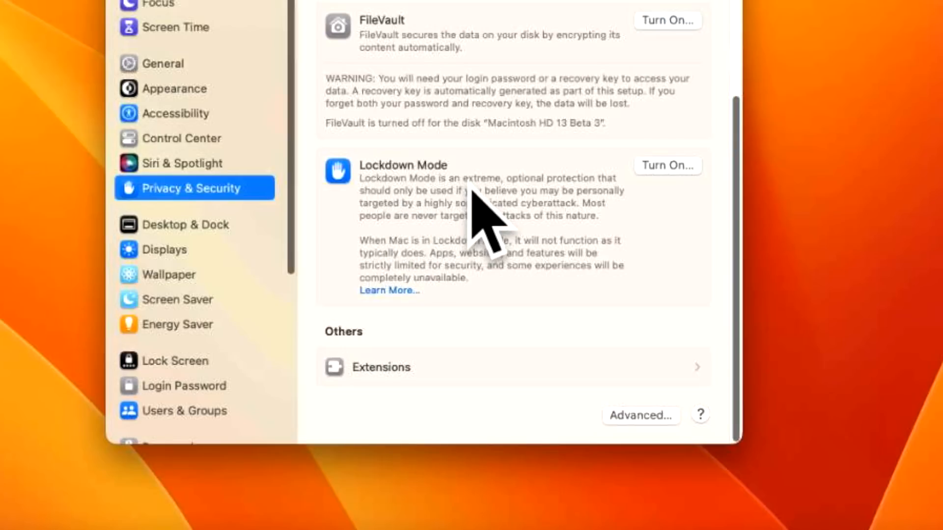
mouse_move(549, 218)
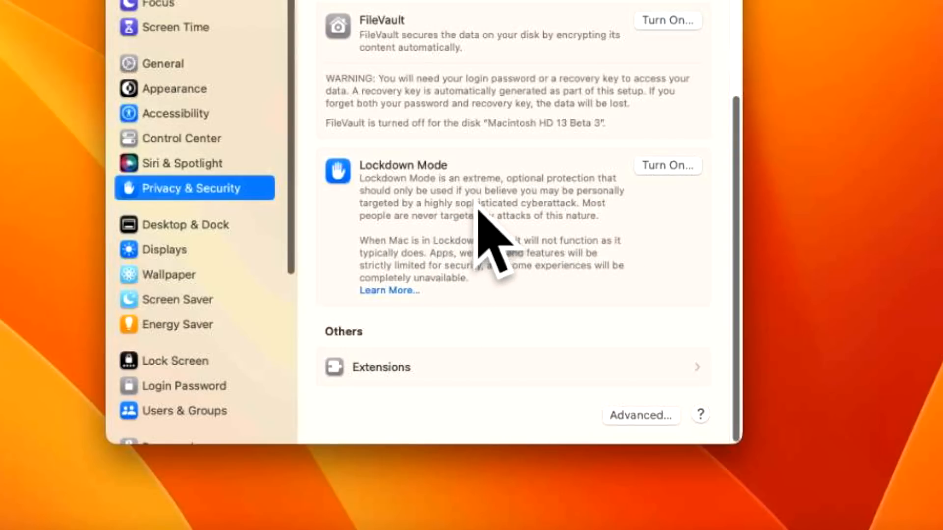
mouse_move(586, 234)
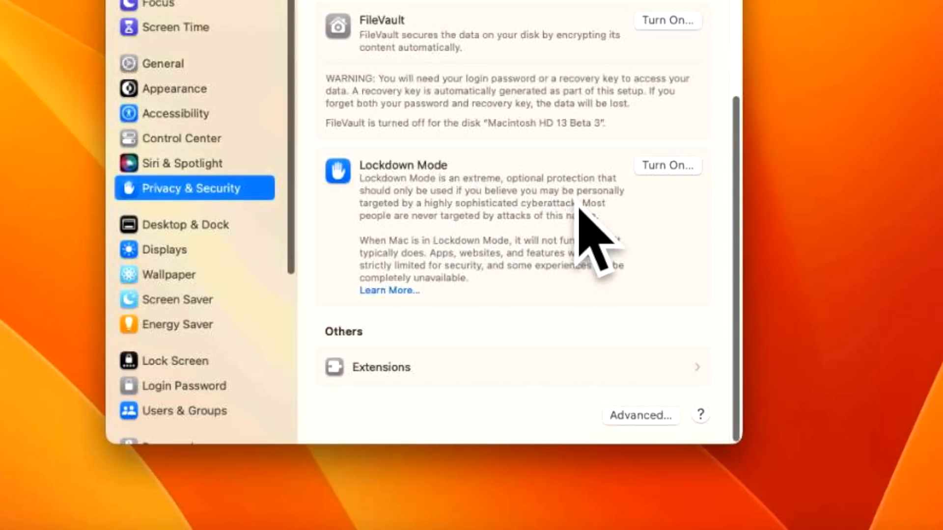
mouse_move(527, 252)
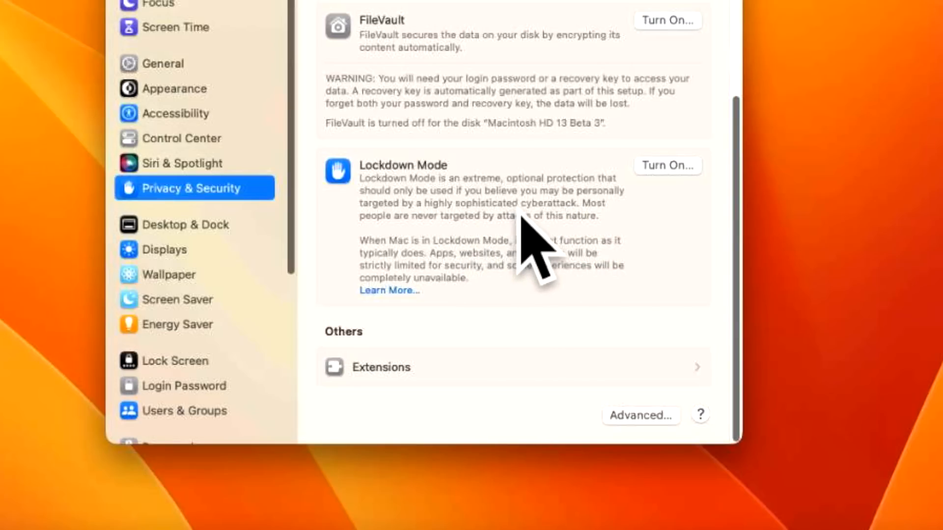
mouse_move(643, 257)
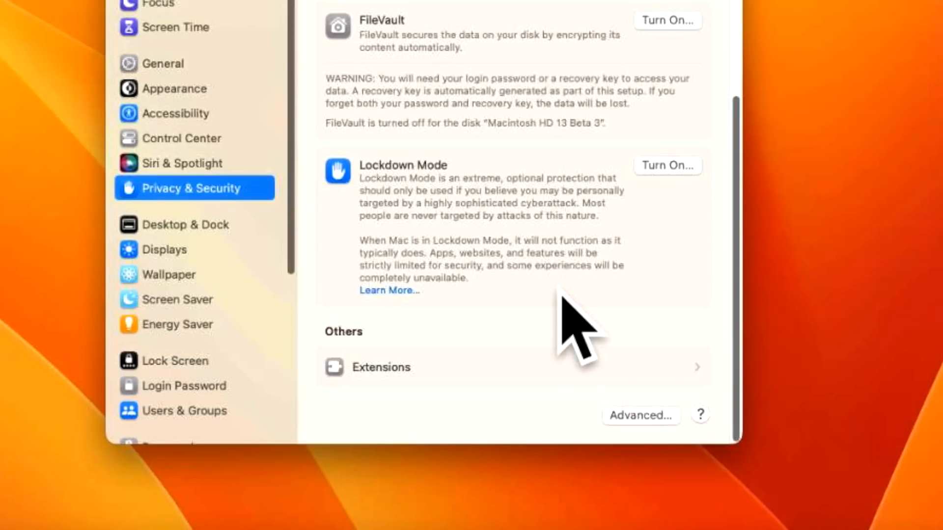
mouse_move(507, 310)
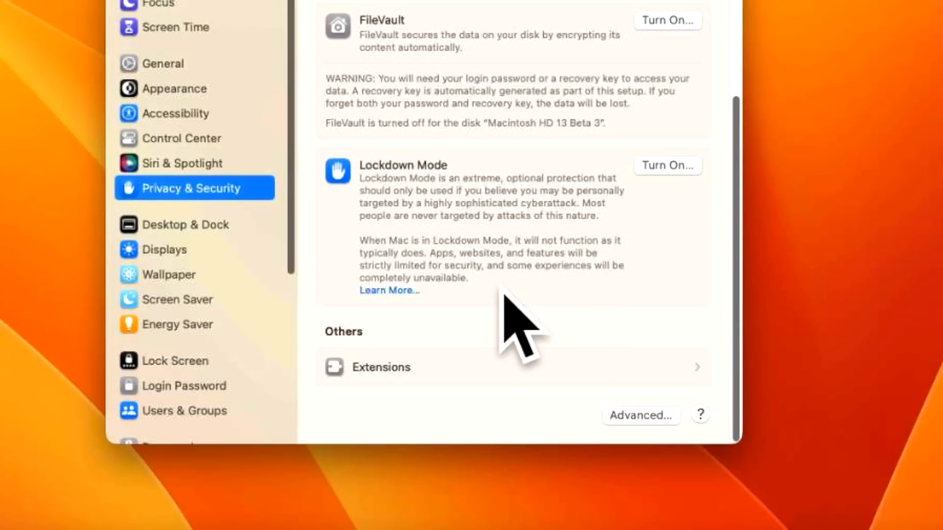
mouse_move(550, 304)
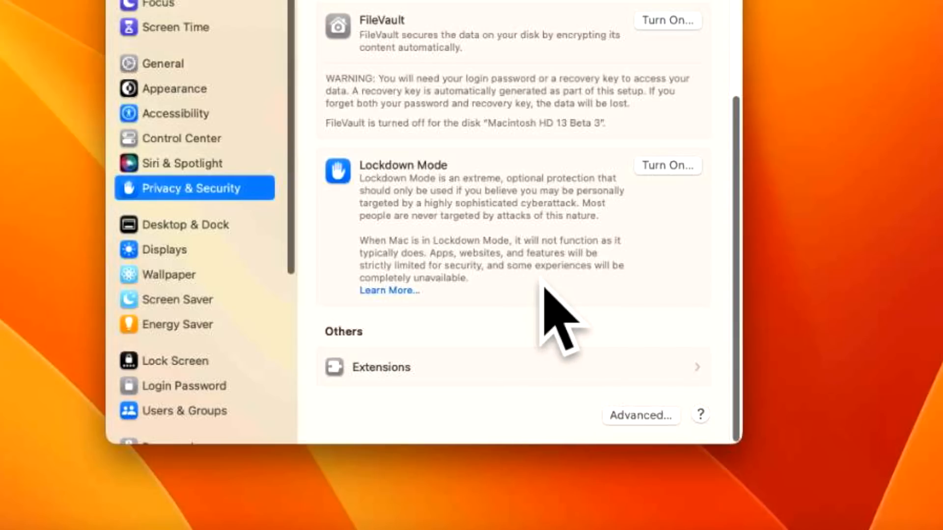
mouse_move(474, 310)
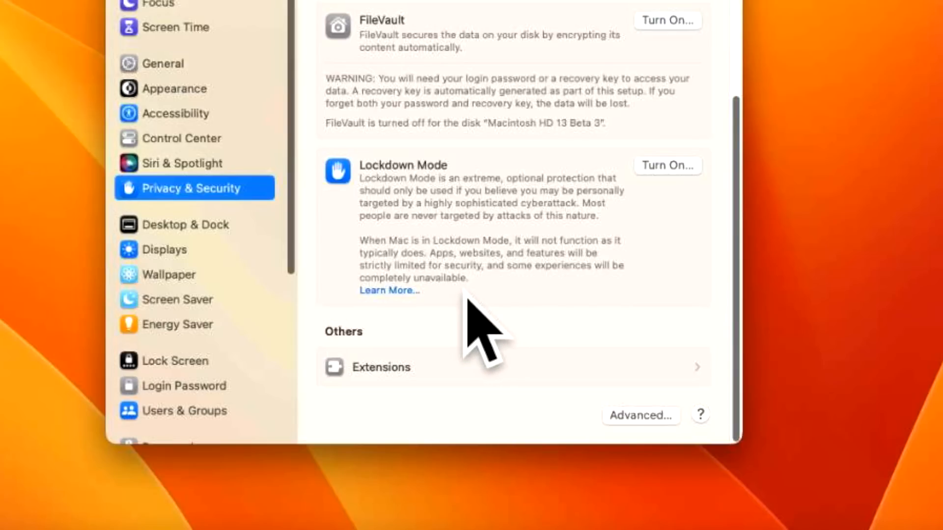
Turn on Lockdown Mode, authorise with the admin password and choose Turn On & Restart
click(668, 165)
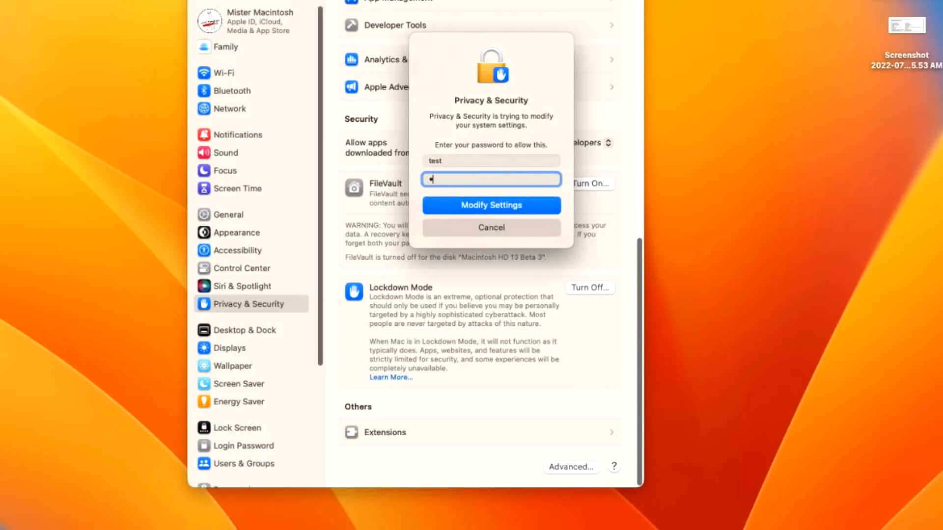
text(••••)
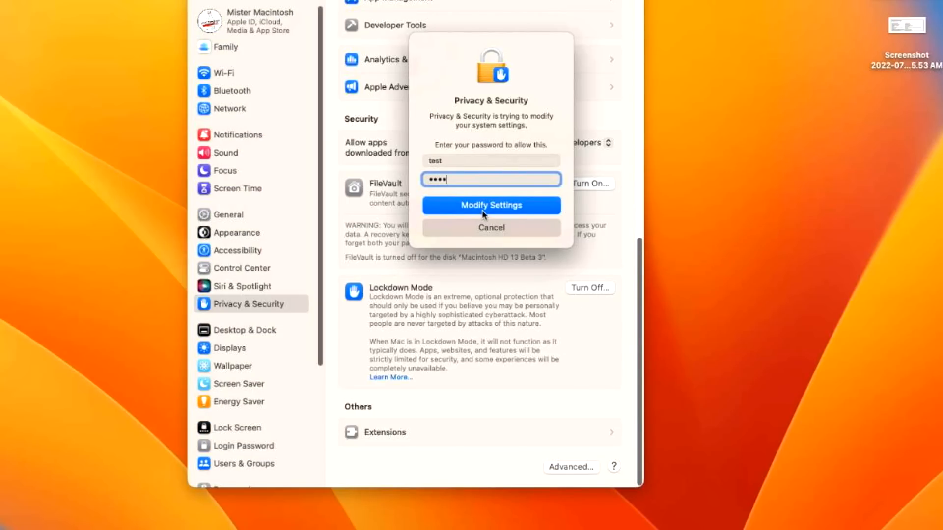
click(491, 205)
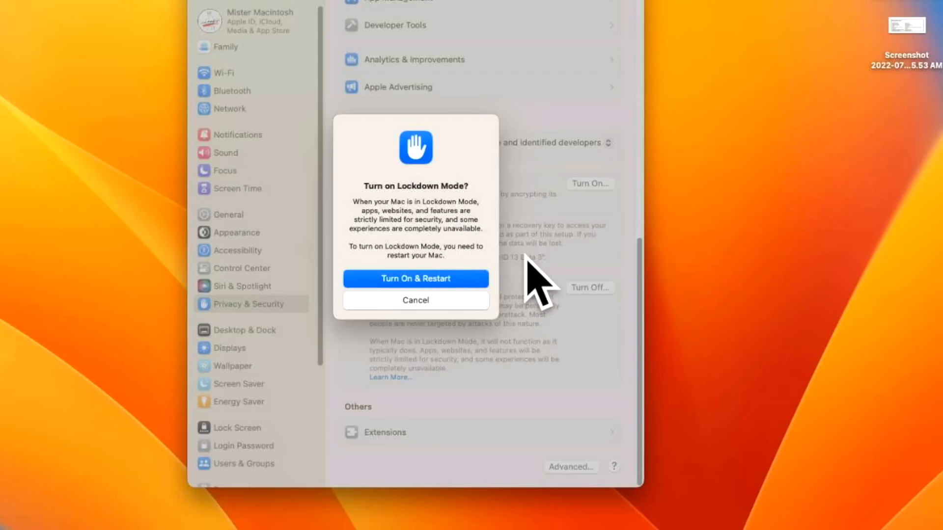
mouse_move(531, 287)
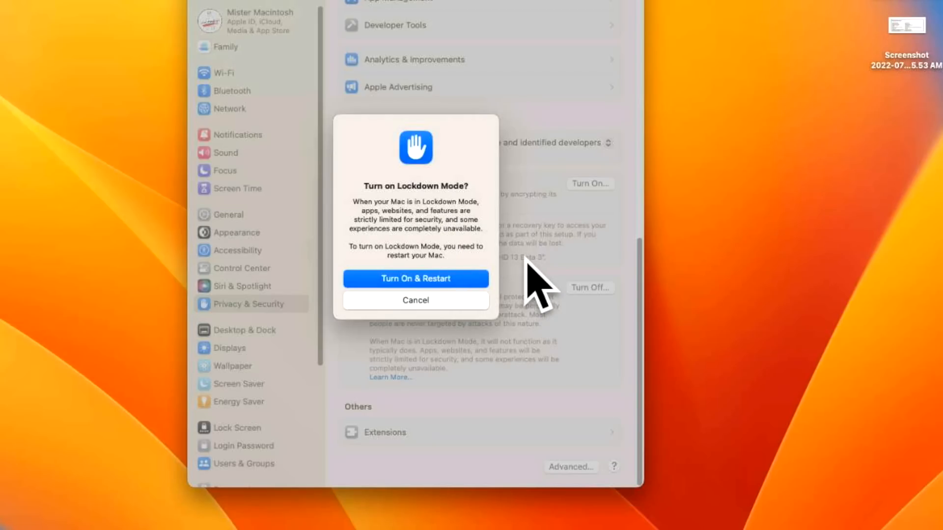
mouse_move(531, 288)
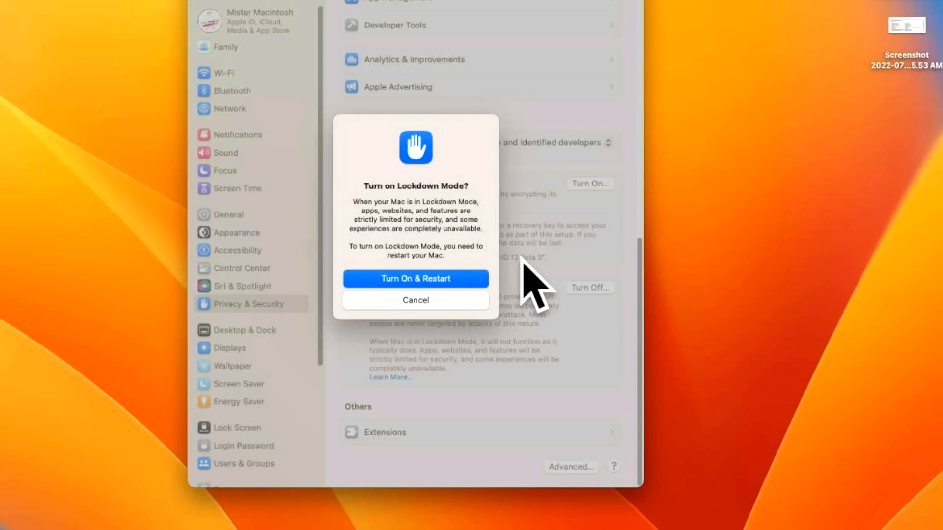
mouse_move(395, 279)
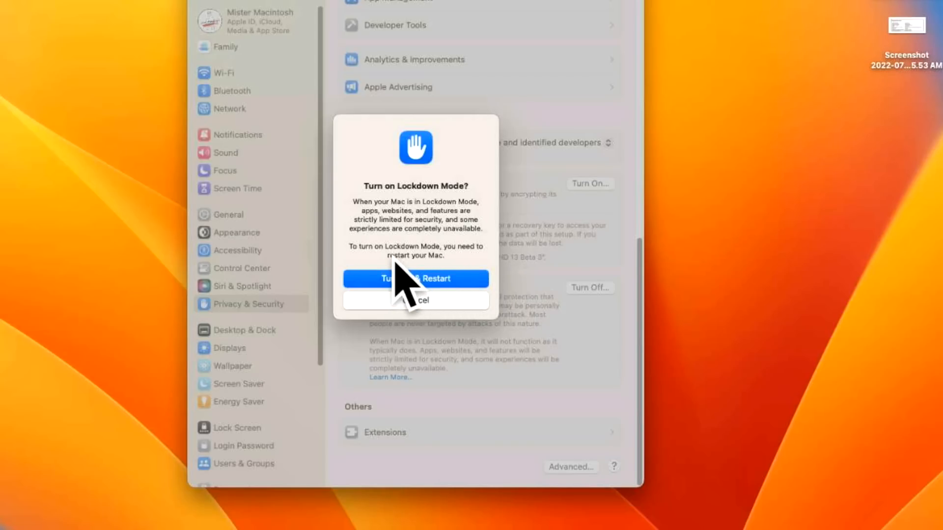
mouse_move(508, 303)
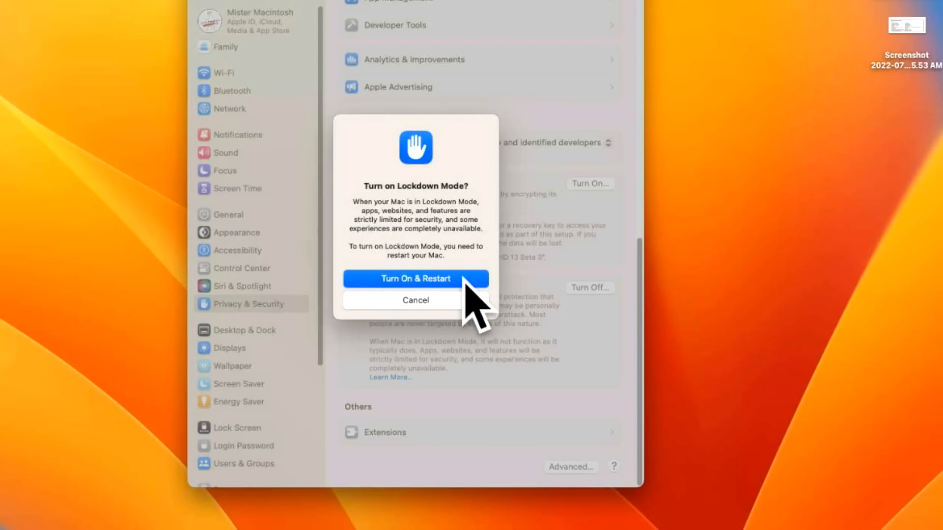
click(416, 279)
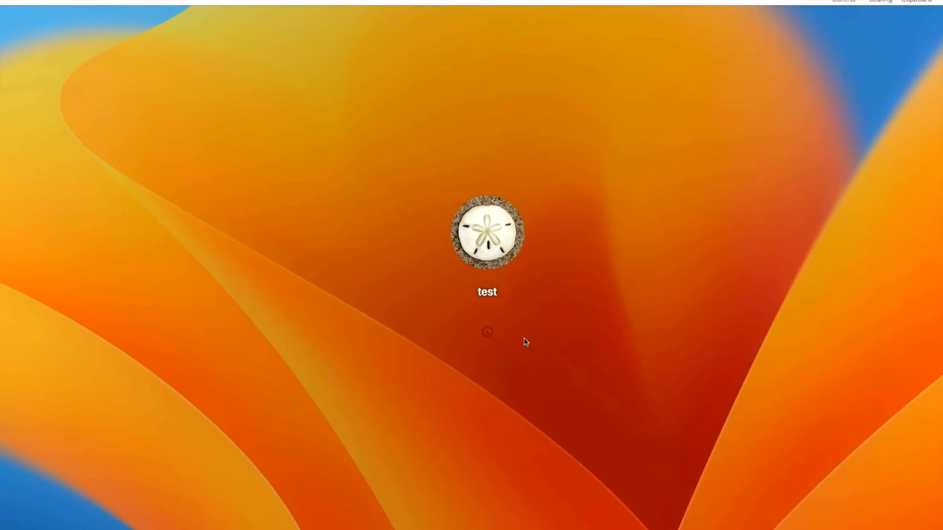
mouse_move(554, 291)
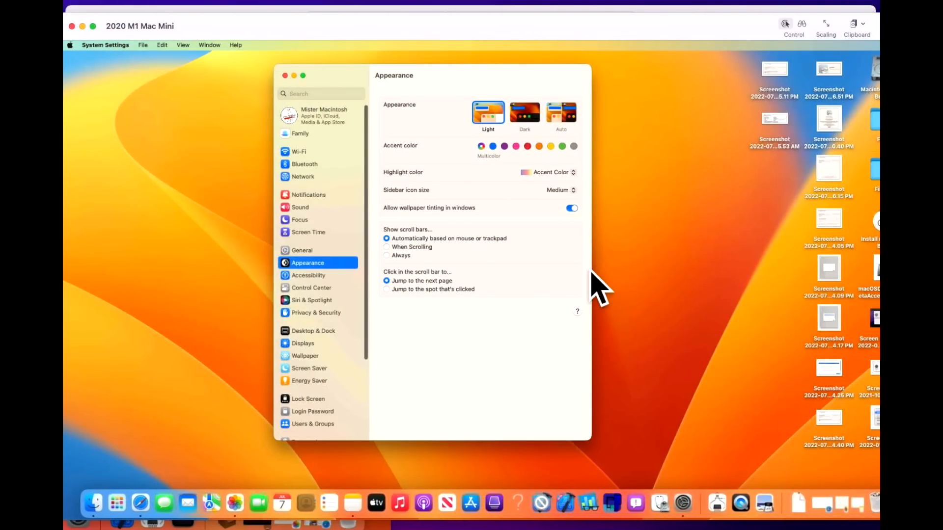
mouse_move(653, 33)
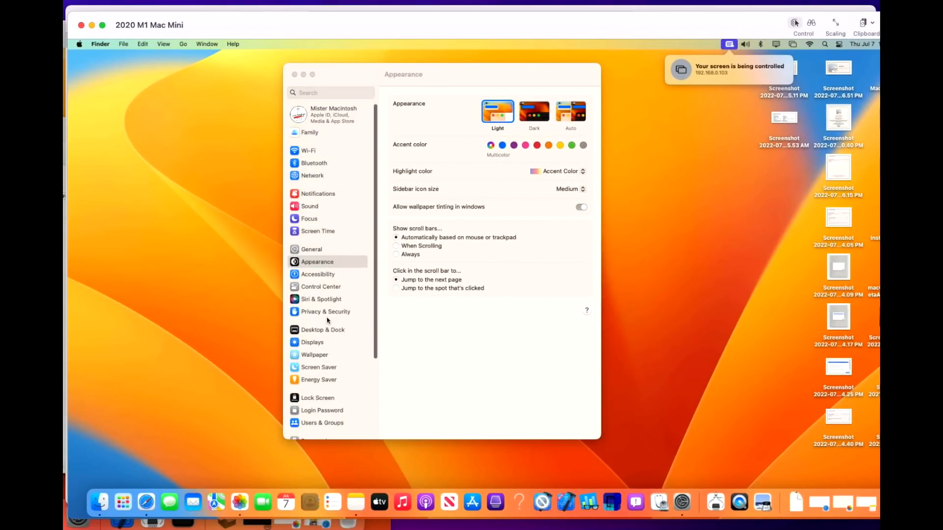
Show the Privacy & Security settings and scroll through its list after the restart
click(325, 313)
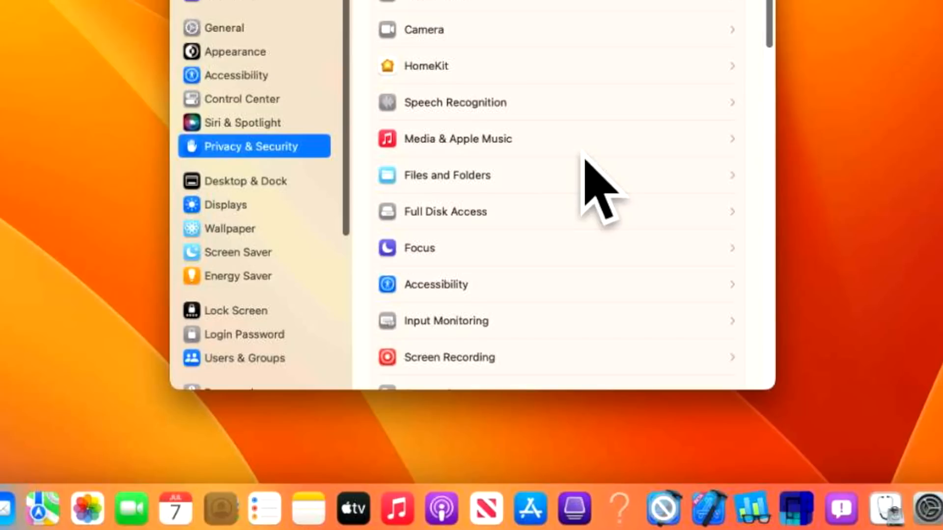
scroll(down, 3)
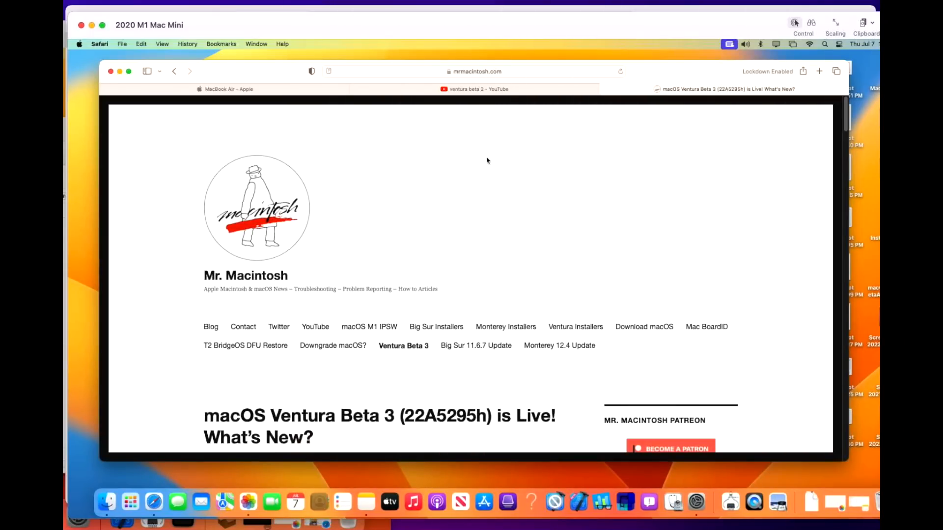
mouse_move(515, 156)
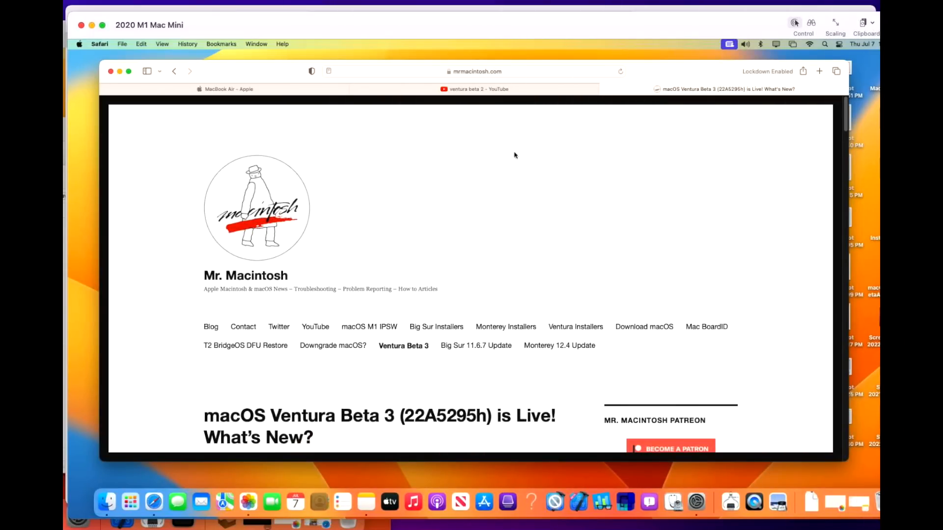
Bring up Apple's Newsroom Lockdown Mode article and scroll to its protections list
click(724, 89)
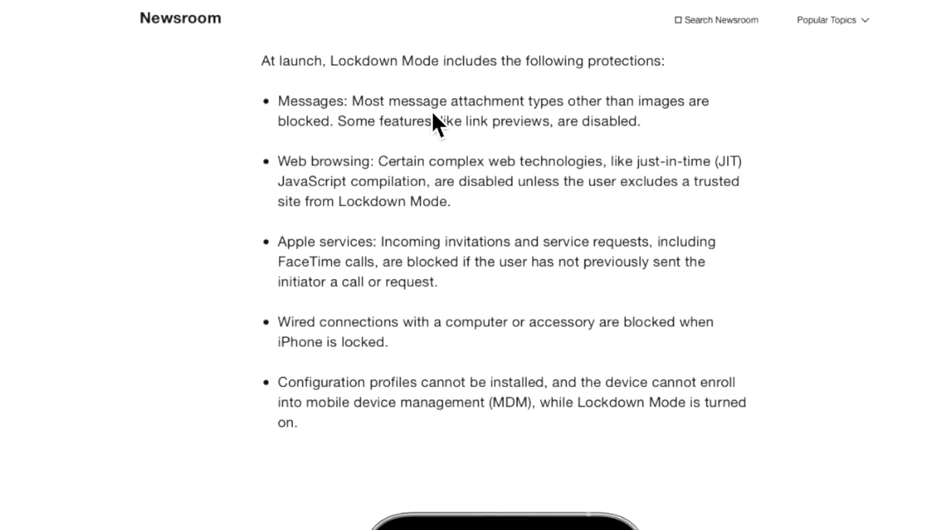
mouse_move(583, 129)
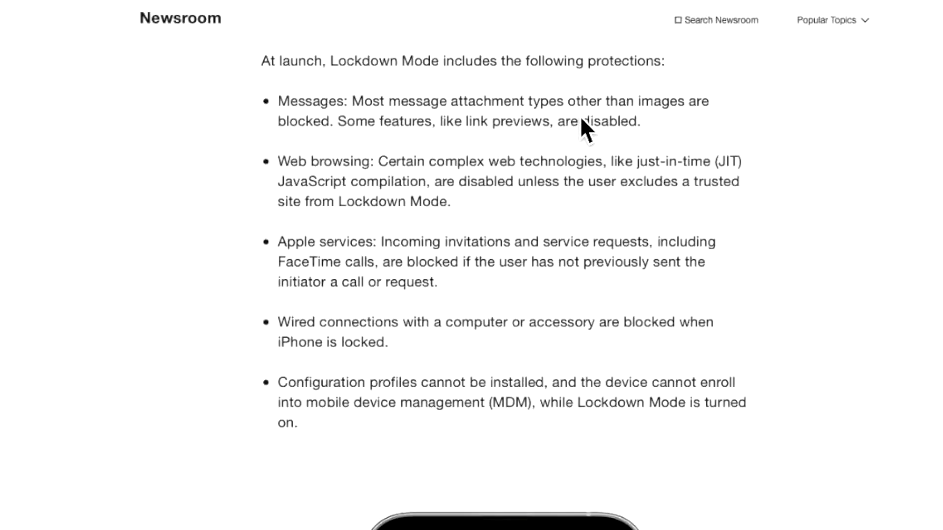
mouse_move(452, 162)
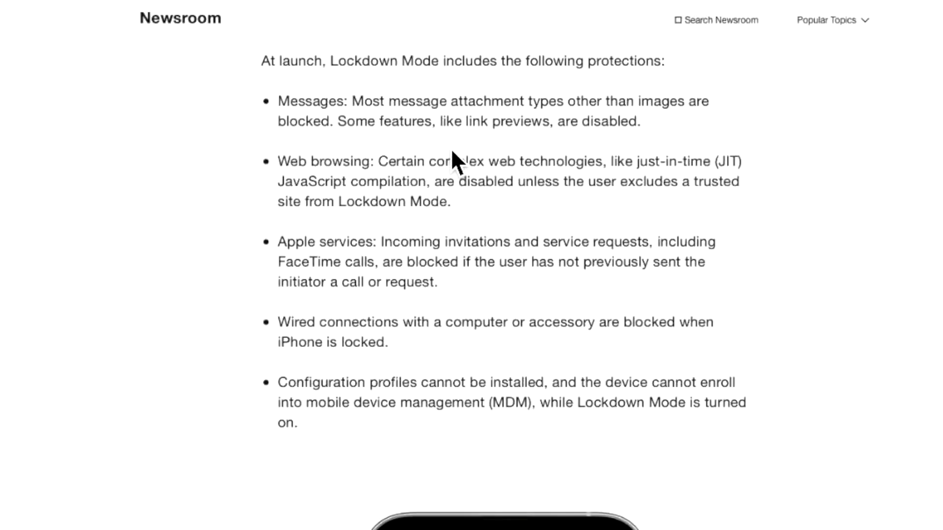
mouse_move(550, 196)
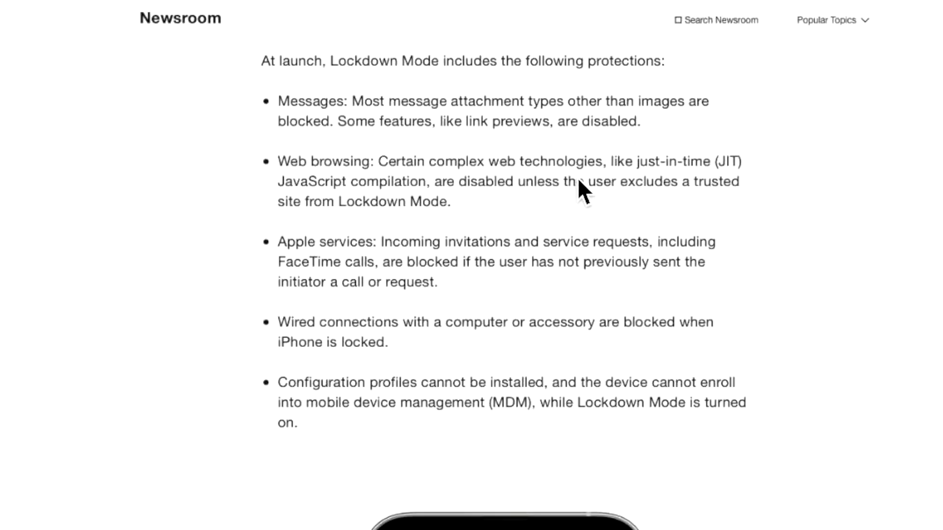
mouse_move(480, 205)
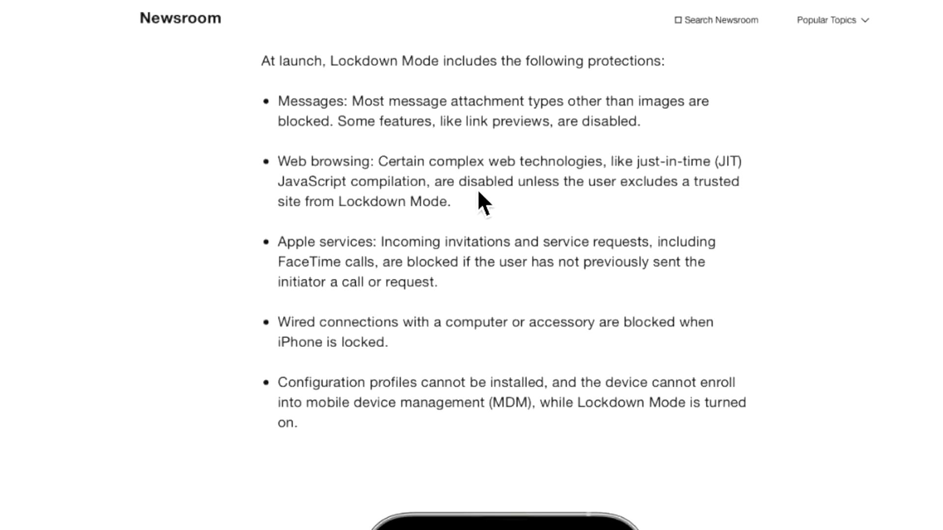
mouse_move(615, 226)
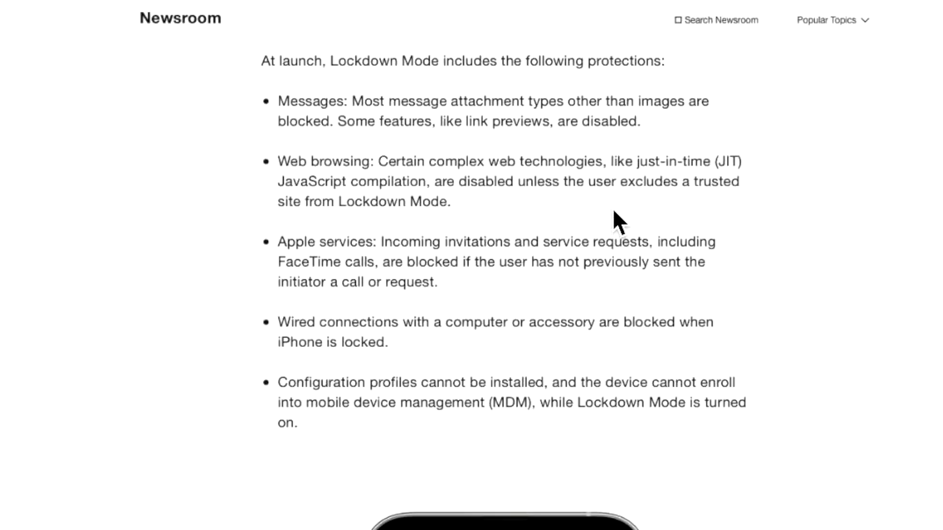
mouse_move(713, 216)
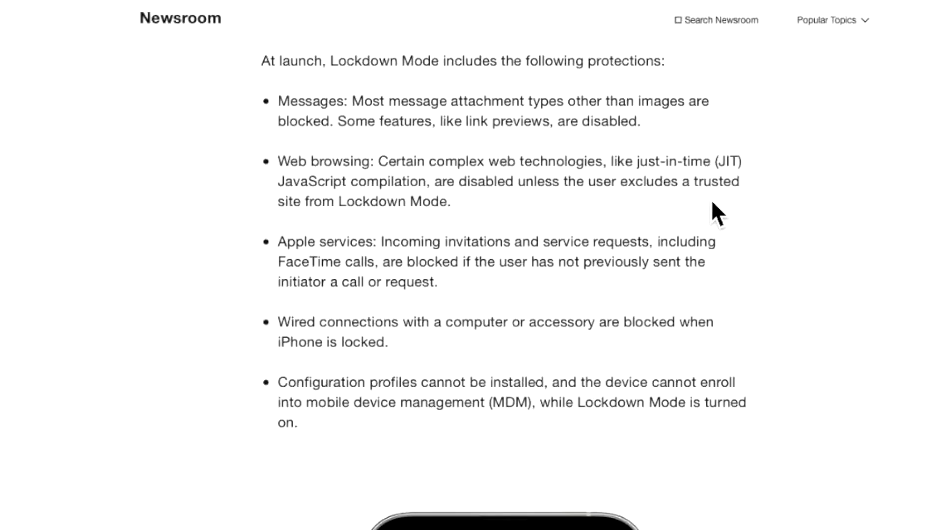
mouse_move(464, 292)
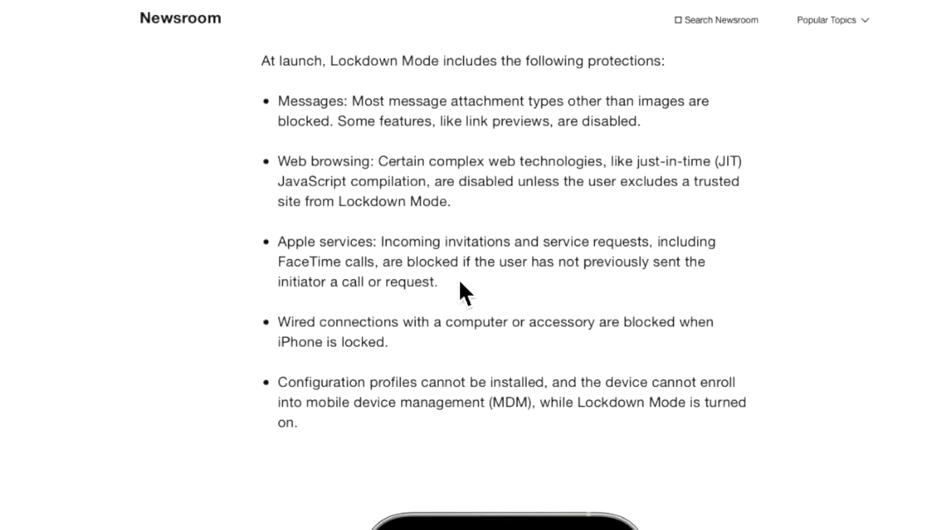
mouse_move(565, 292)
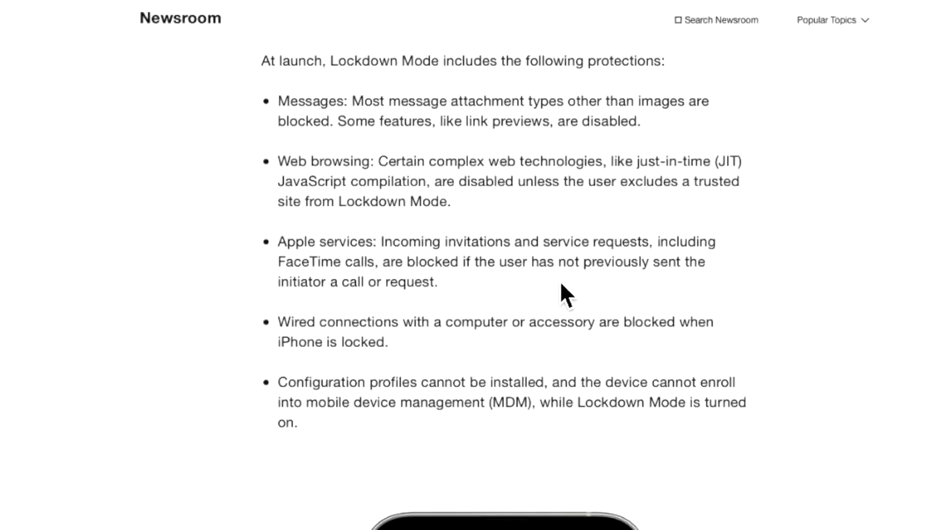
mouse_move(483, 320)
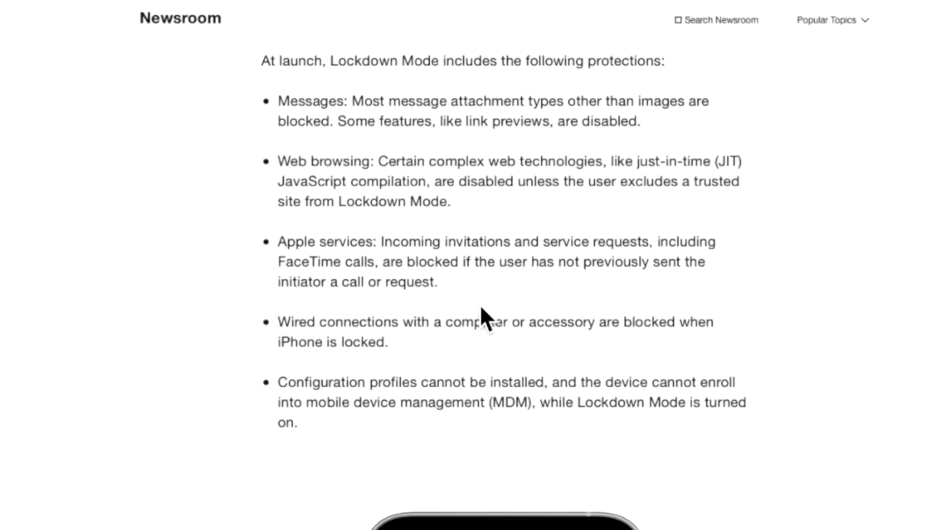
mouse_move(556, 297)
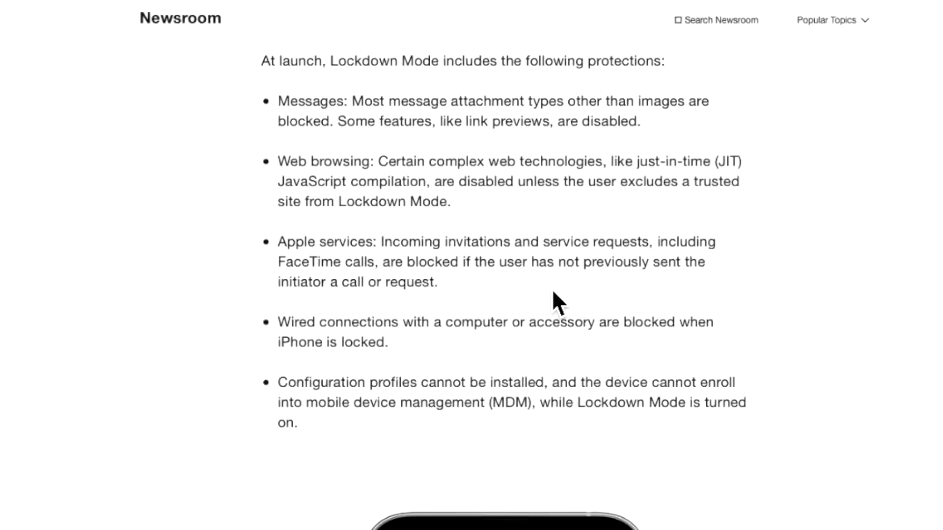
mouse_move(588, 309)
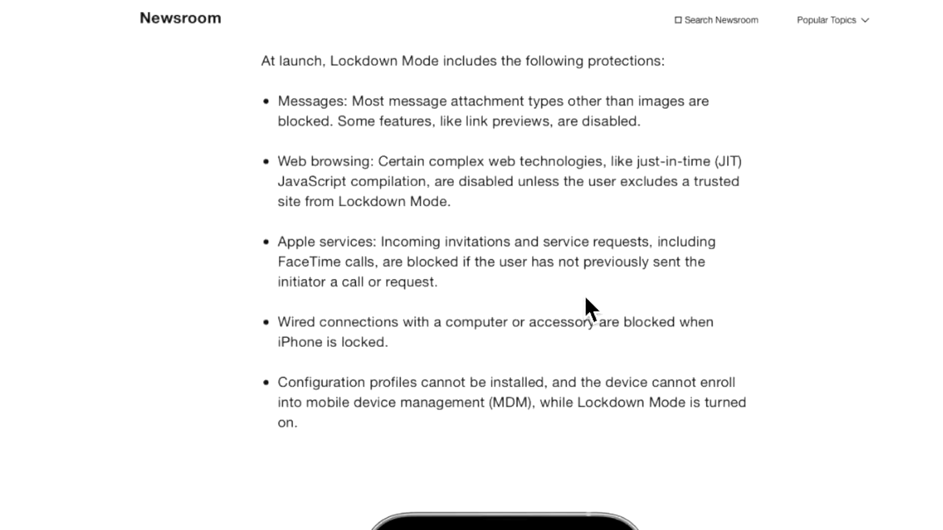
mouse_move(496, 328)
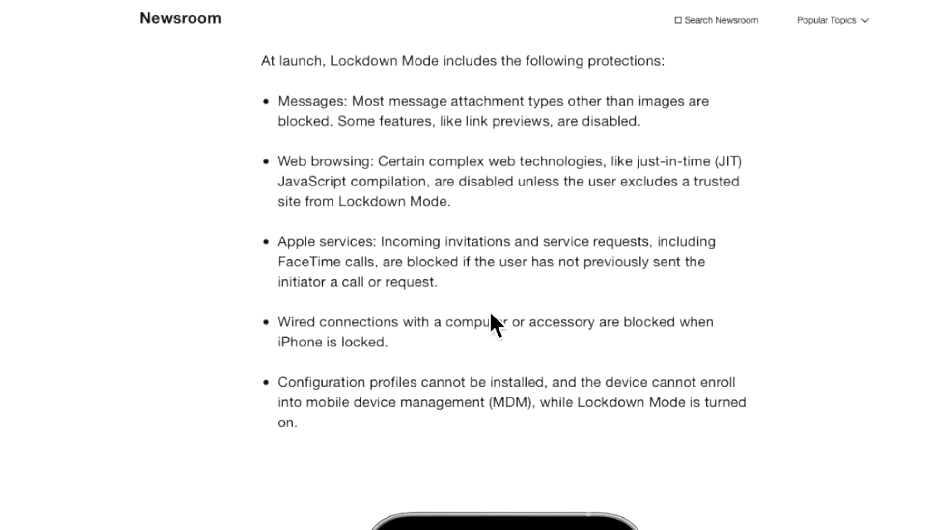
mouse_move(451, 371)
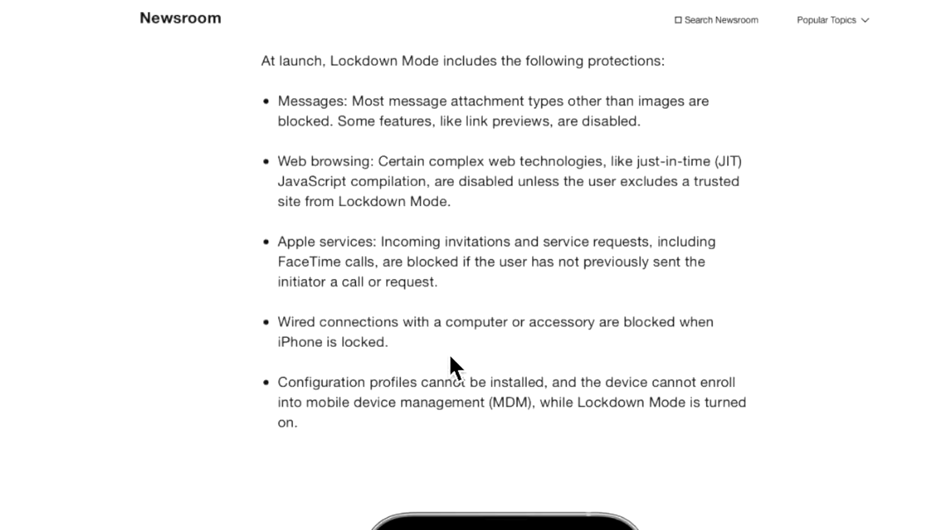
mouse_move(574, 365)
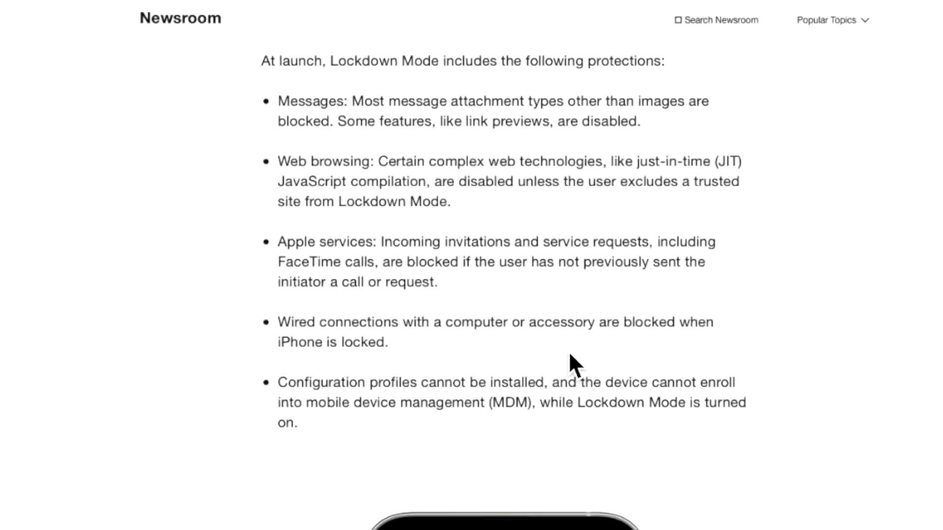
mouse_move(458, 389)
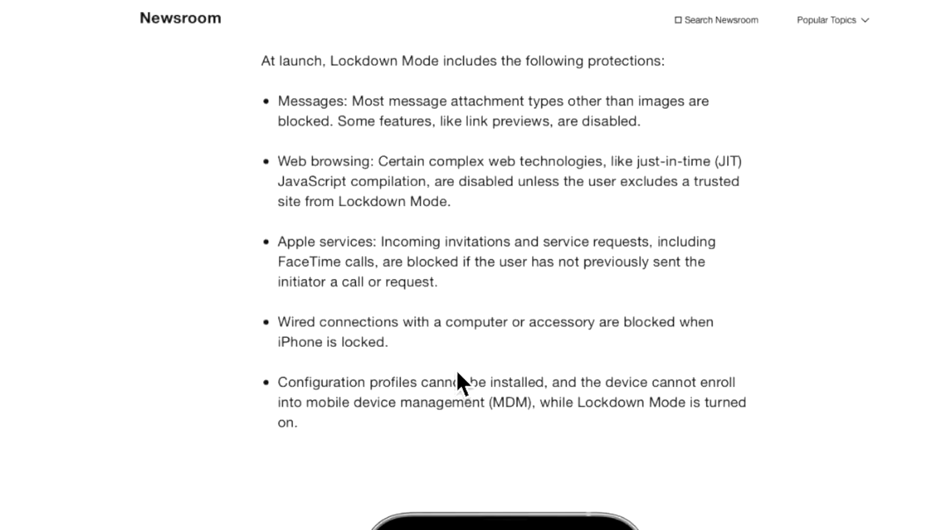
mouse_move(478, 434)
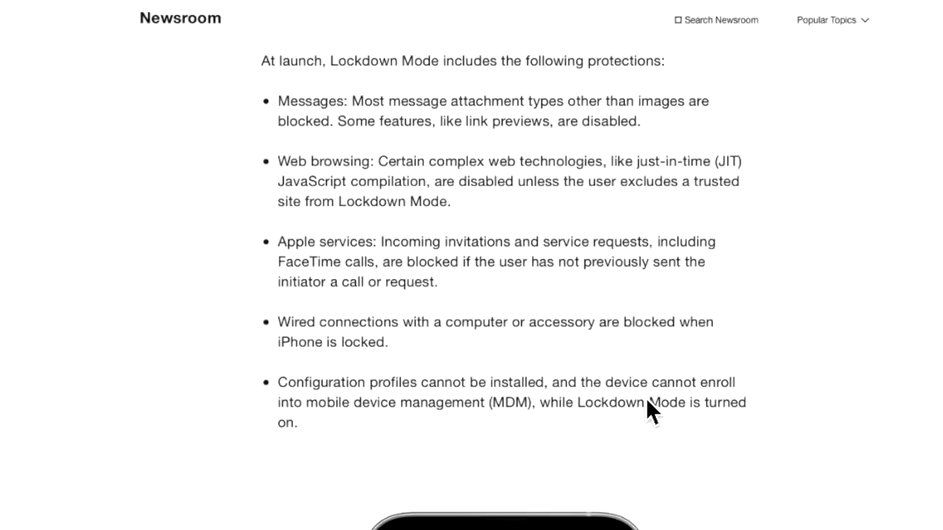
mouse_move(501, 434)
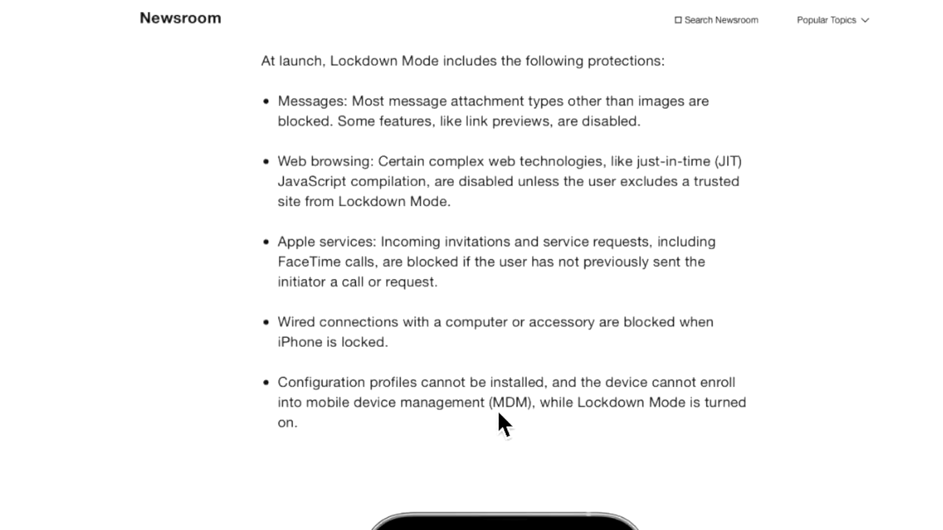
mouse_move(648, 448)
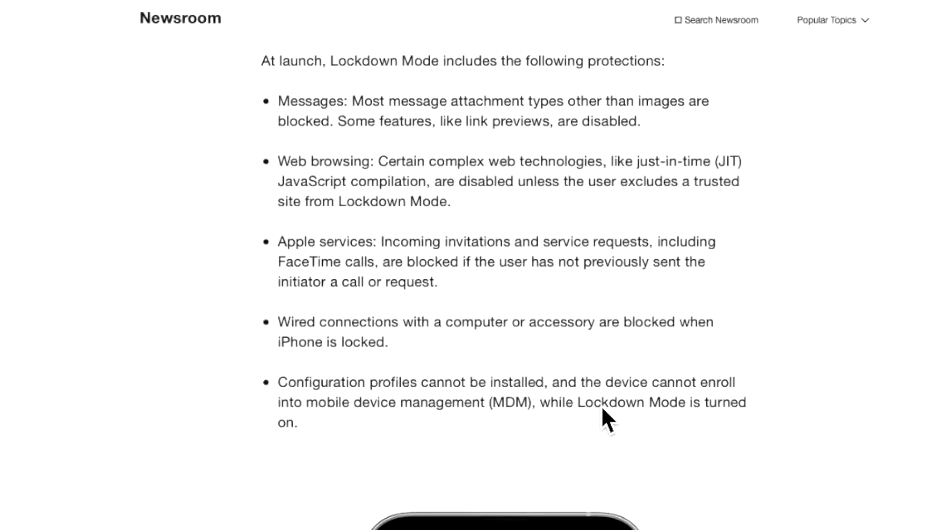
mouse_move(593, 439)
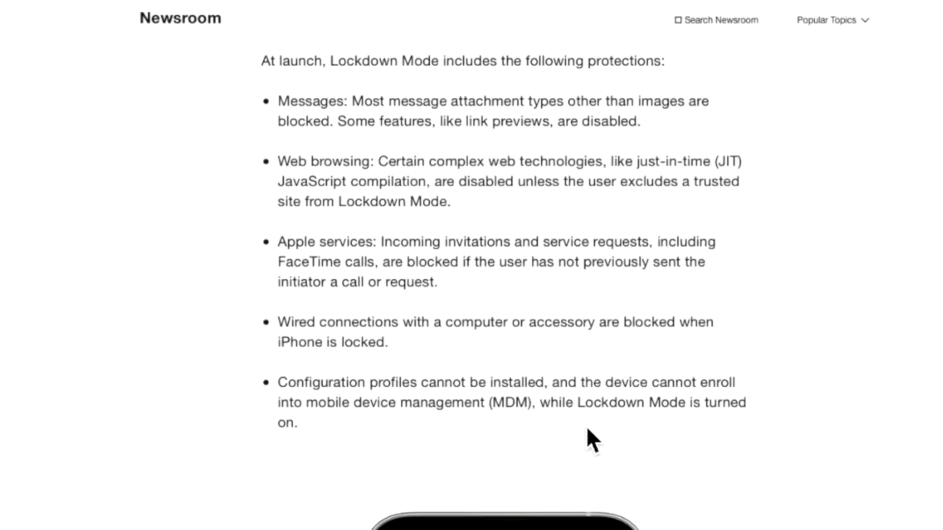
scroll(down, 3)
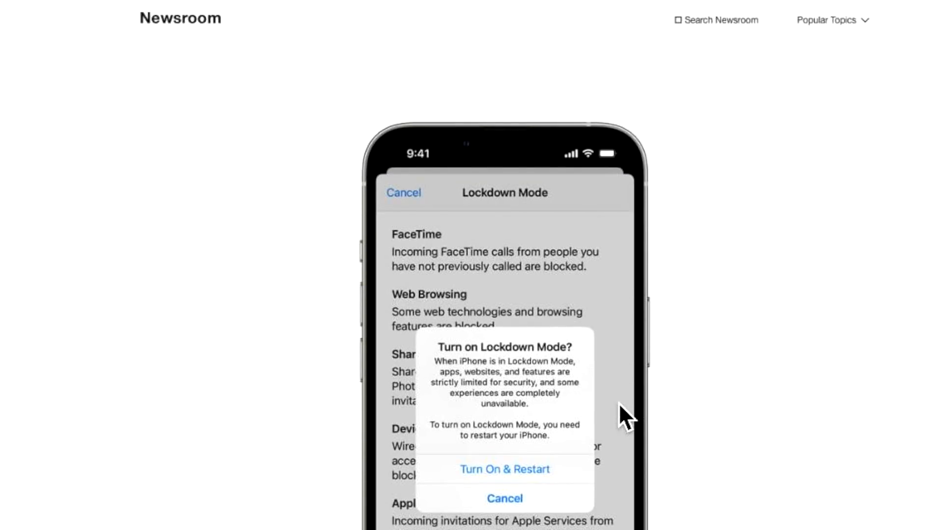
mouse_move(364, 258)
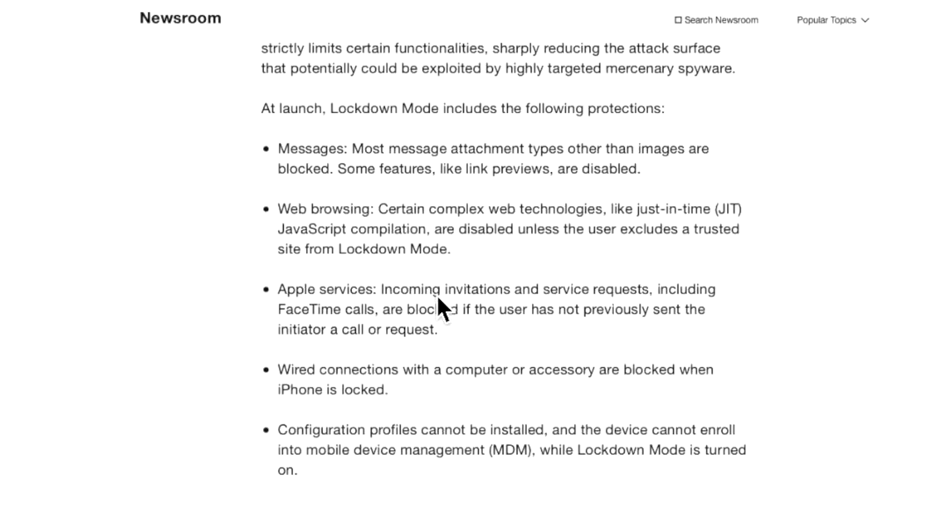
mouse_move(446, 315)
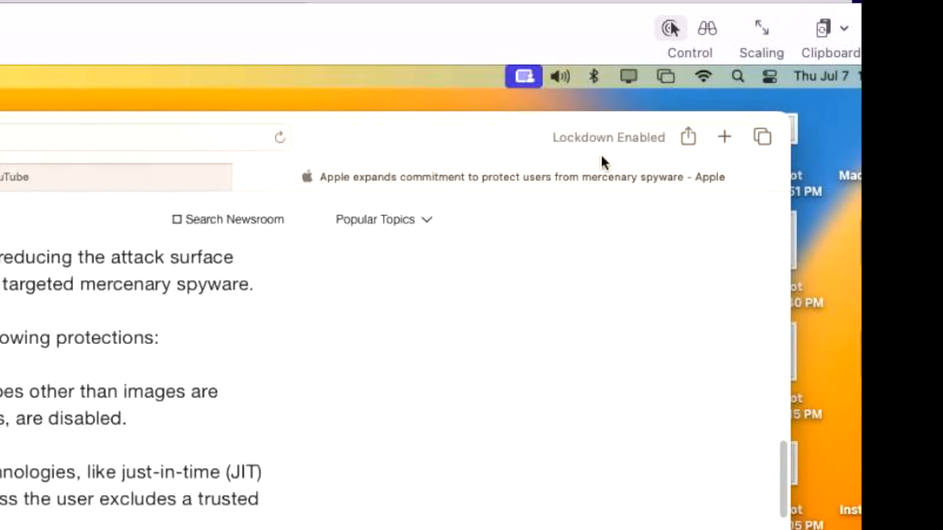
mouse_move(349, 212)
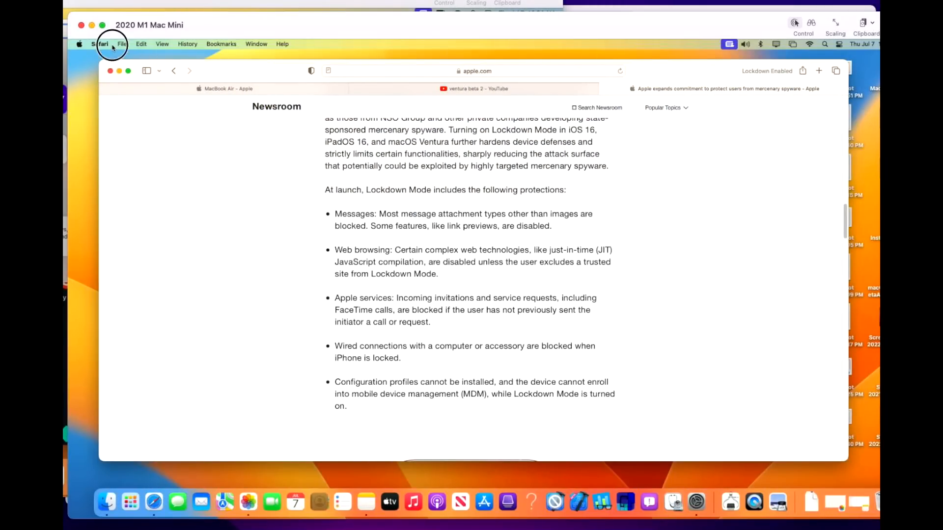
View Safari's Websites Lockdown Mode settings (apple.com, youtube.com On), then close them
click(100, 44)
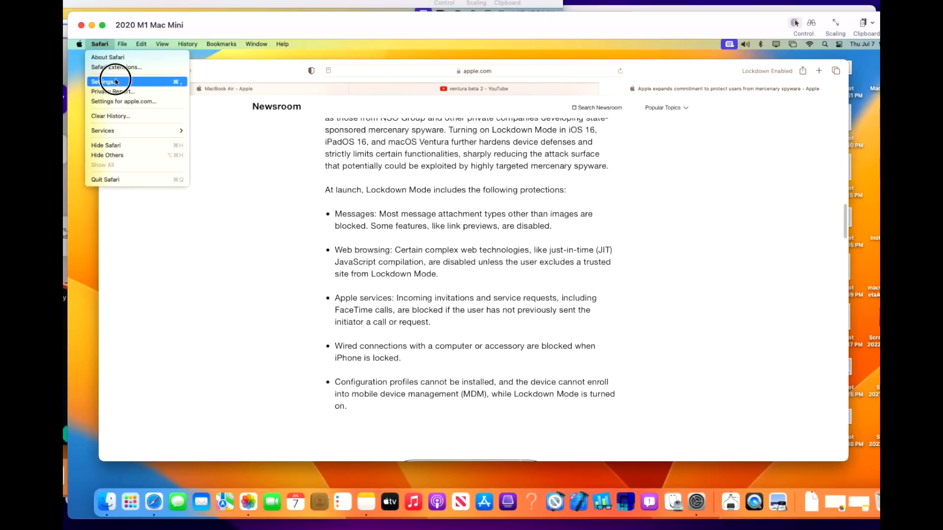
click(112, 82)
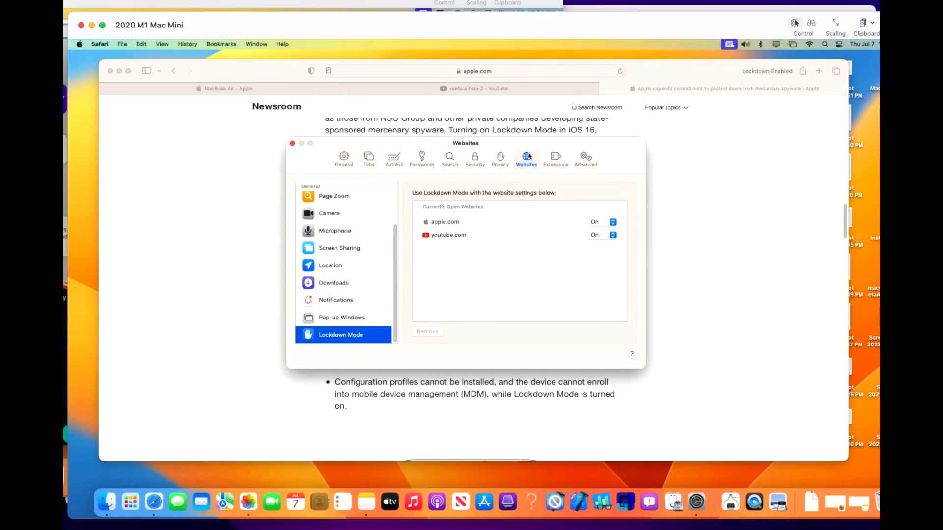
mouse_move(342, 317)
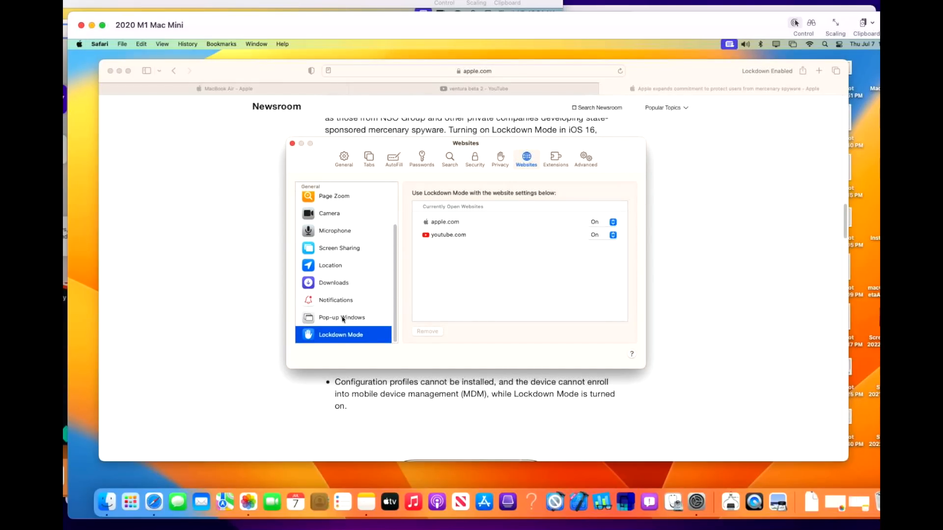
mouse_move(557, 231)
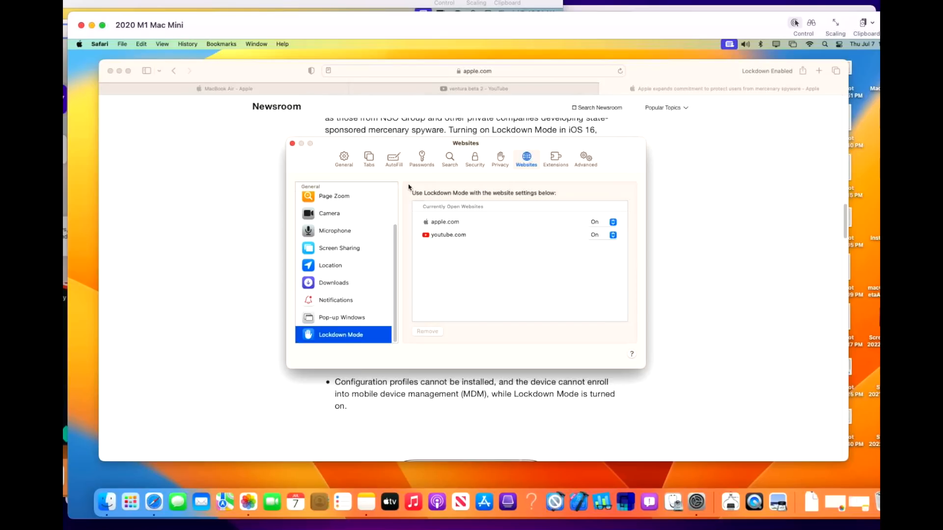
click(292, 143)
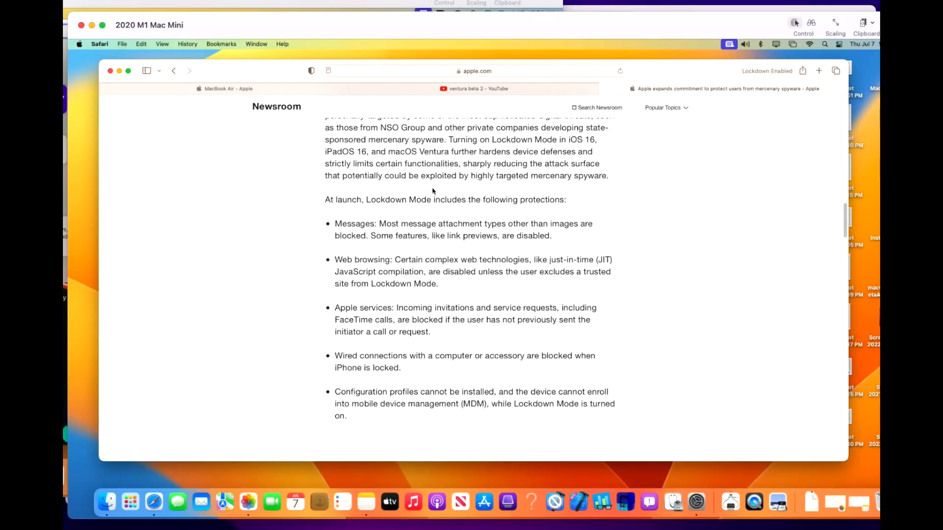
mouse_move(429, 190)
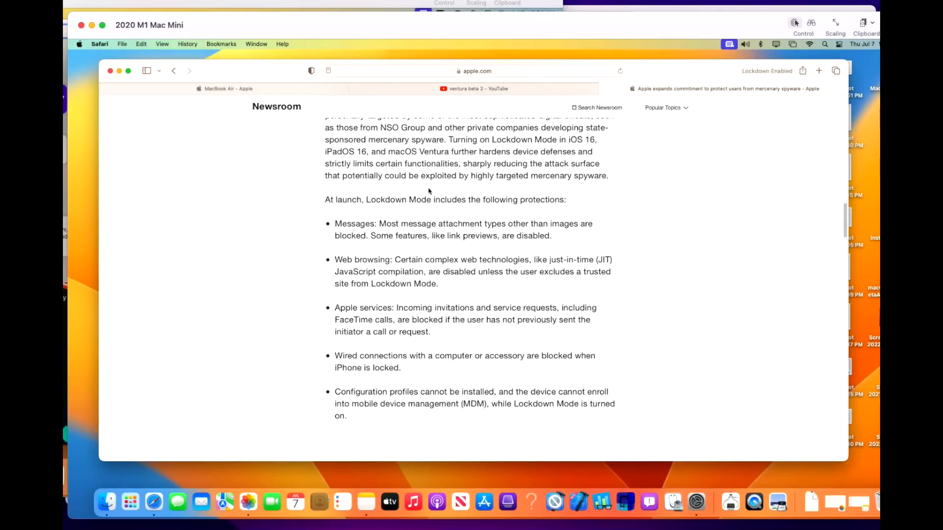
mouse_move(524, 393)
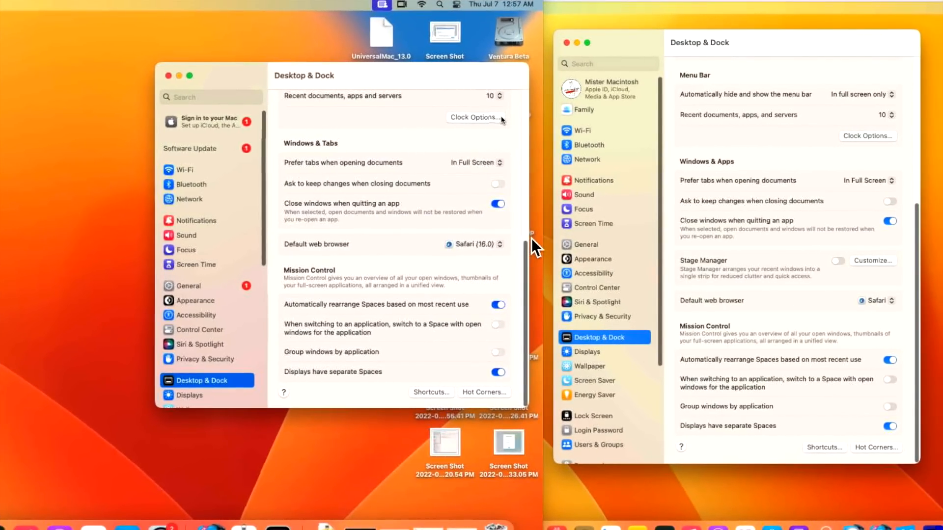
mouse_move(760, 186)
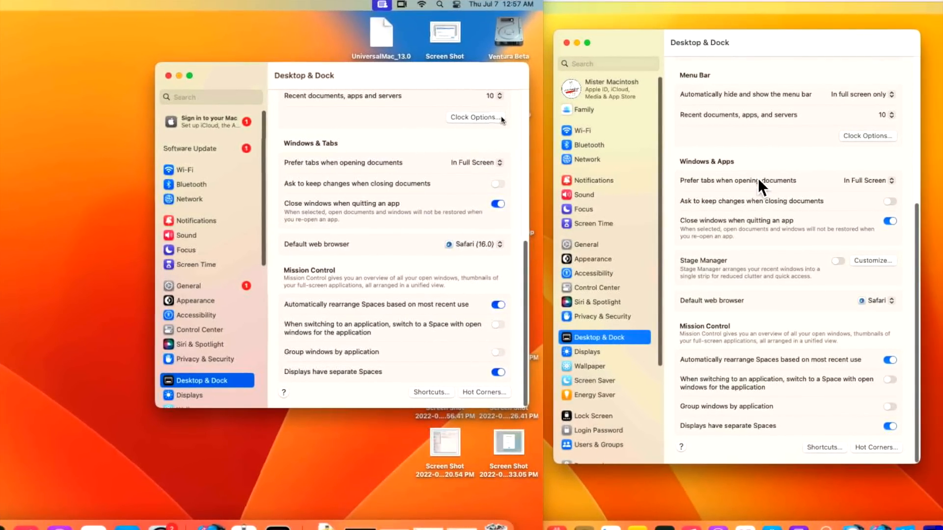
mouse_move(757, 290)
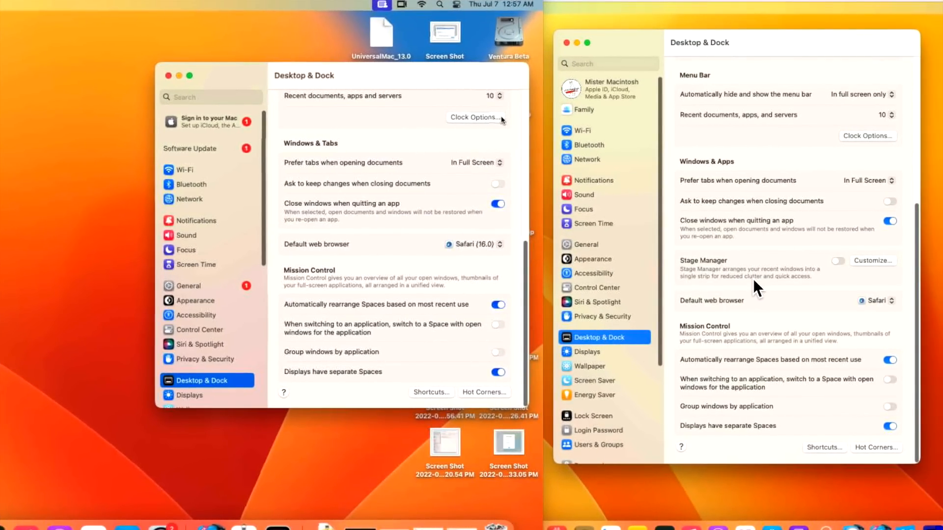
mouse_move(420, 267)
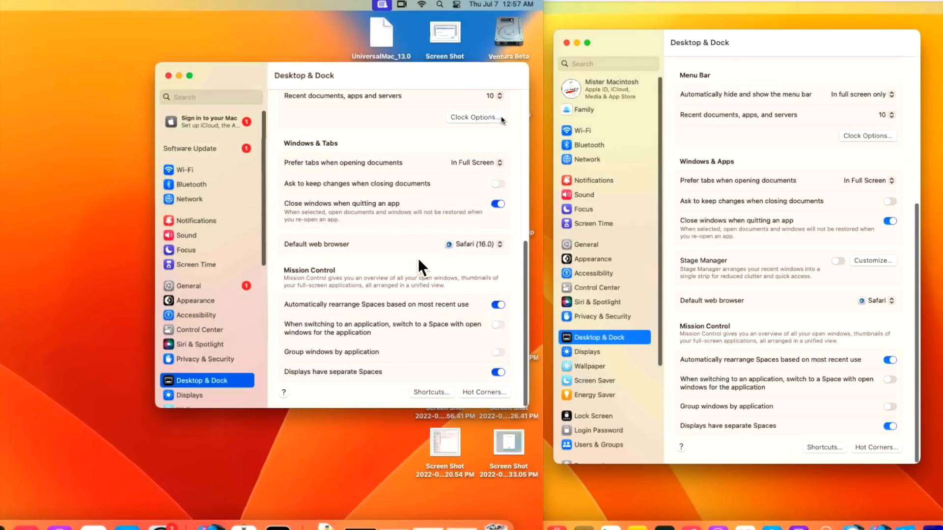
mouse_move(707, 282)
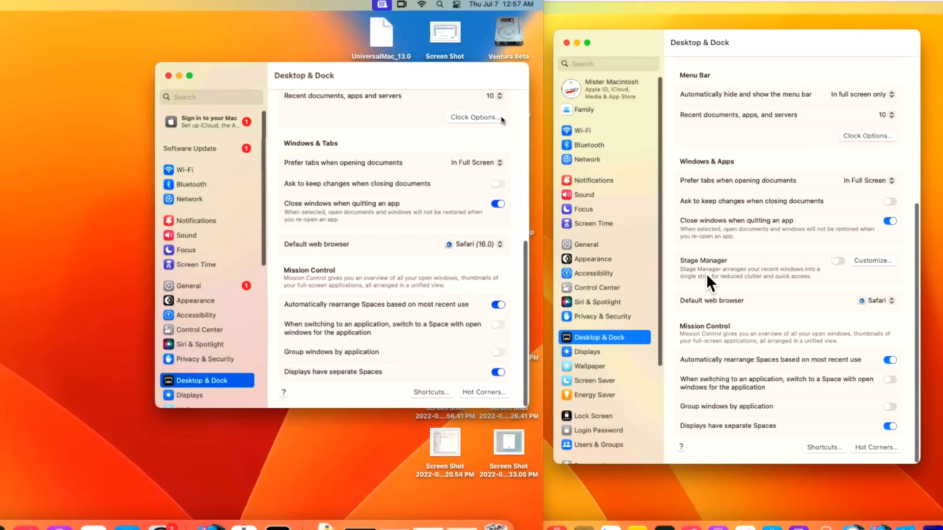
mouse_move(791, 289)
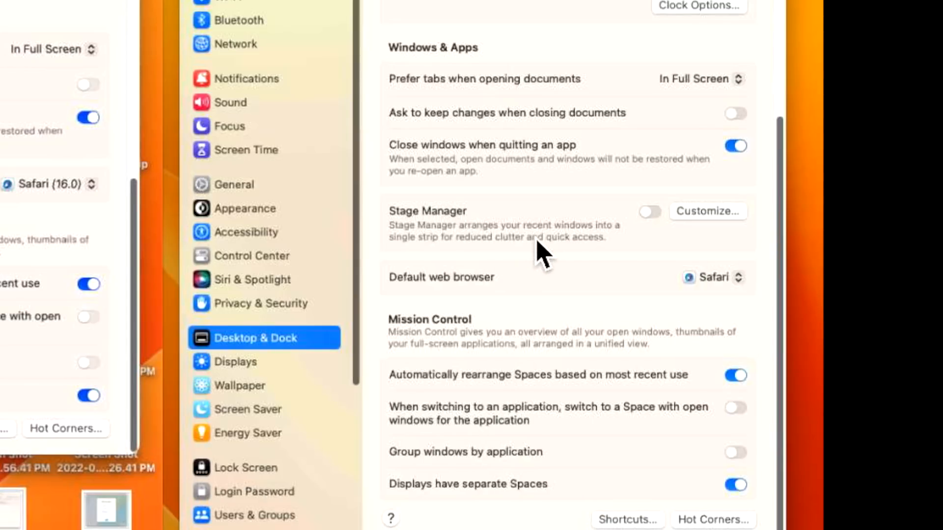
mouse_move(432, 283)
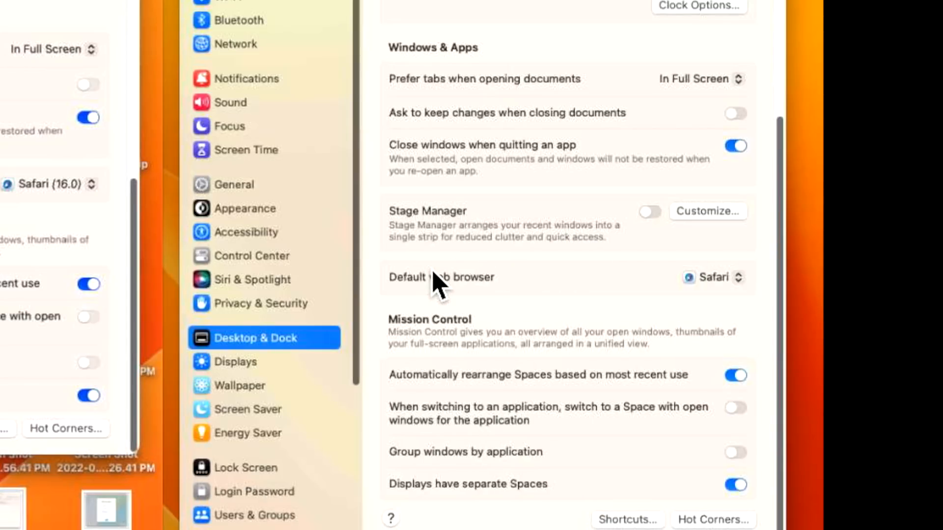
mouse_move(579, 265)
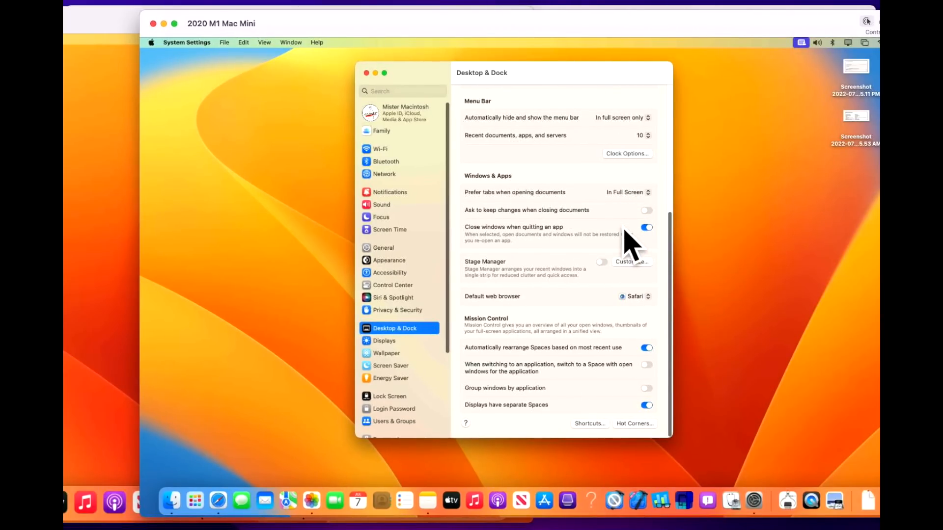
Enable Desktop Items in Stage Manager's Customize options and confirm with Done
click(633, 261)
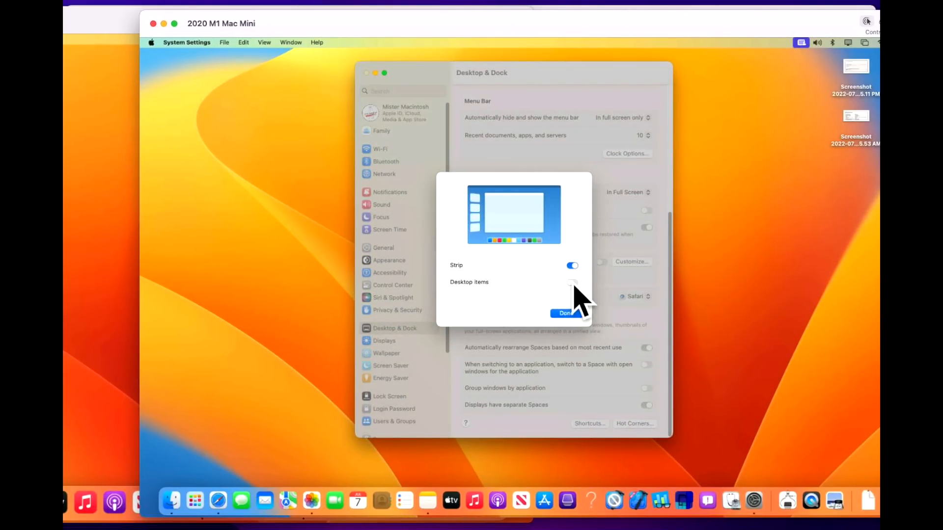
click(571, 283)
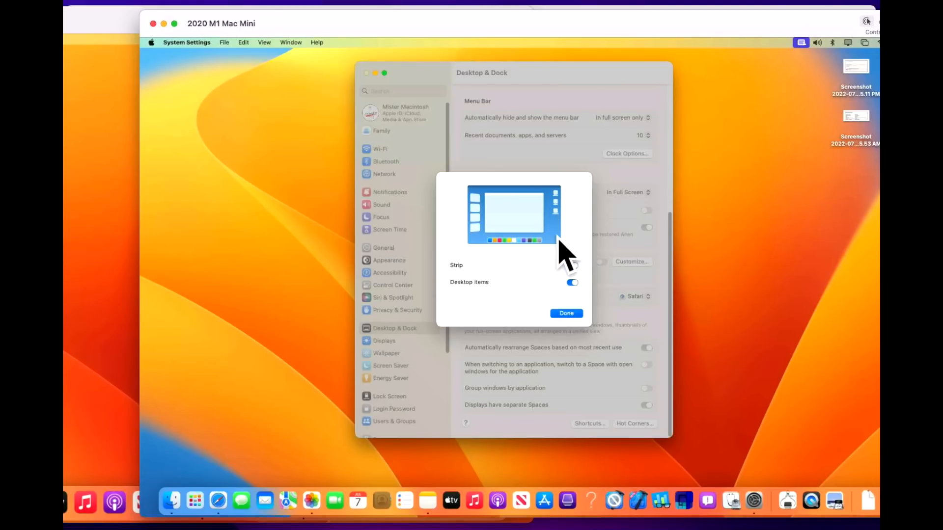
click(566, 313)
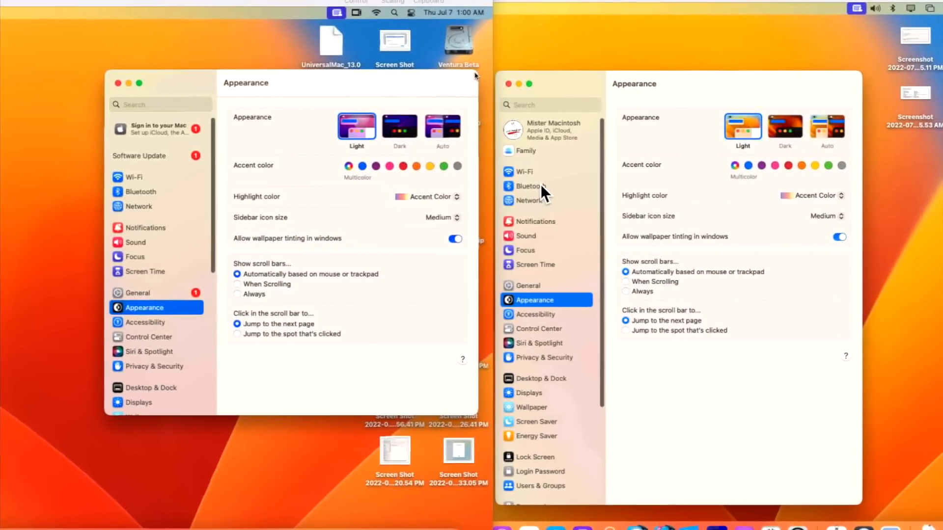
mouse_move(147, 323)
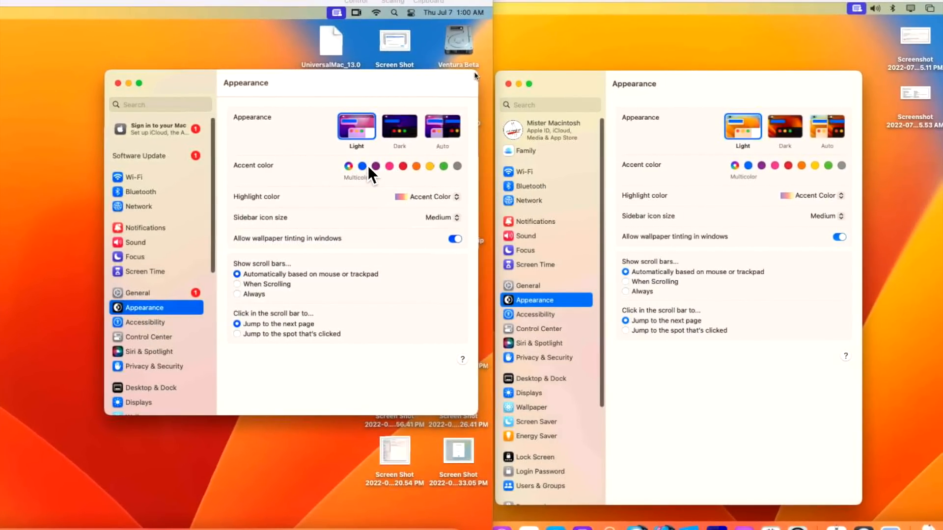
mouse_move(365, 139)
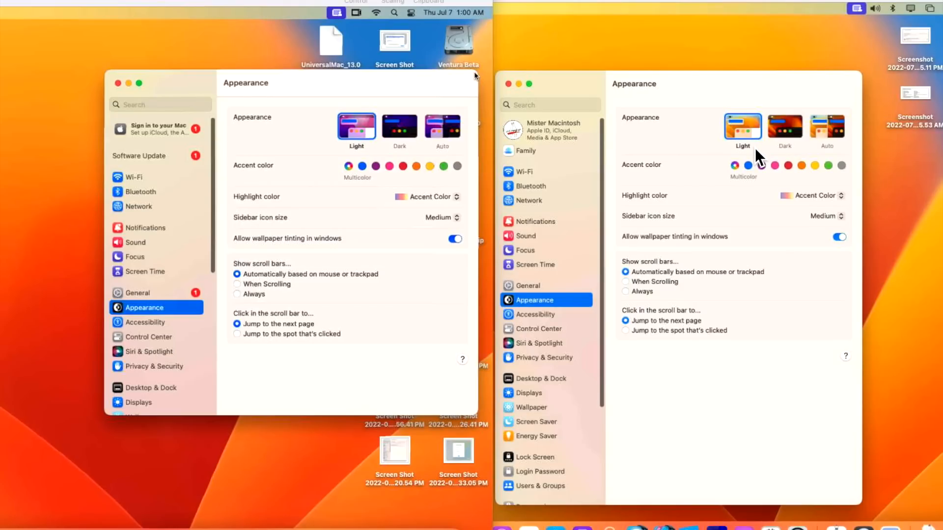
mouse_move(750, 146)
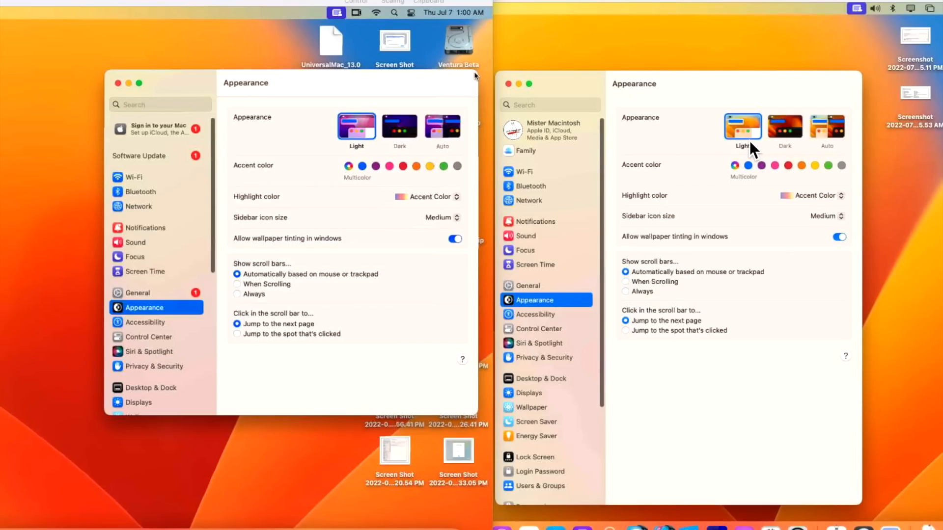
click(146, 228)
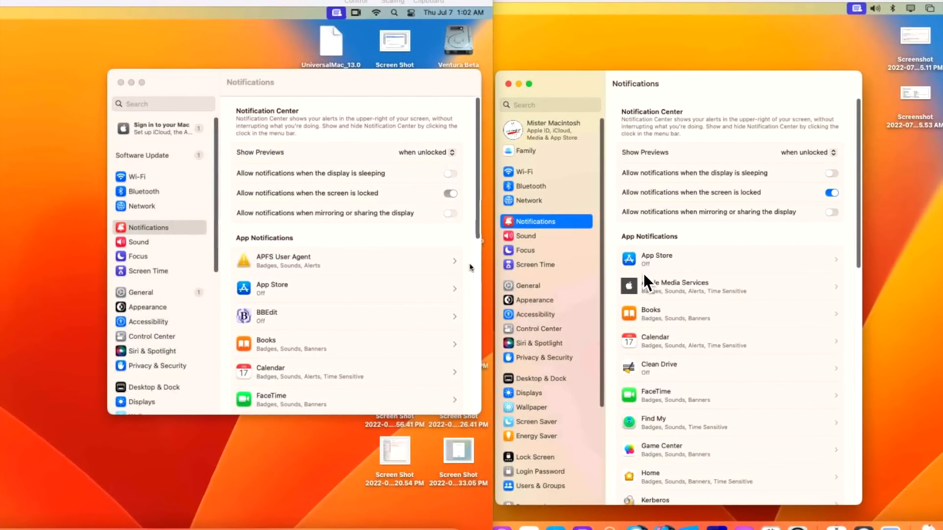
mouse_move(576, 339)
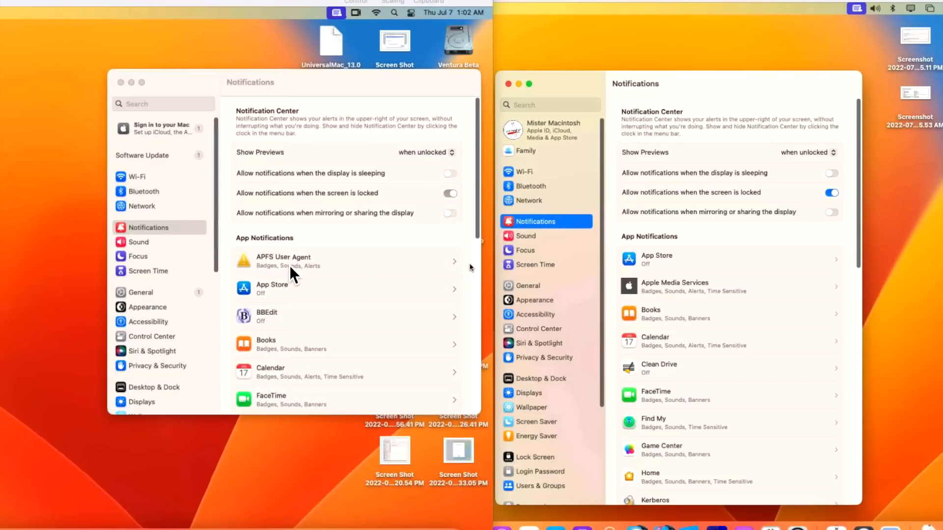
mouse_move(696, 394)
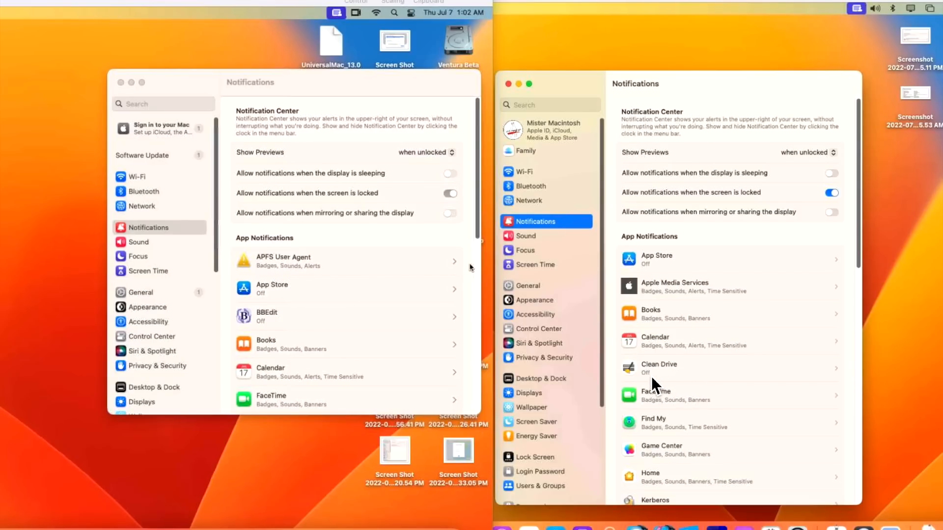
scroll(down, 3)
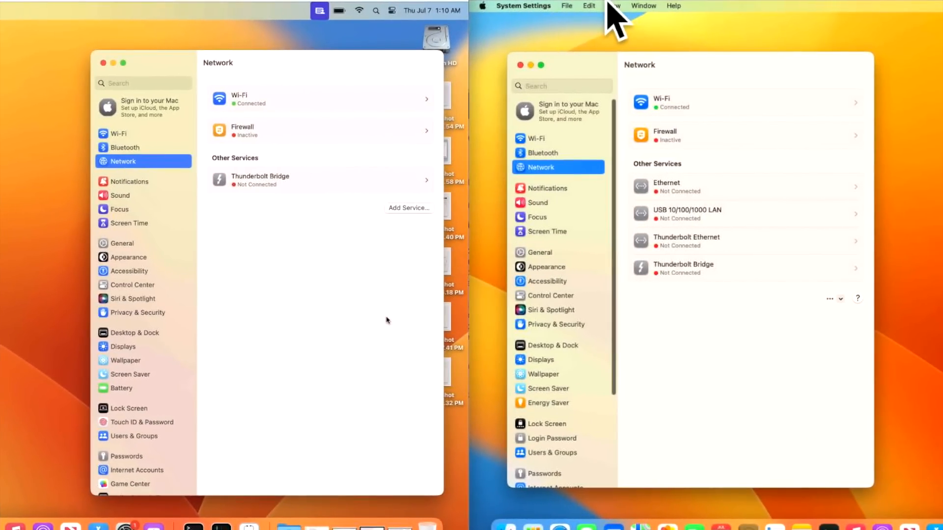
mouse_move(522, 237)
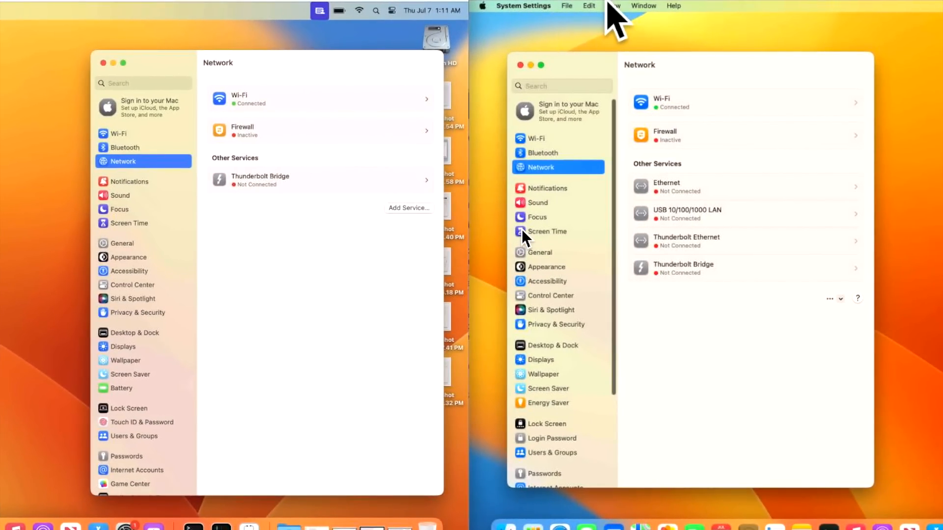
Review the Network Add Service menu, help and extra actions, then move on to Screen Time
click(409, 208)
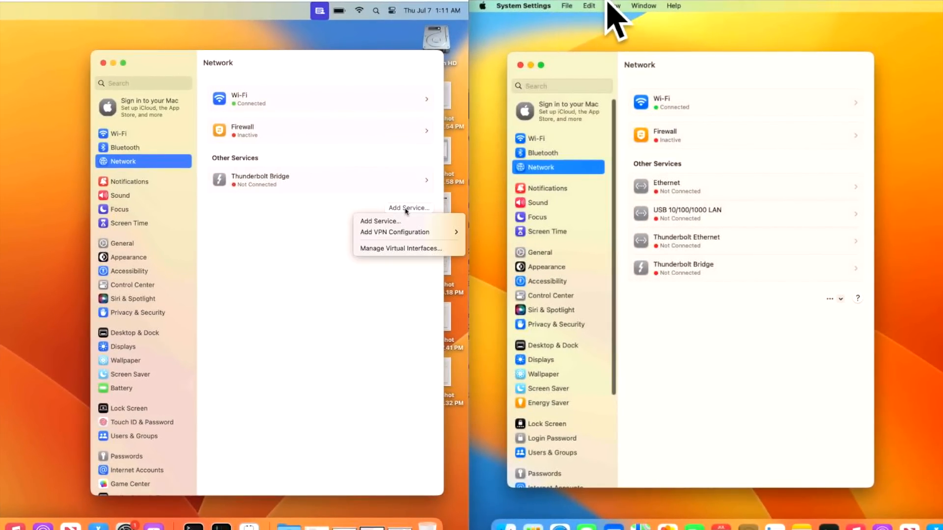
mouse_move(410, 232)
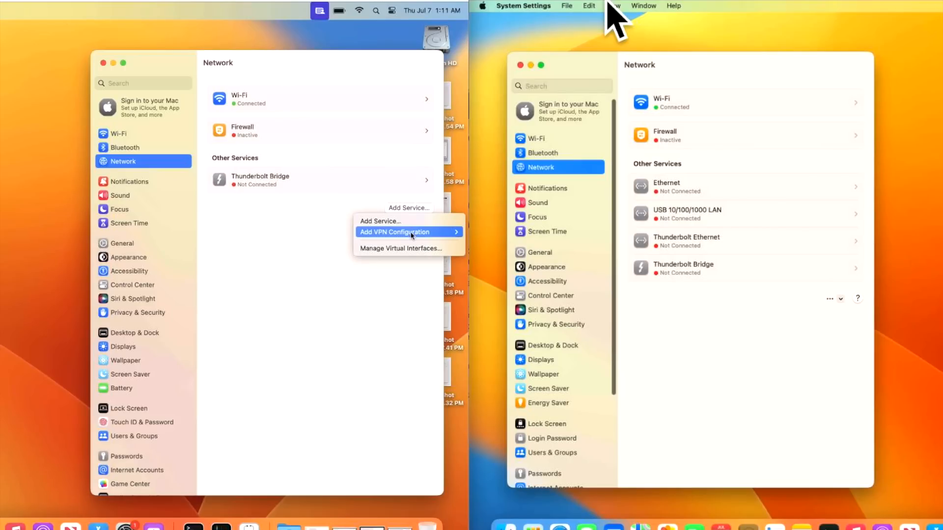
mouse_move(416, 249)
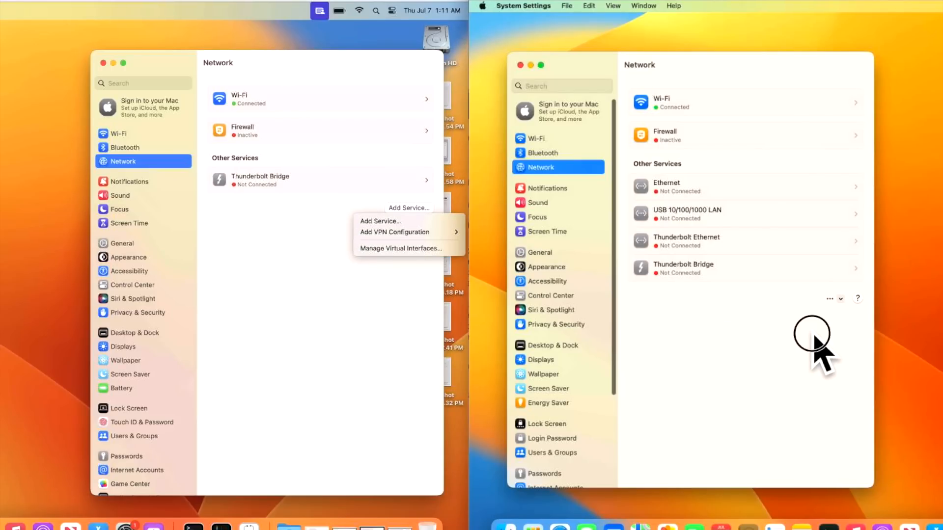
mouse_move(857, 310)
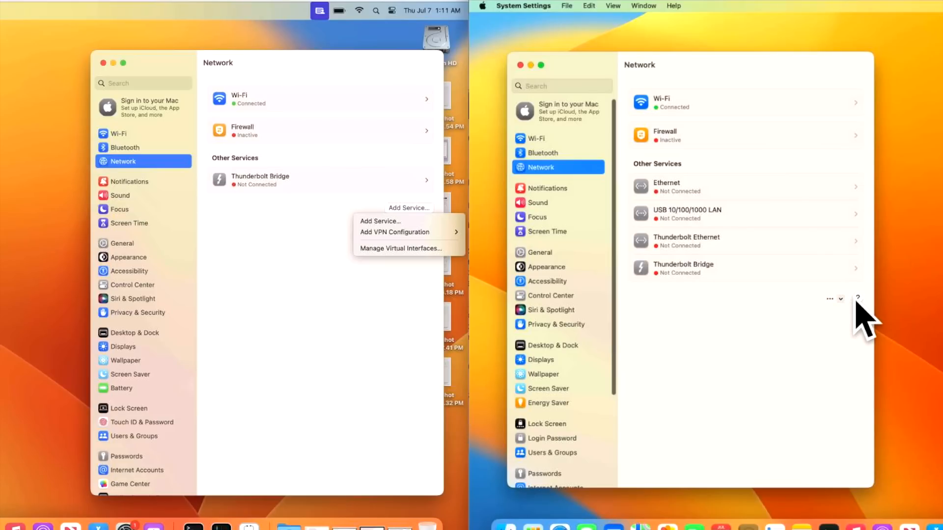
click(858, 299)
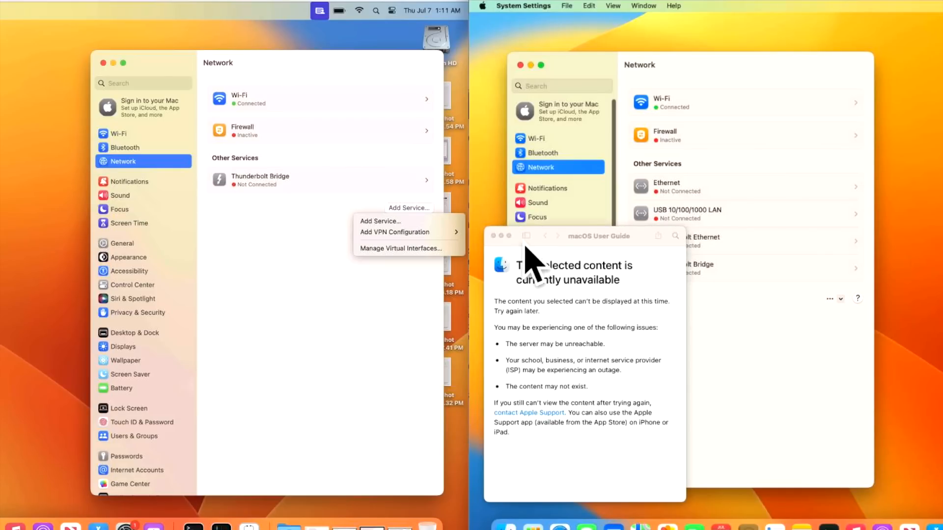
mouse_move(752, 325)
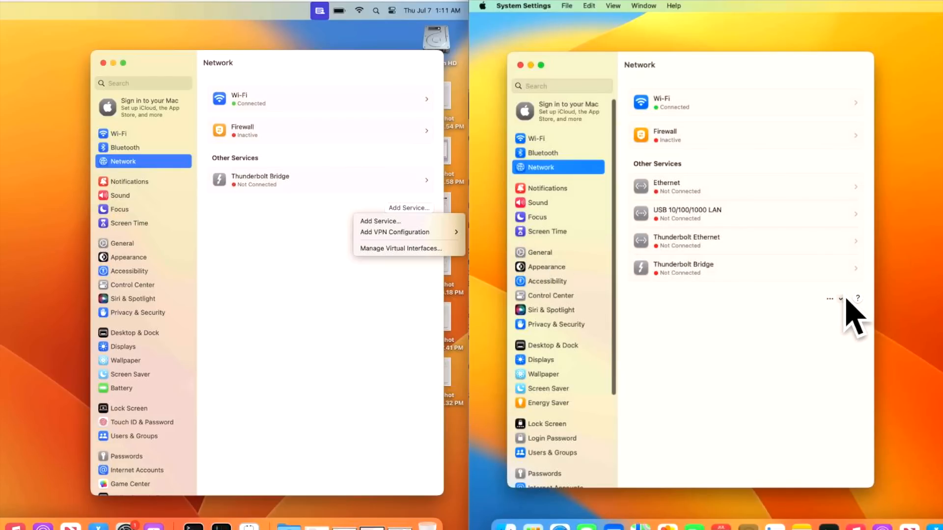
click(830, 298)
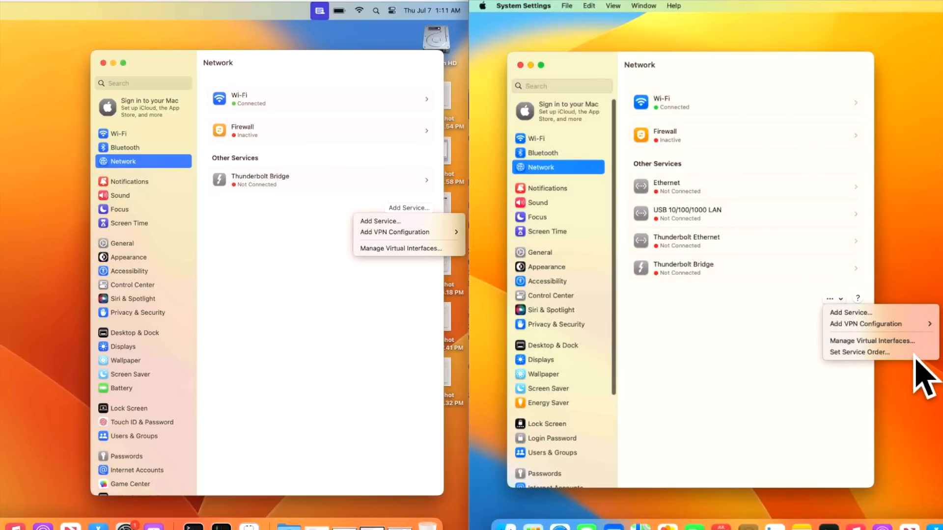
mouse_move(764, 432)
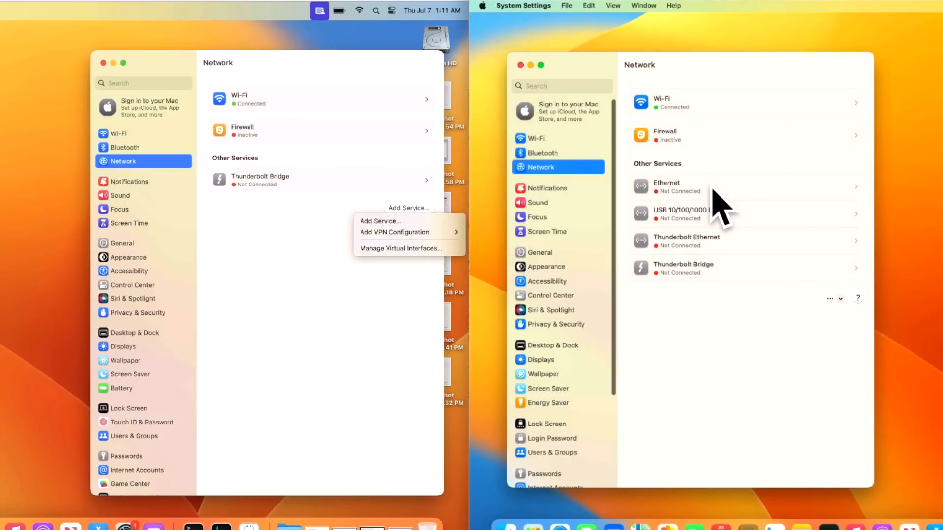
mouse_move(707, 204)
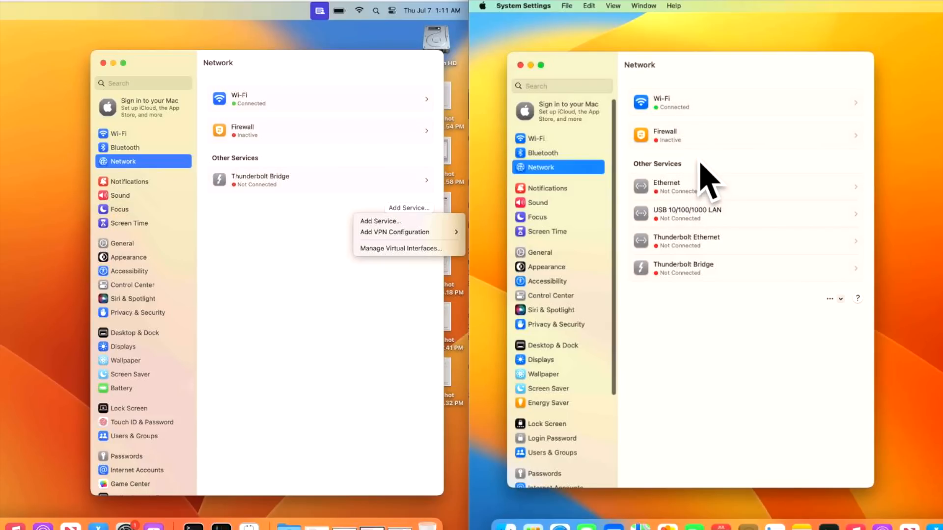
mouse_move(697, 206)
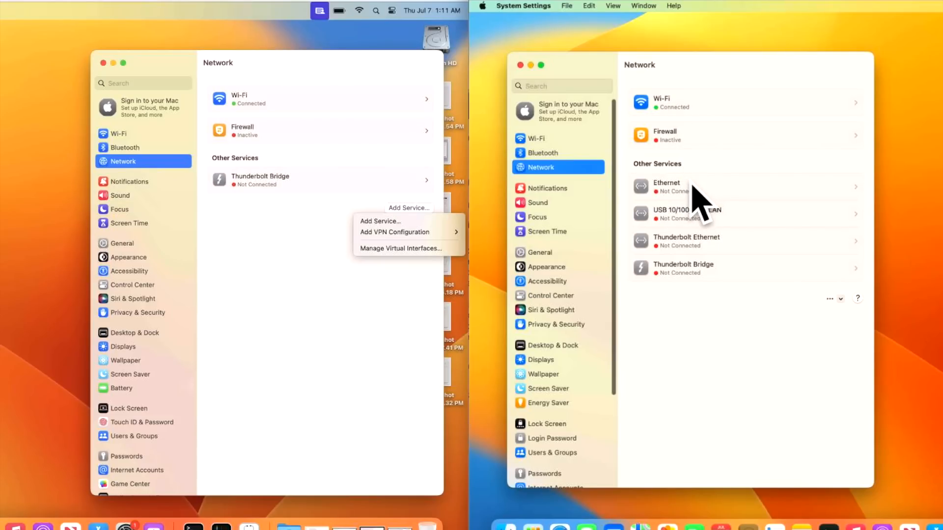
click(128, 223)
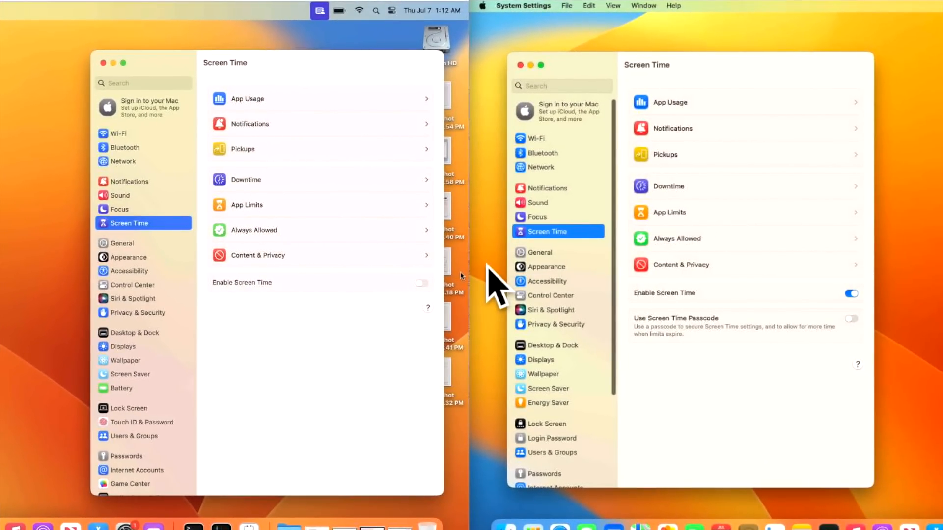
mouse_move(358, 284)
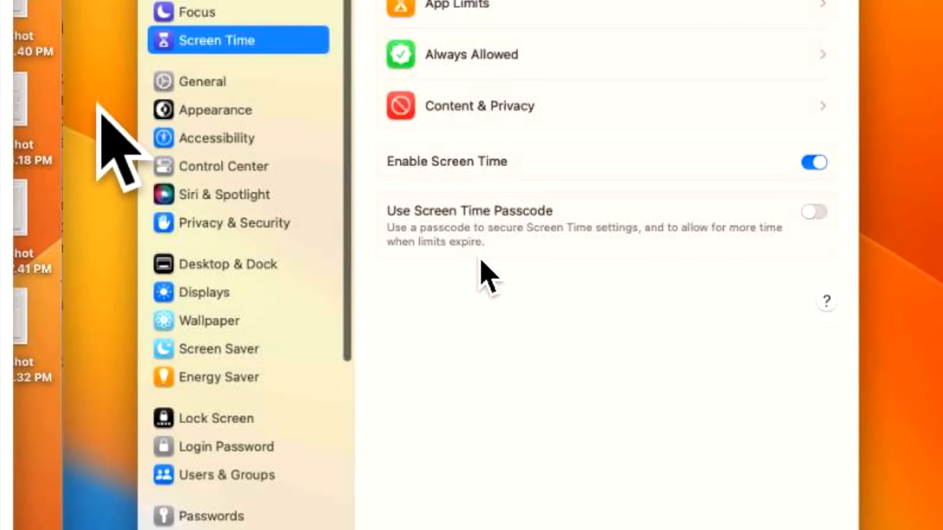
mouse_move(524, 271)
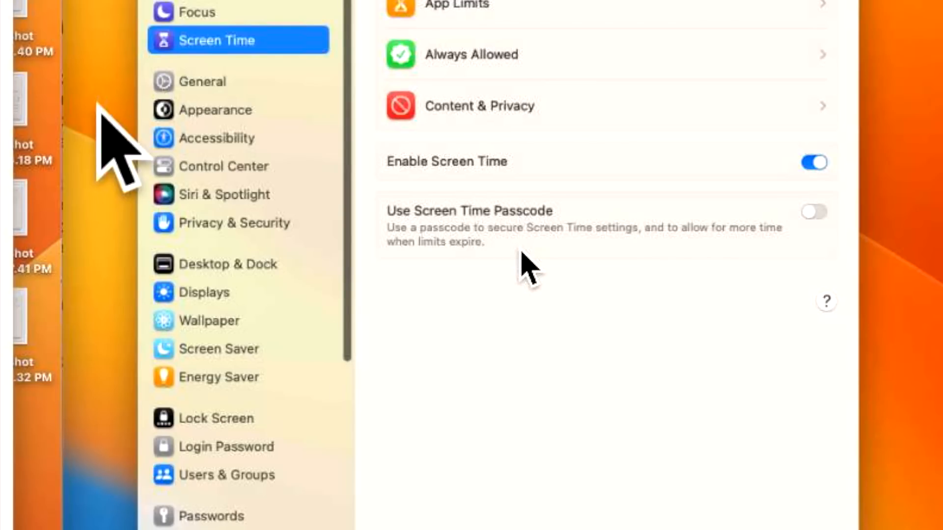
mouse_move(702, 267)
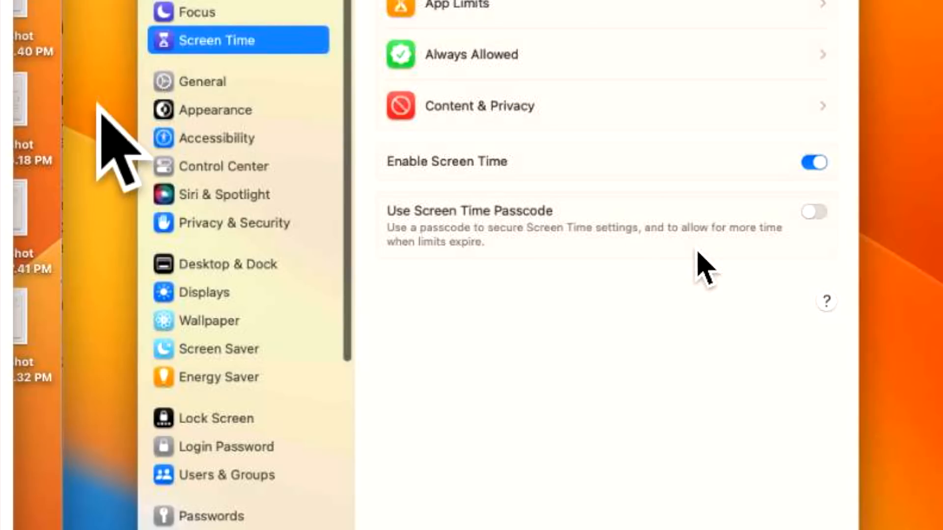
mouse_move(477, 297)
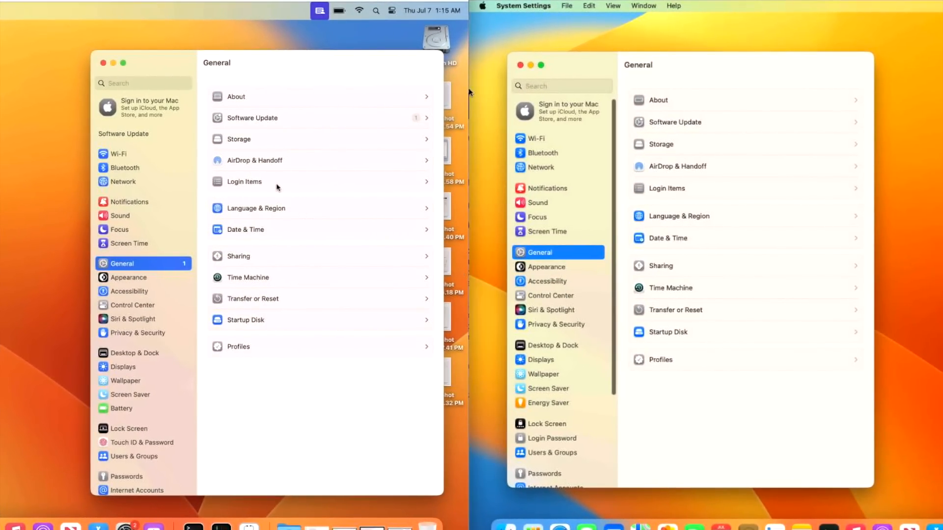
Show Login Items under General on both Macs, then move to Privacy & Security
click(243, 182)
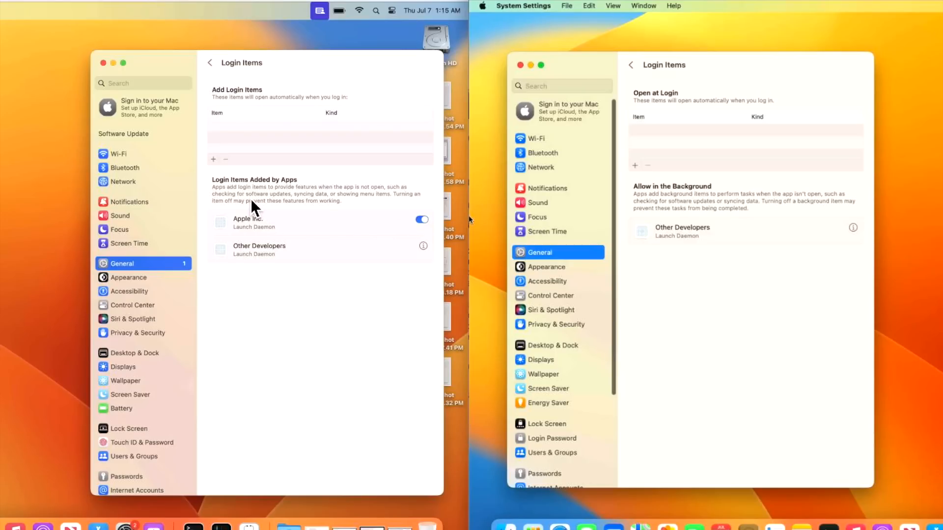
mouse_move(664, 204)
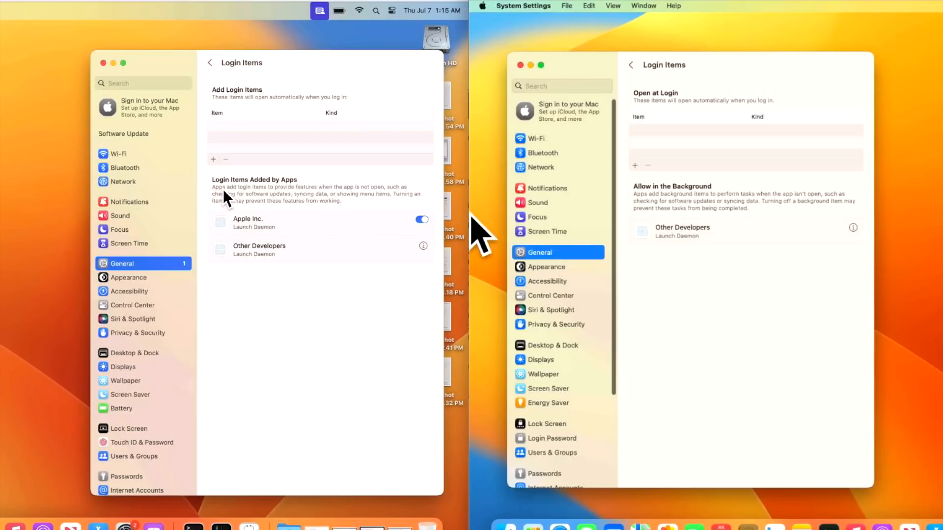
mouse_move(665, 198)
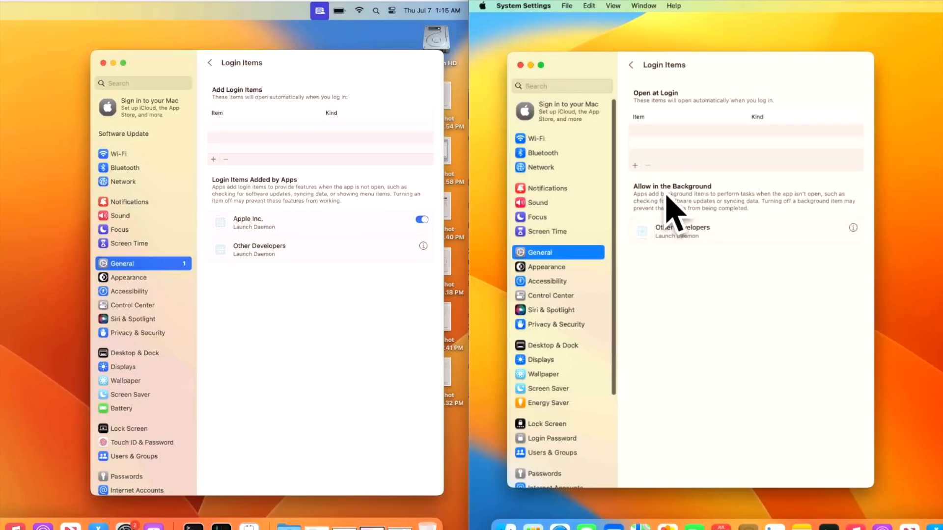
mouse_move(737, 236)
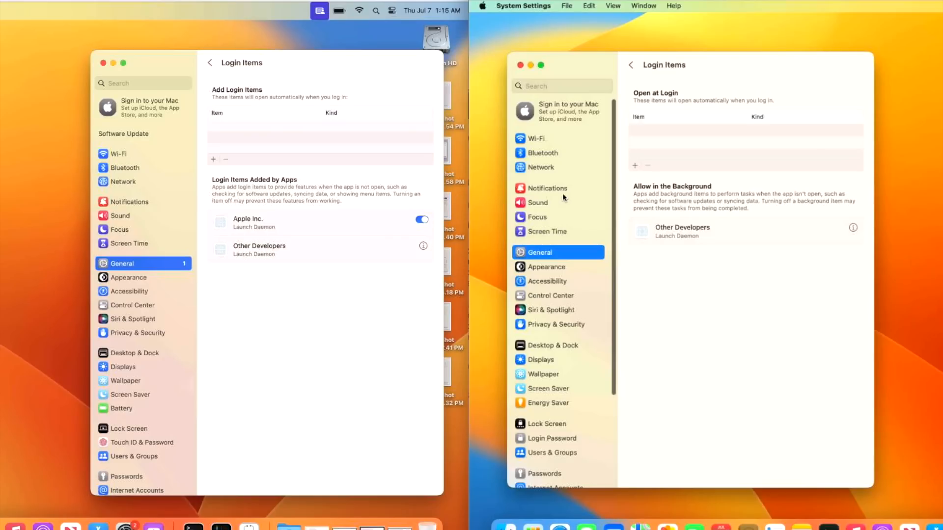
mouse_move(844, 224)
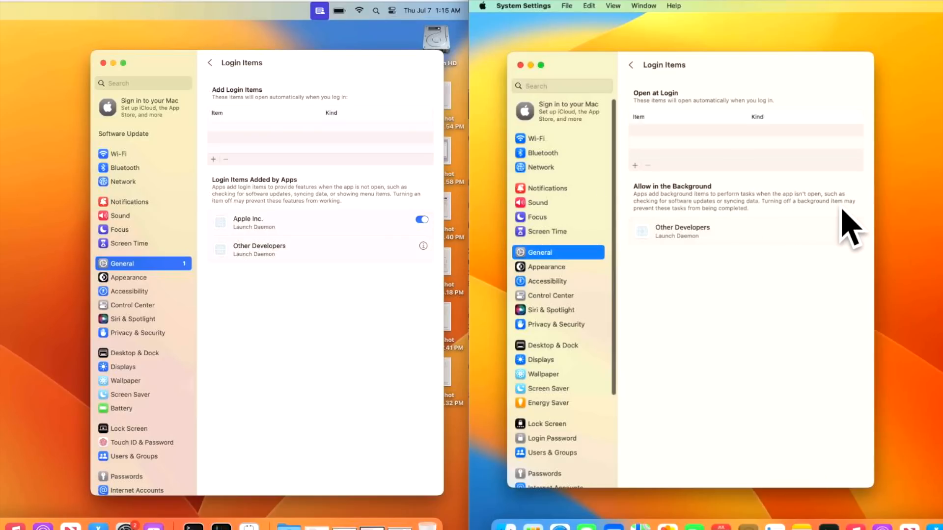
mouse_move(673, 250)
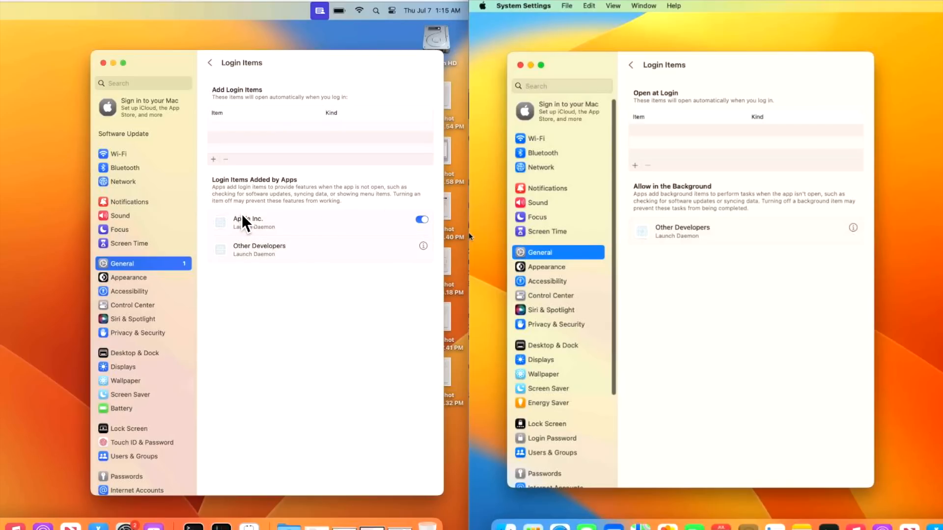
click(137, 333)
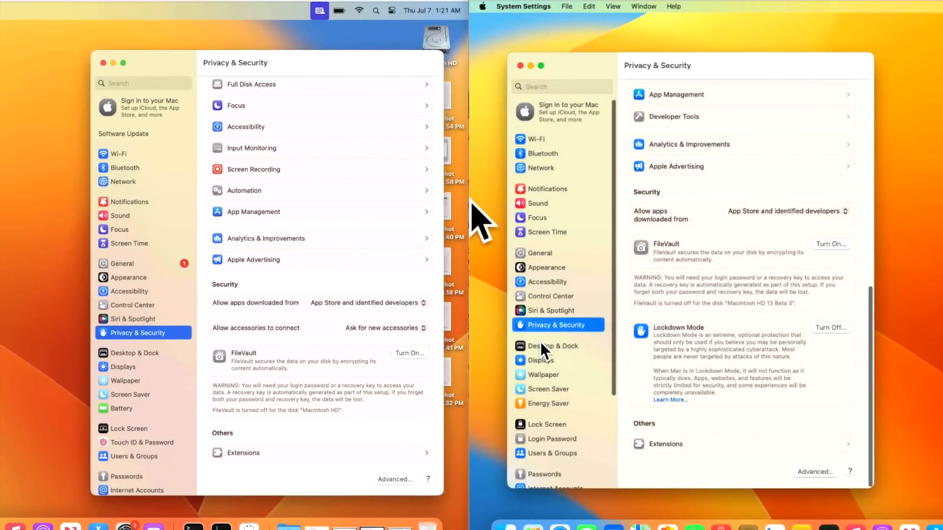
mouse_move(692, 362)
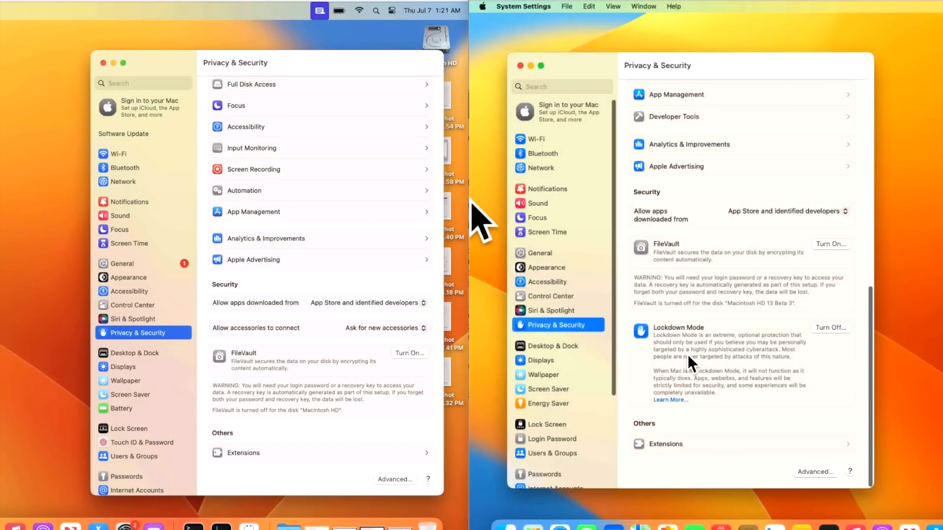
mouse_move(321, 386)
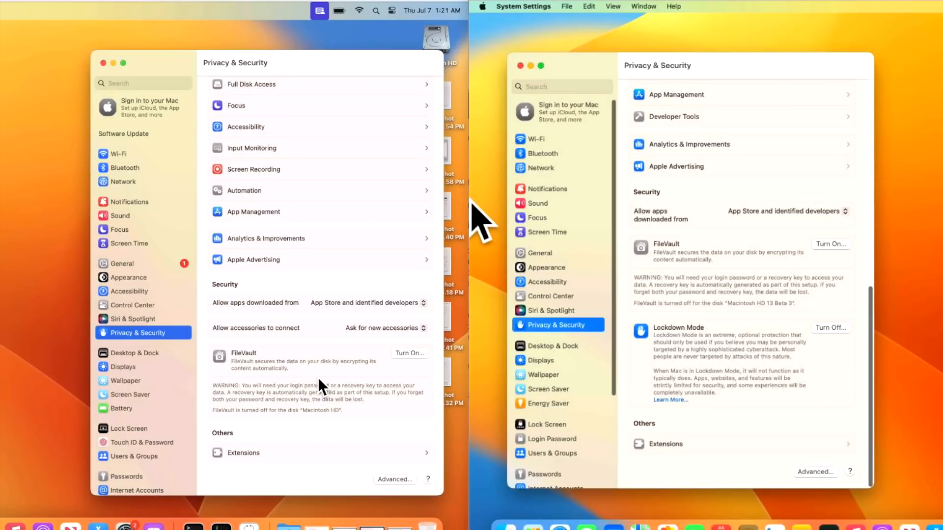
mouse_move(322, 354)
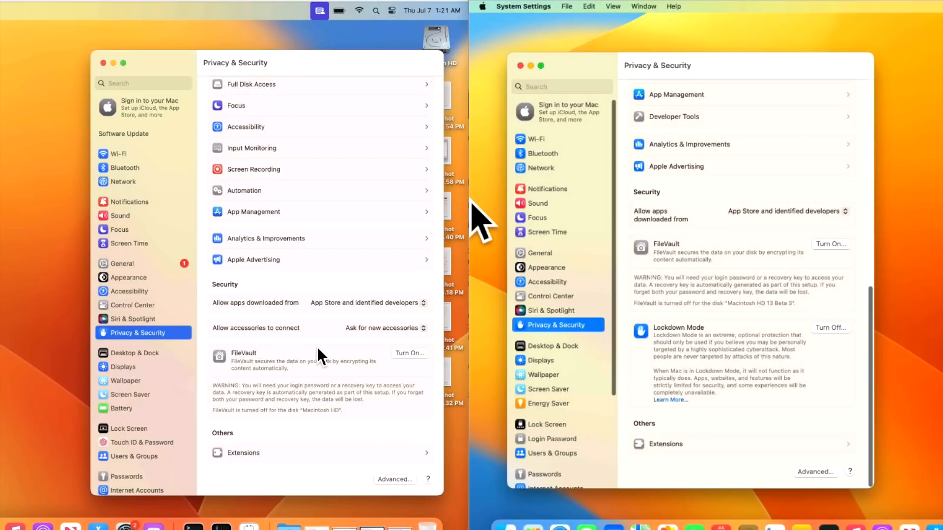
mouse_move(265, 330)
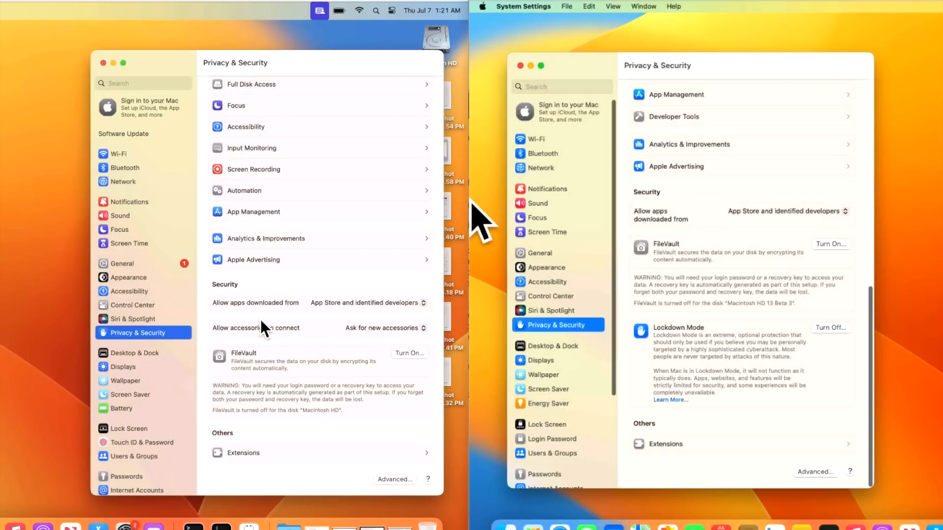
mouse_move(301, 348)
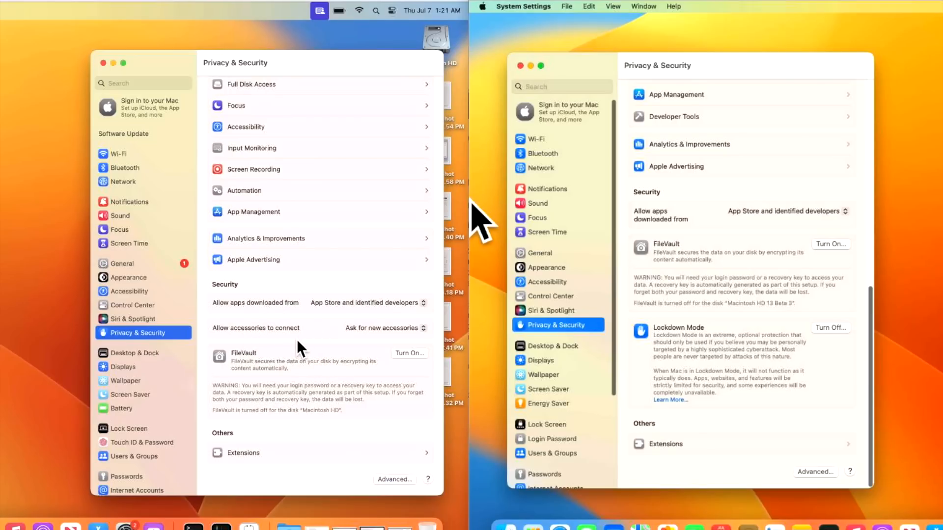
mouse_move(362, 357)
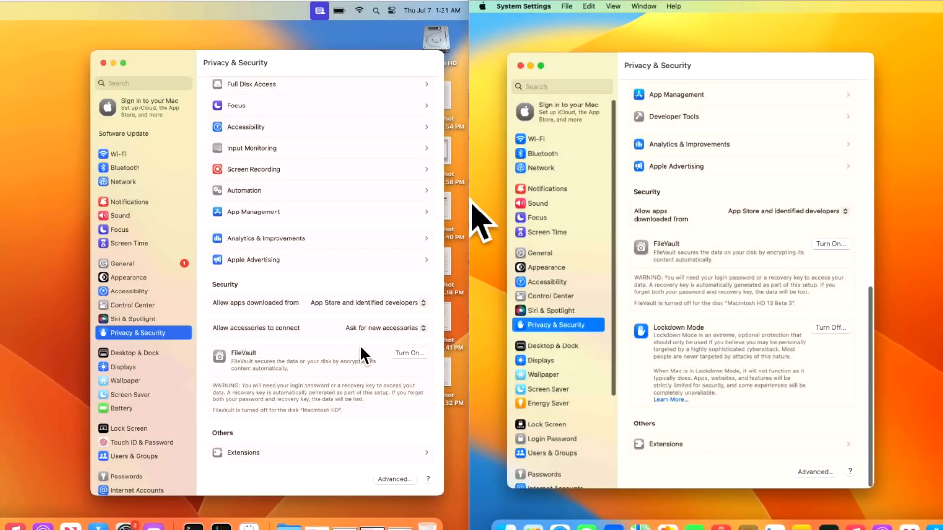
mouse_move(699, 320)
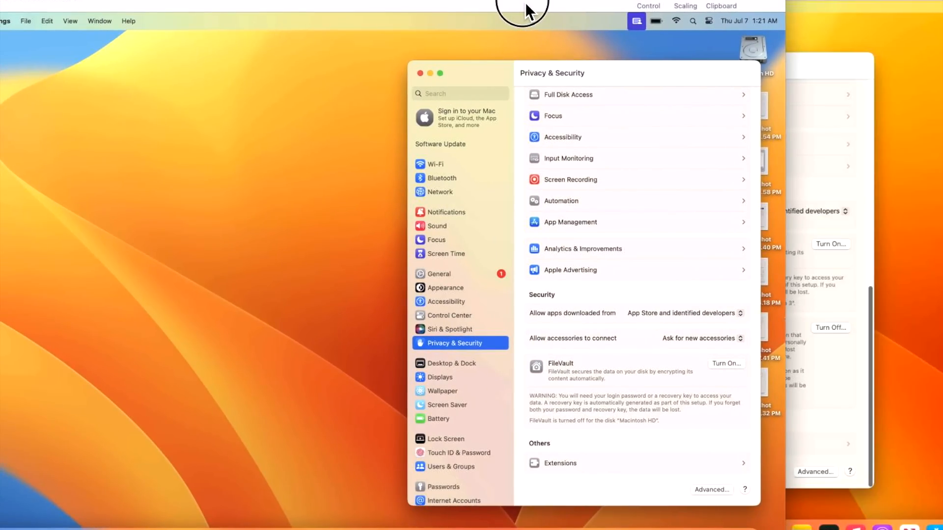
mouse_move(540, 9)
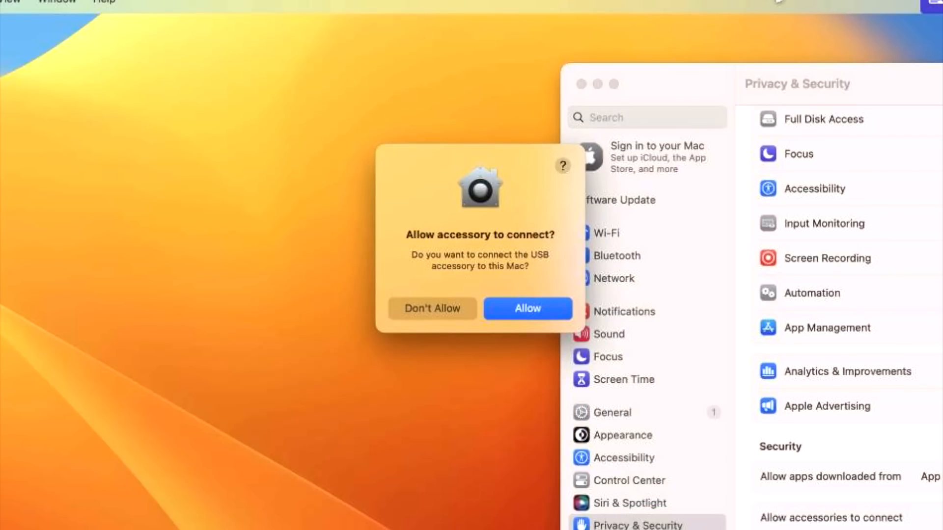
mouse_move(619, 281)
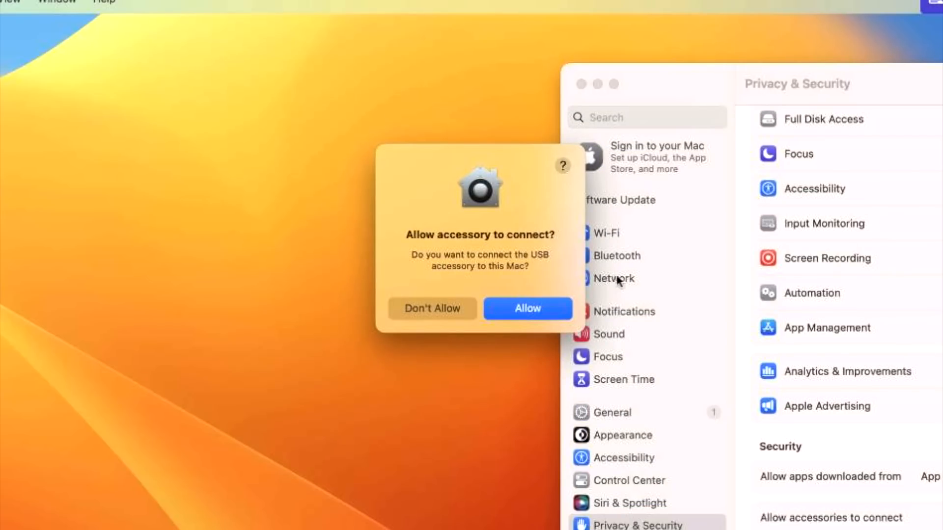
mouse_move(538, 281)
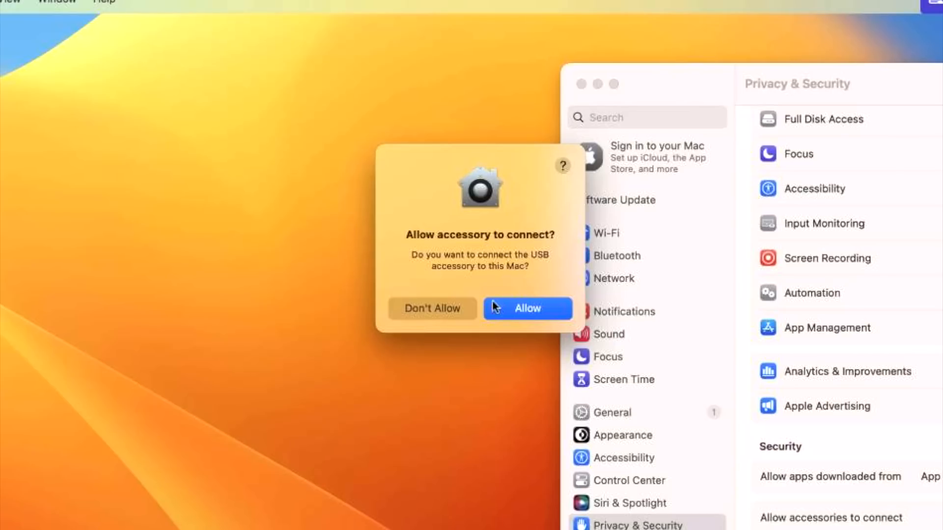
mouse_move(503, 286)
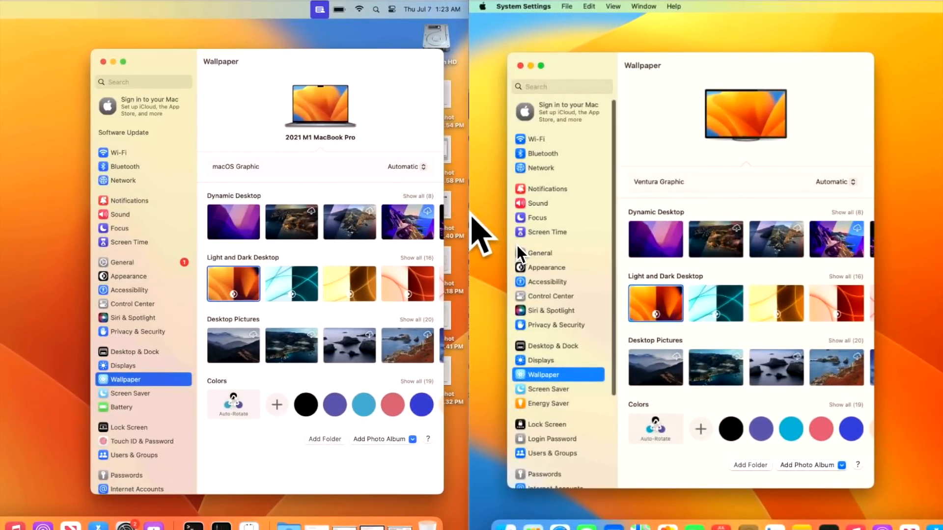
mouse_move(550, 267)
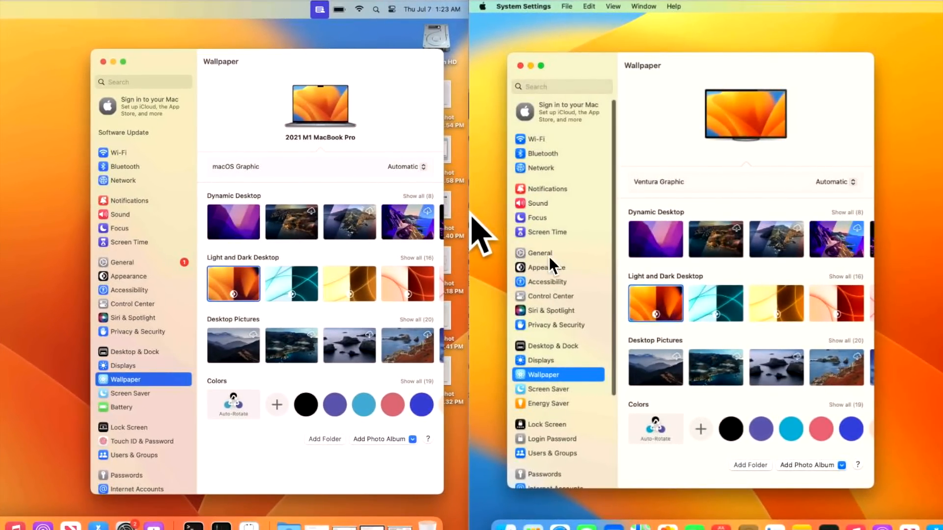
mouse_move(672, 283)
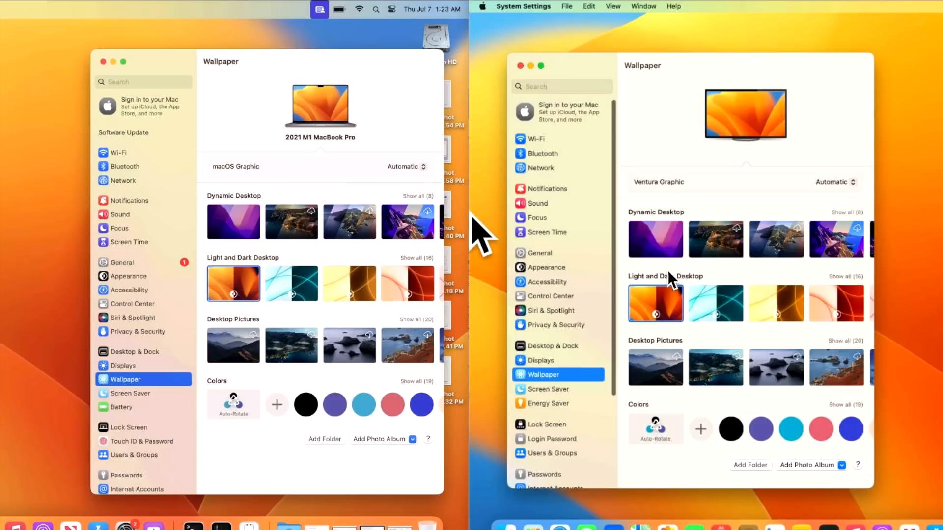
mouse_move(679, 320)
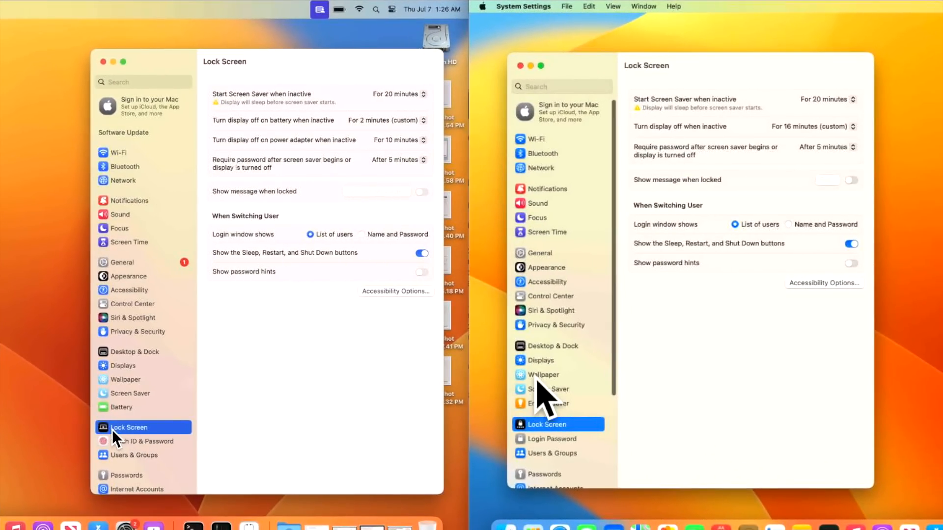
mouse_move(525, 430)
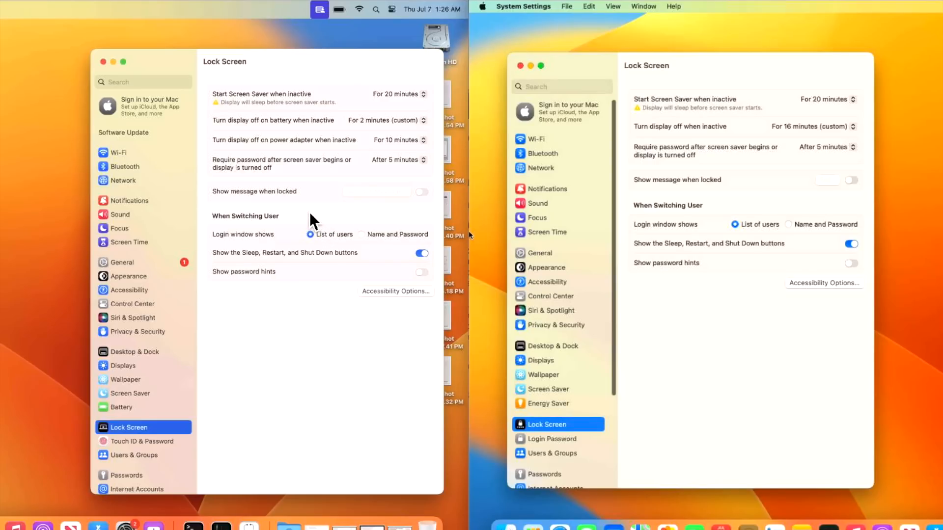
mouse_move(381, 223)
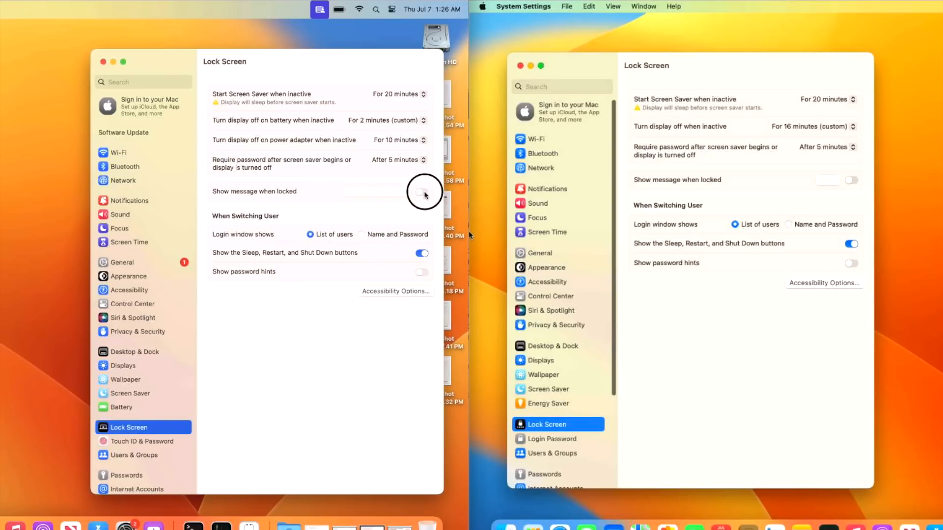
Switch on 'Show message when locked' in Lock Screen settings on both Macs
click(422, 192)
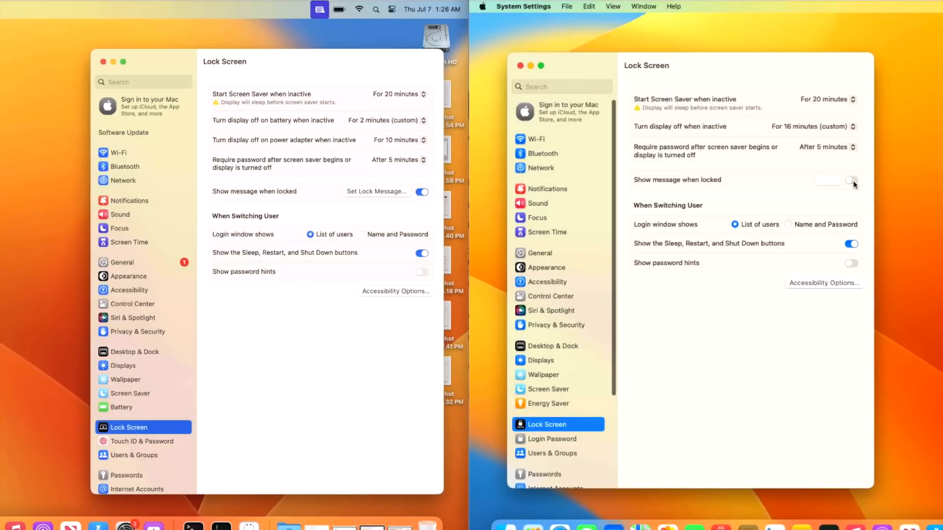
click(851, 180)
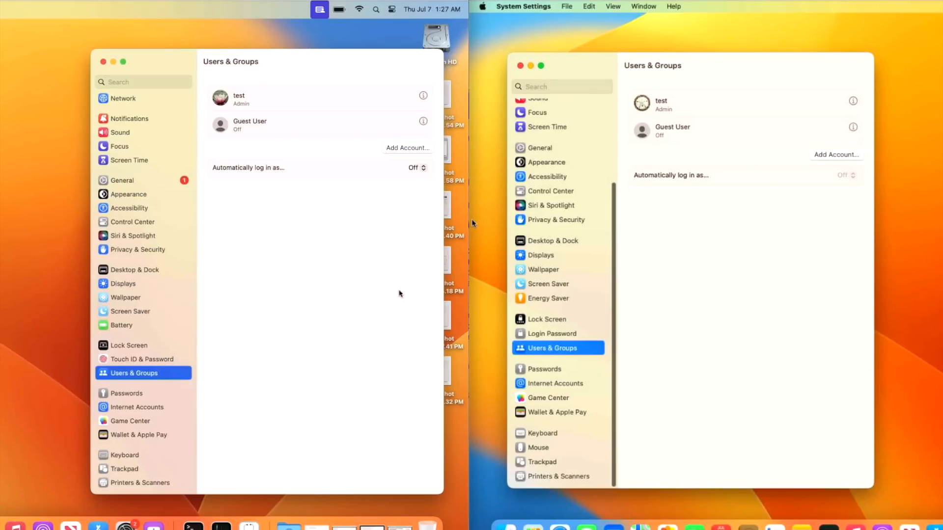
mouse_move(309, 98)
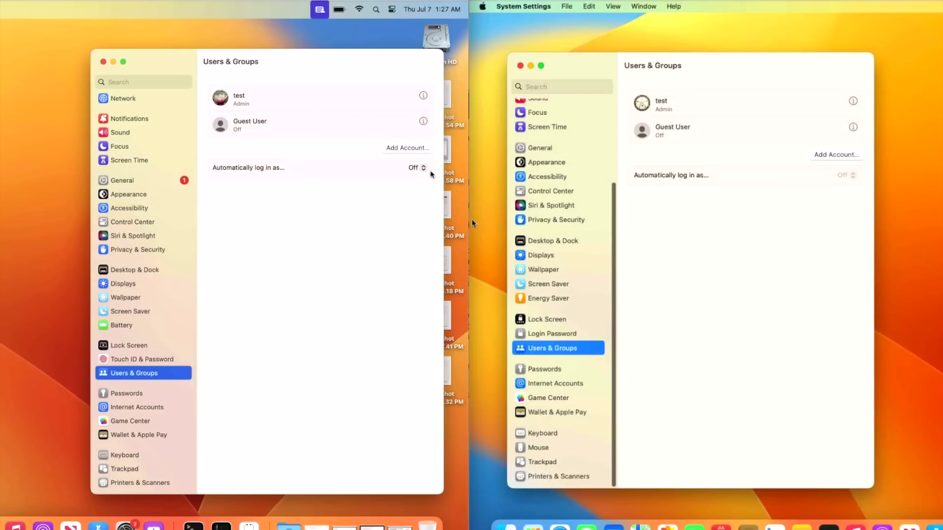
click(414, 168)
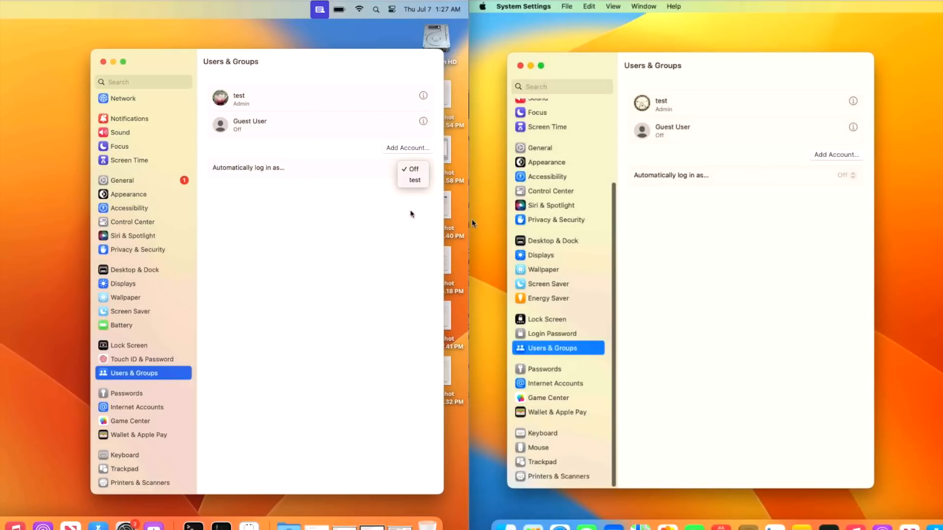
click(413, 169)
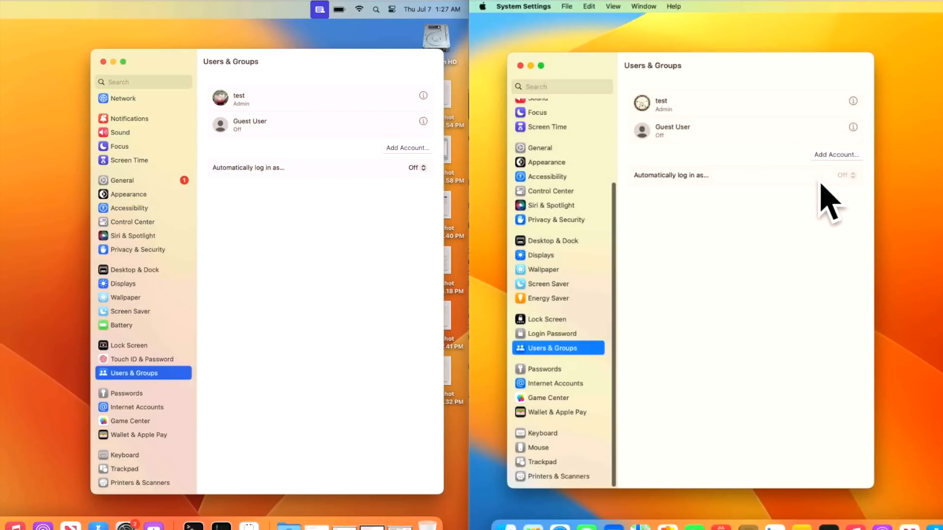
mouse_move(857, 191)
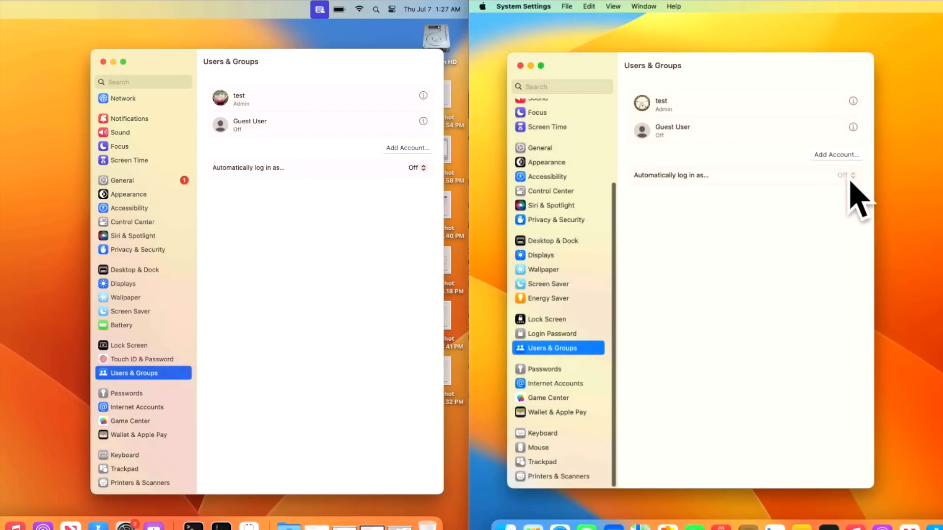
click(846, 176)
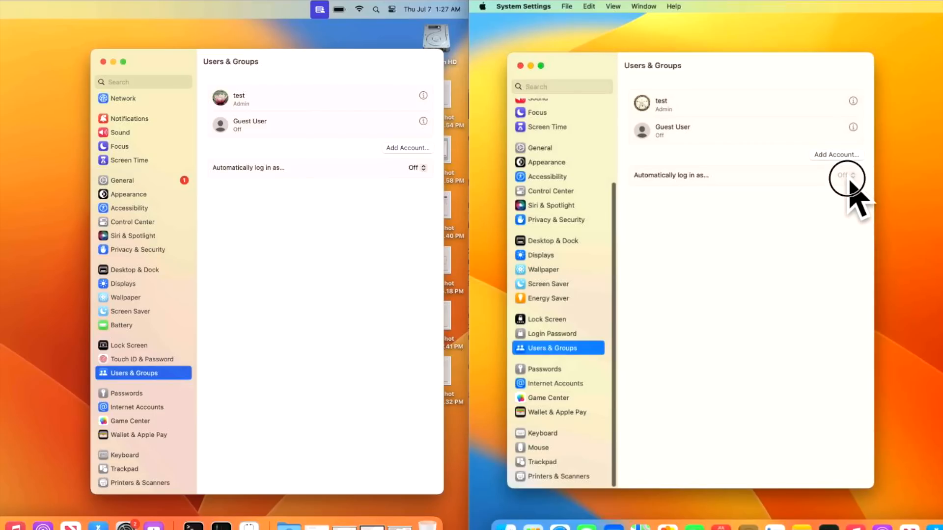
click(542, 461)
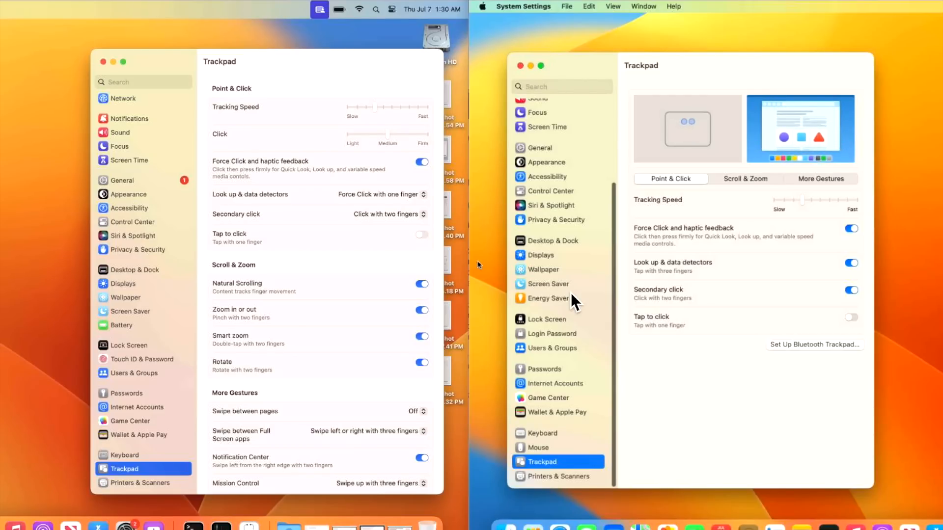
mouse_move(738, 156)
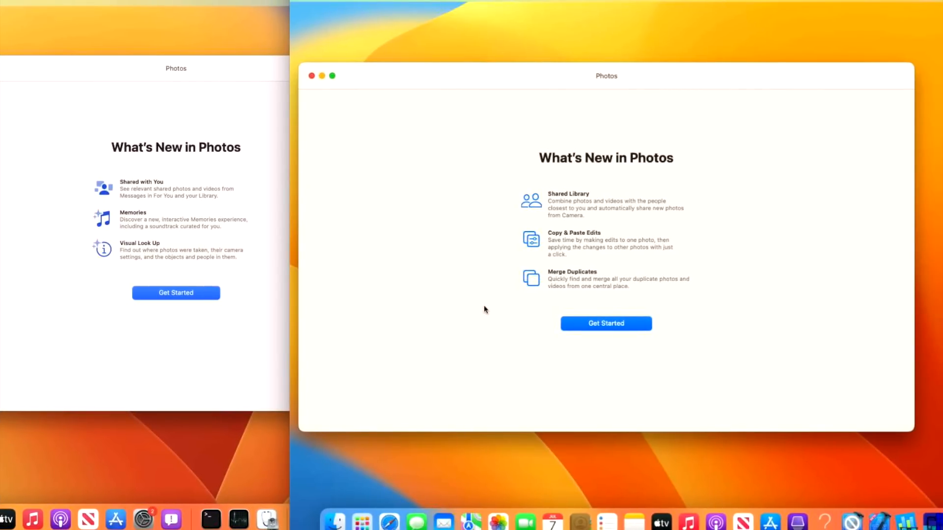
mouse_move(153, 236)
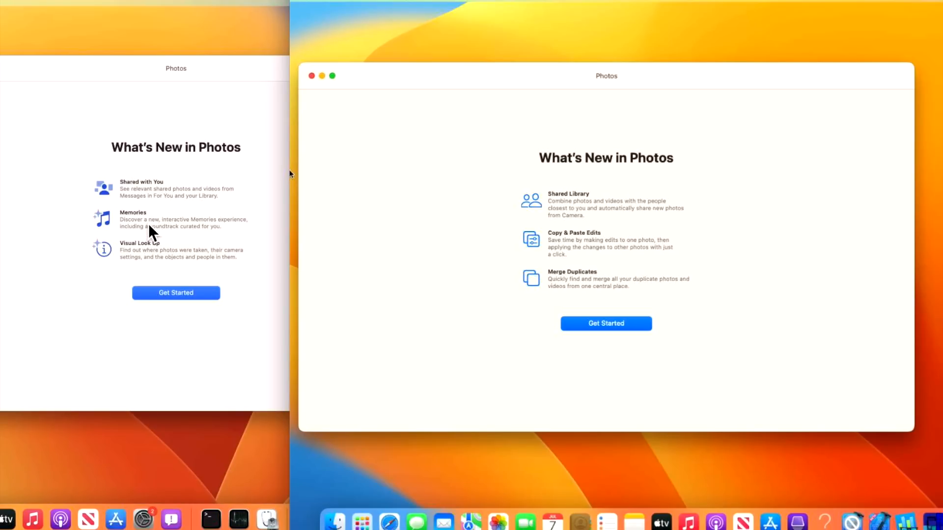
mouse_move(153, 265)
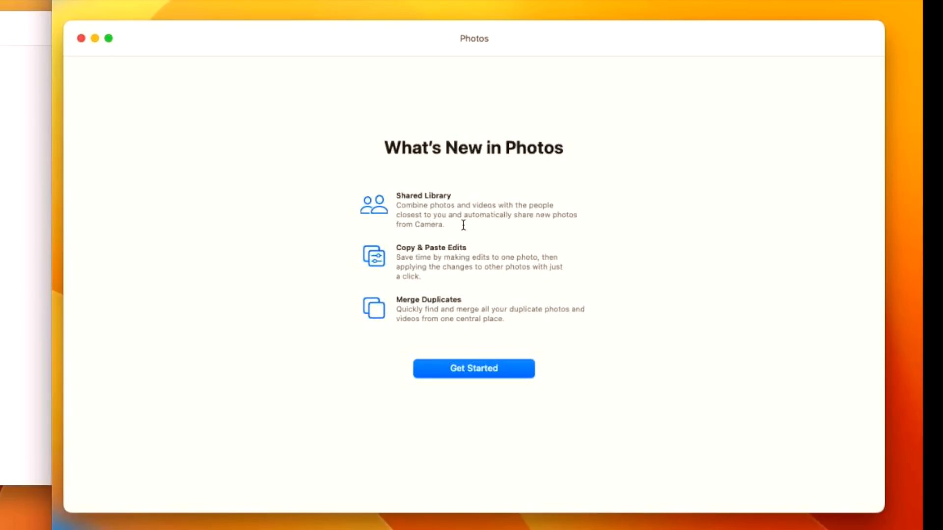
mouse_move(544, 222)
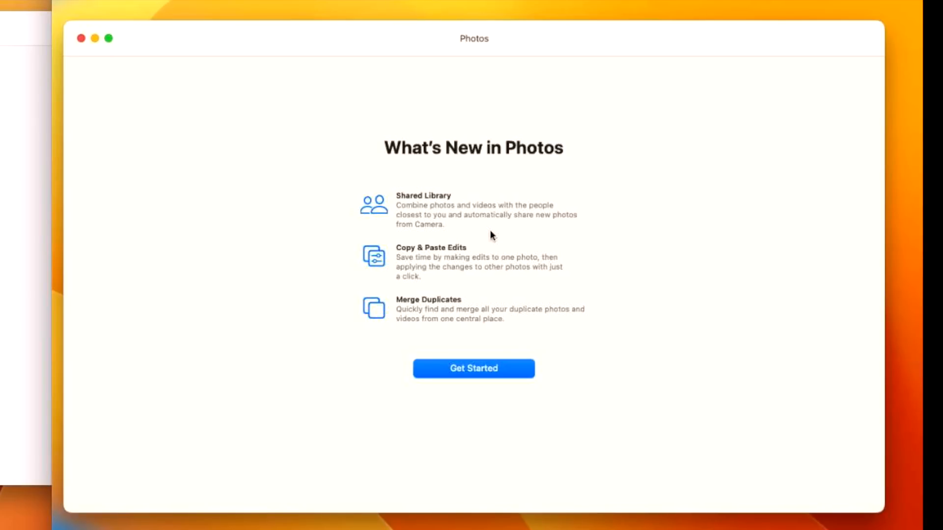
mouse_move(431, 238)
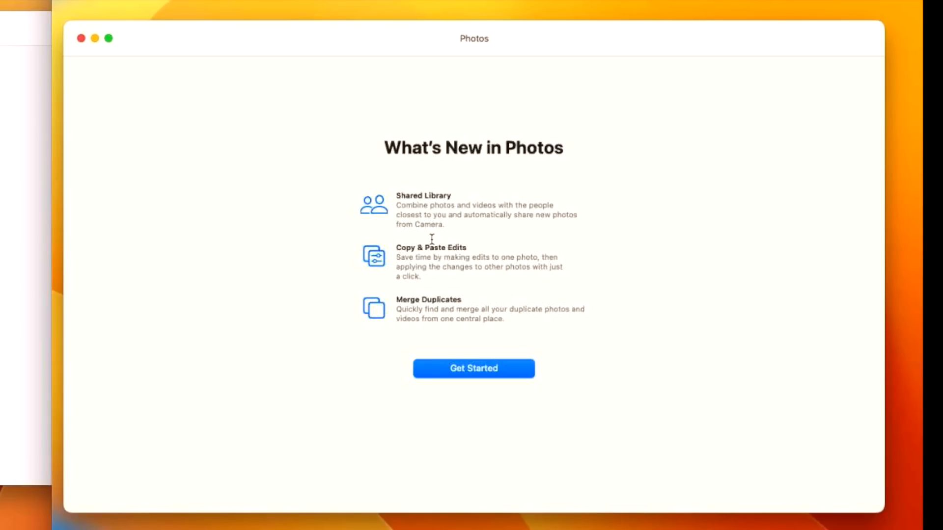
mouse_move(435, 266)
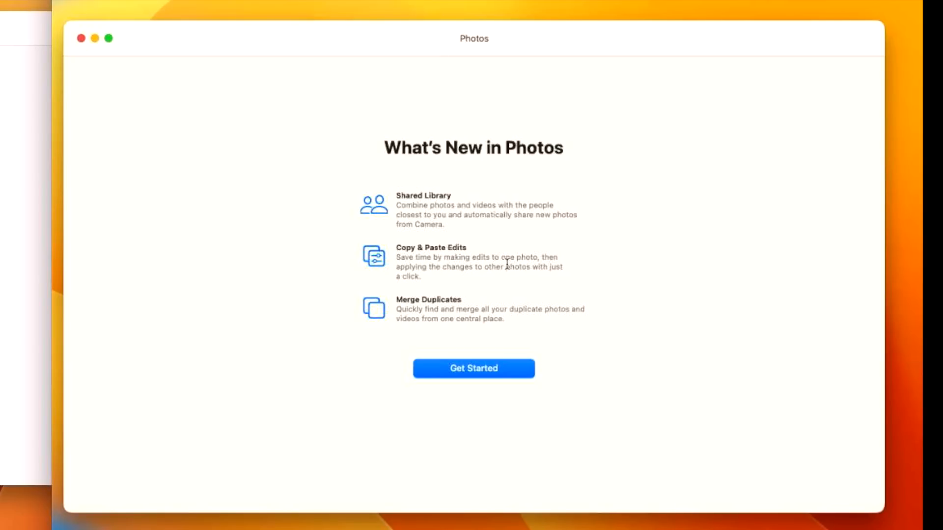
mouse_move(459, 286)
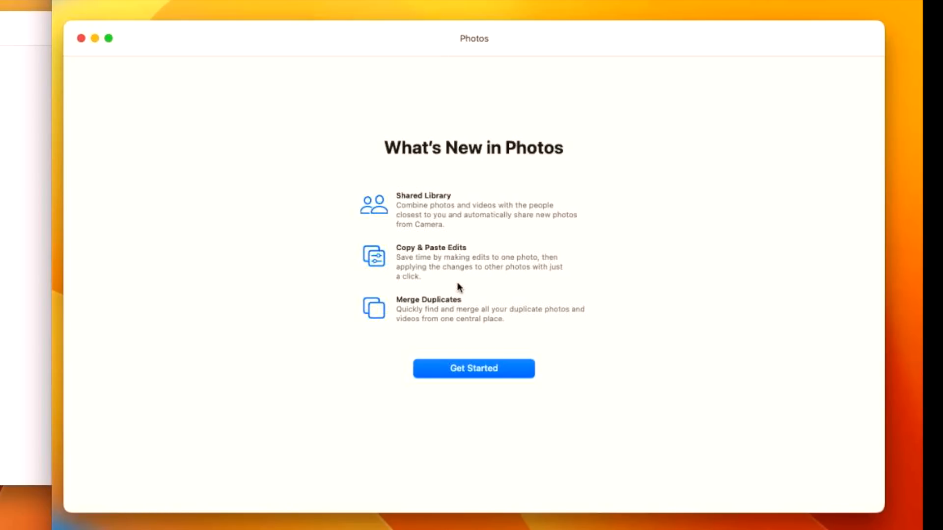
mouse_move(414, 320)
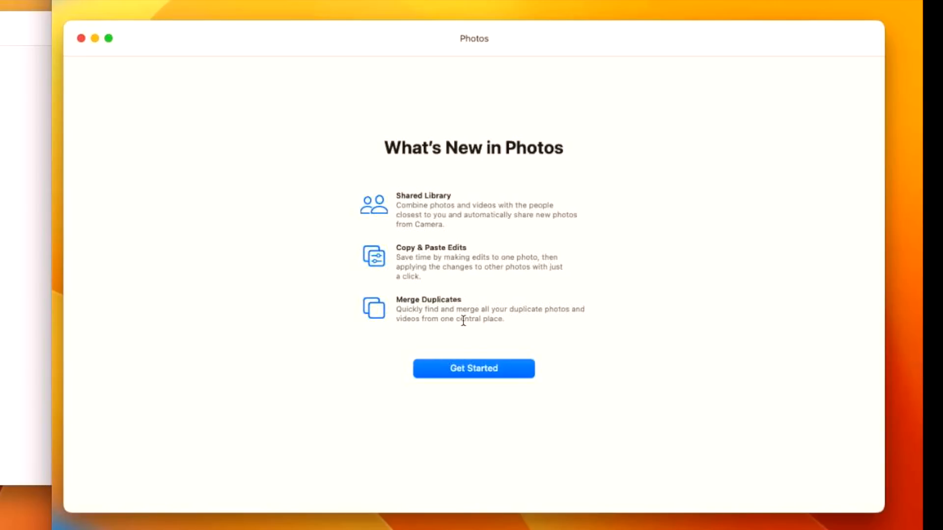
mouse_move(460, 347)
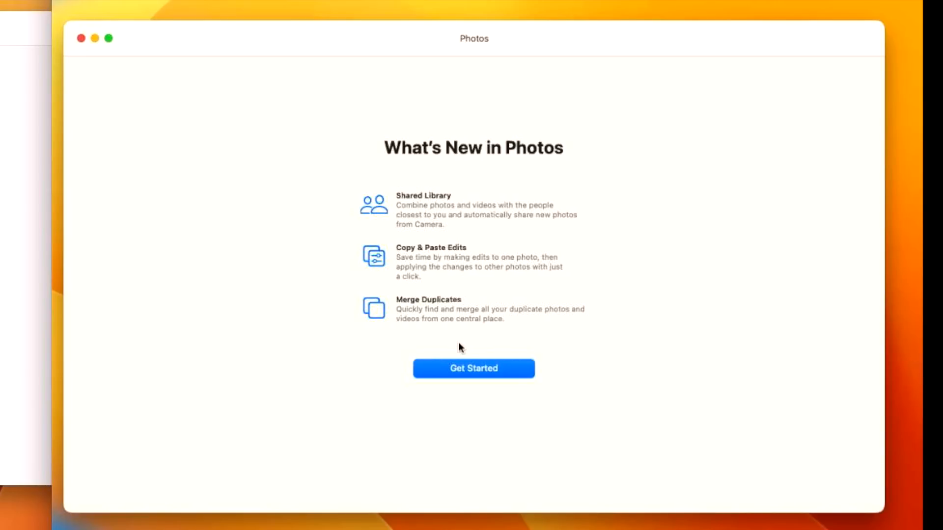
mouse_move(499, 340)
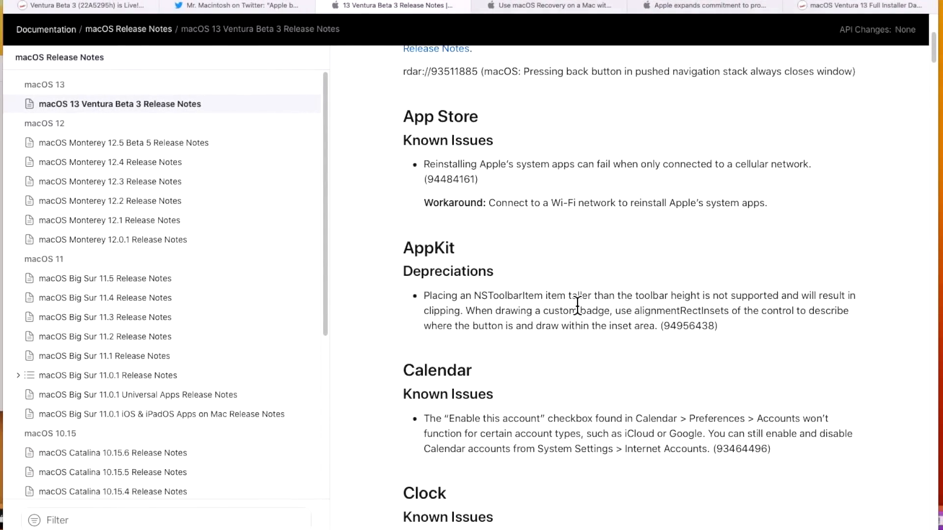
scroll(up, 3)
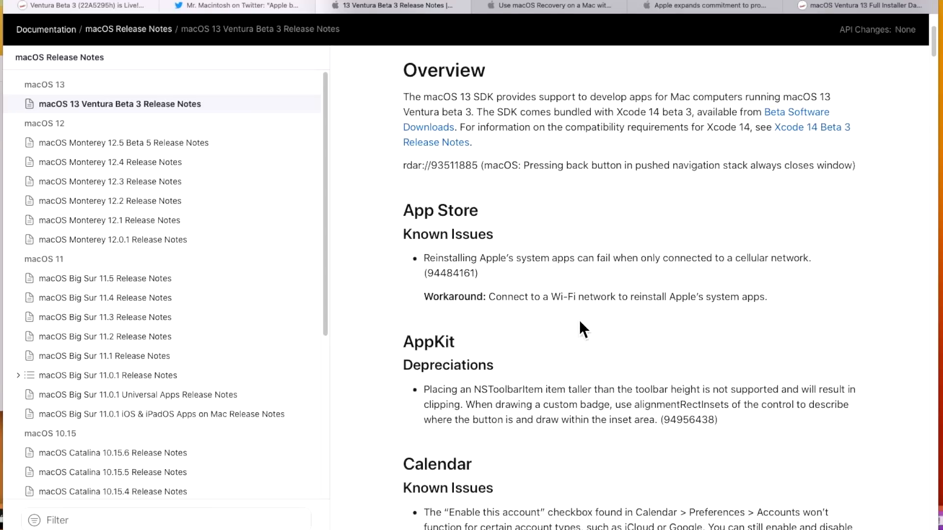
scroll(down, 3)
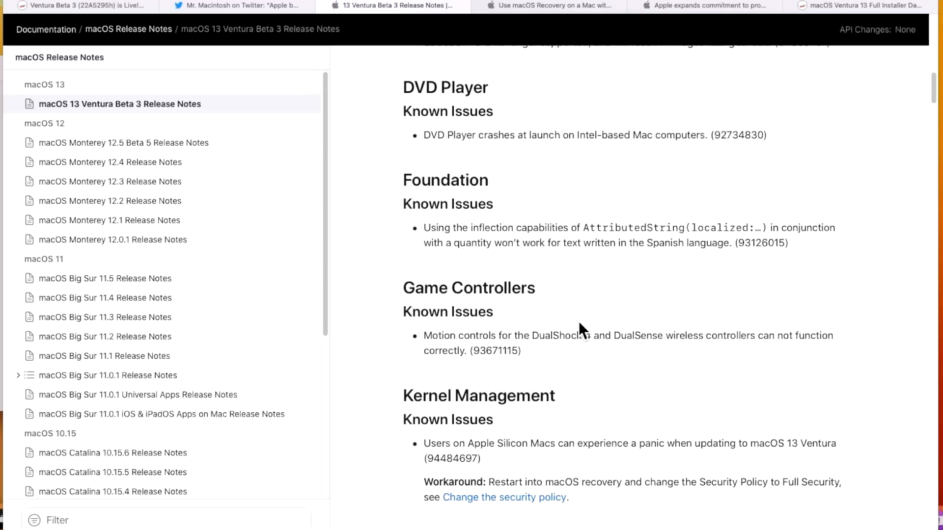
scroll(down, 3)
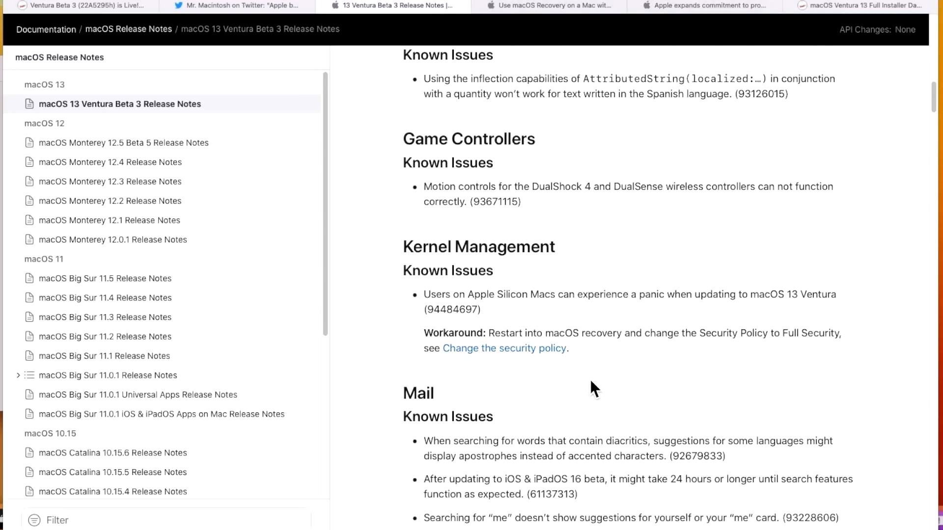
mouse_move(632, 330)
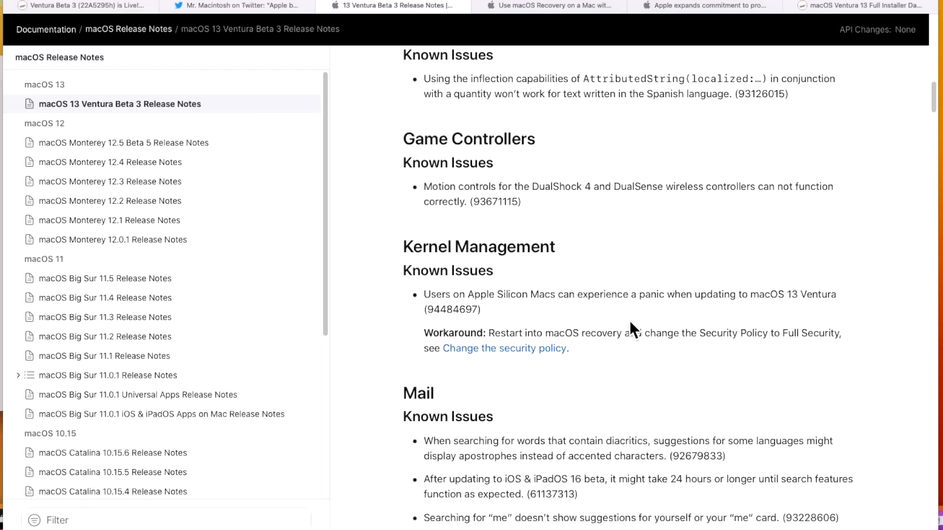
mouse_move(716, 324)
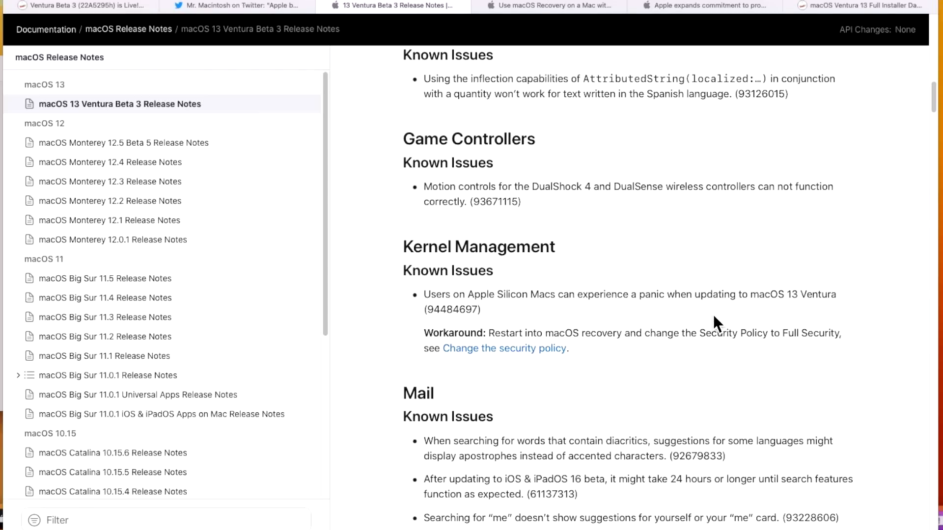
mouse_move(803, 332)
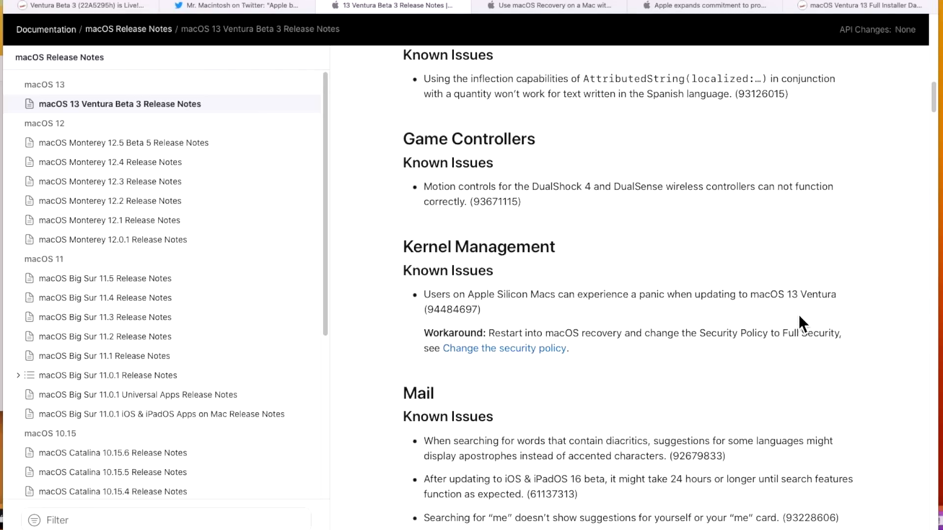
mouse_move(666, 385)
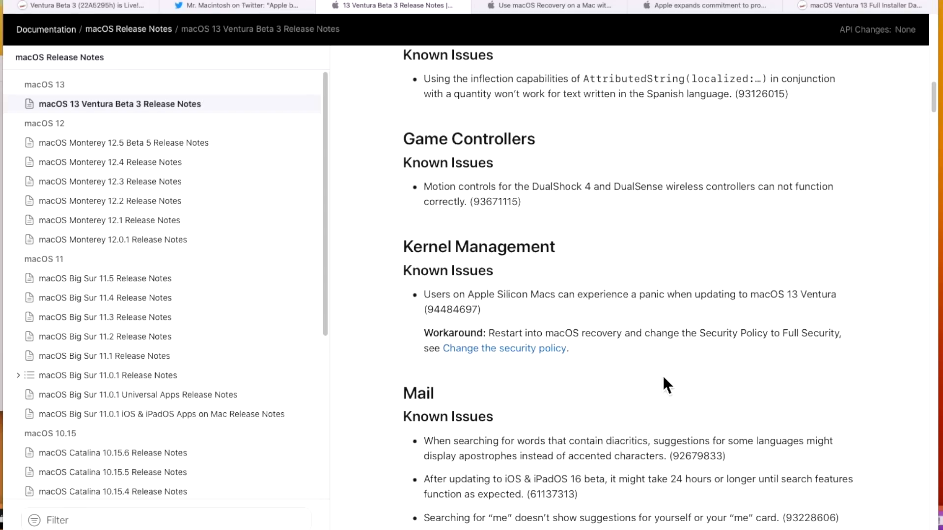
mouse_move(848, 354)
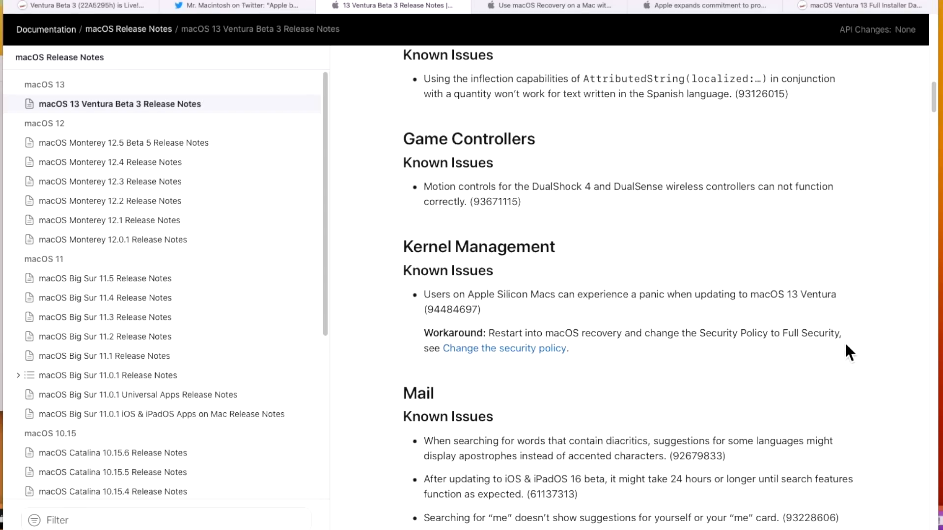
click(505, 348)
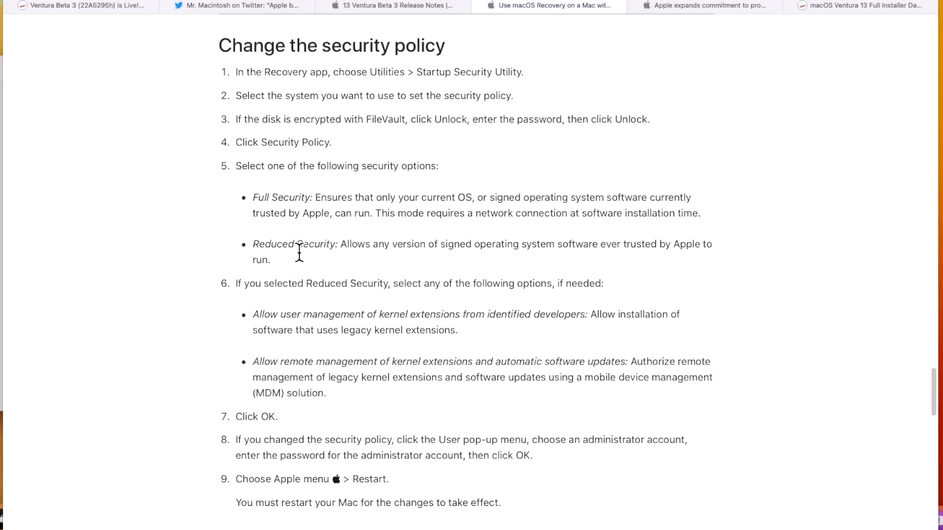
mouse_move(340, 268)
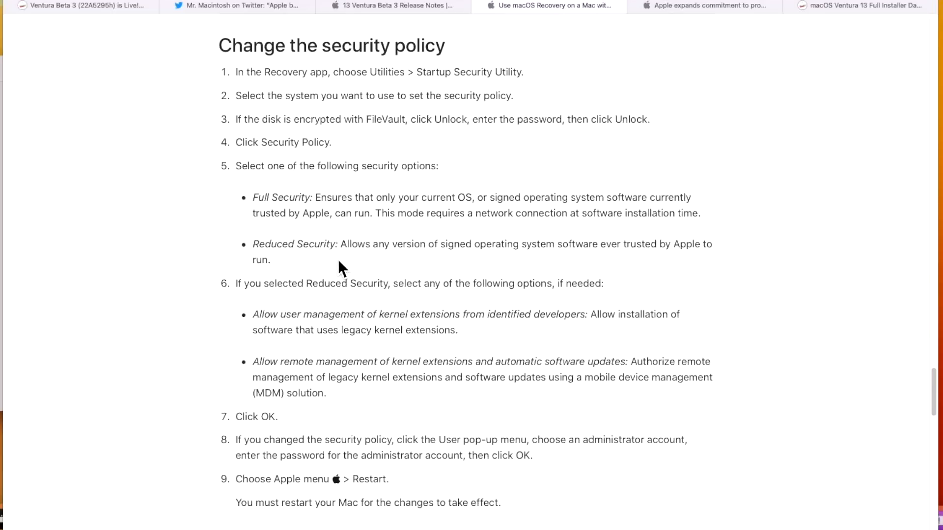
mouse_move(398, 231)
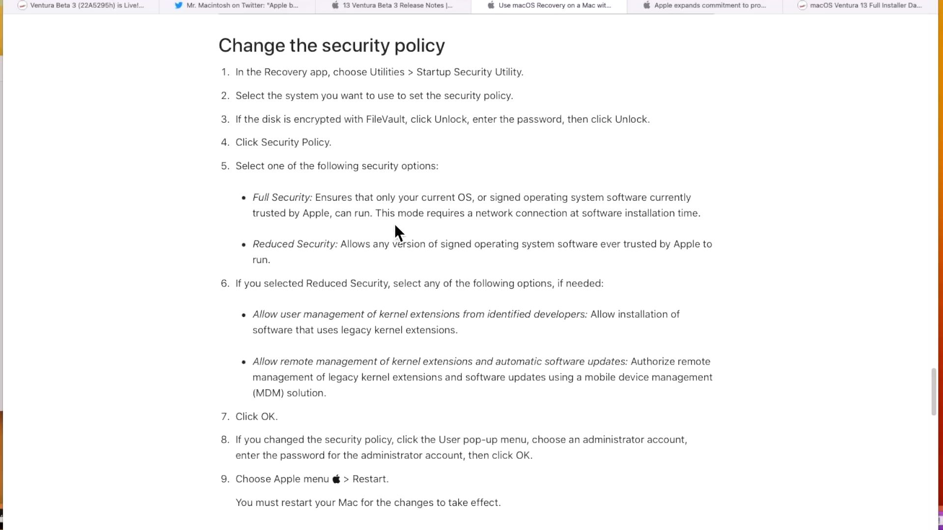
mouse_move(285, 215)
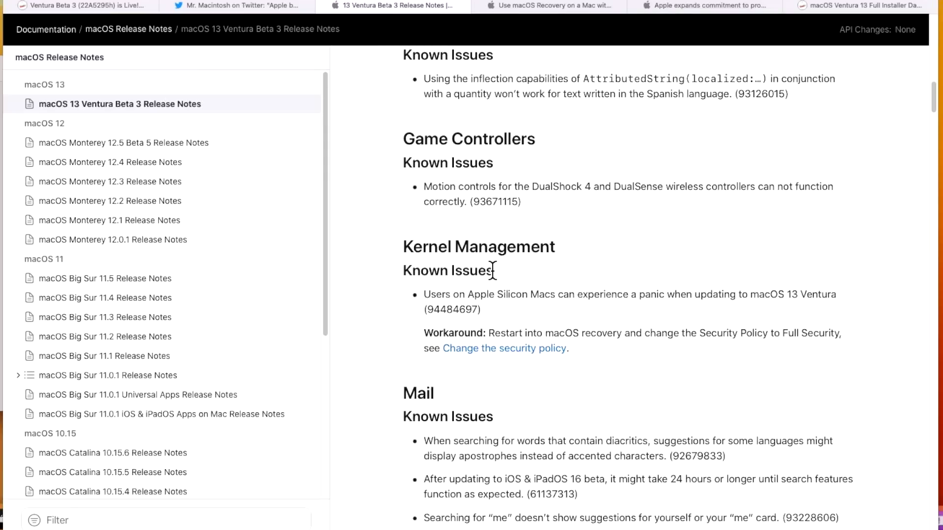
mouse_move(489, 306)
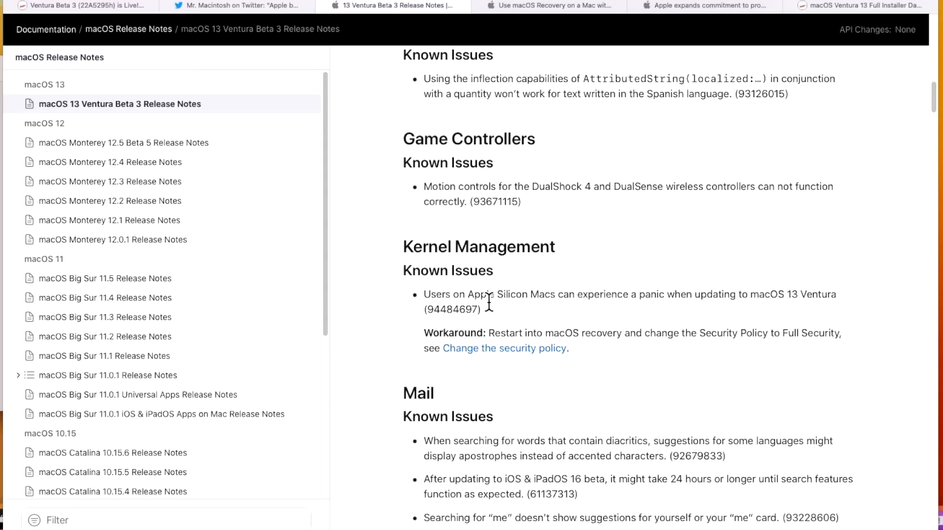
mouse_move(481, 320)
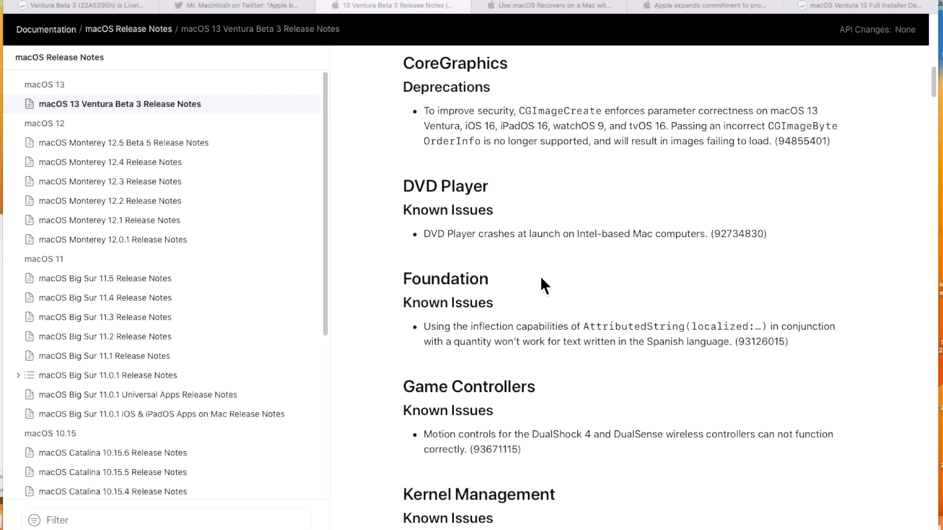
mouse_move(511, 281)
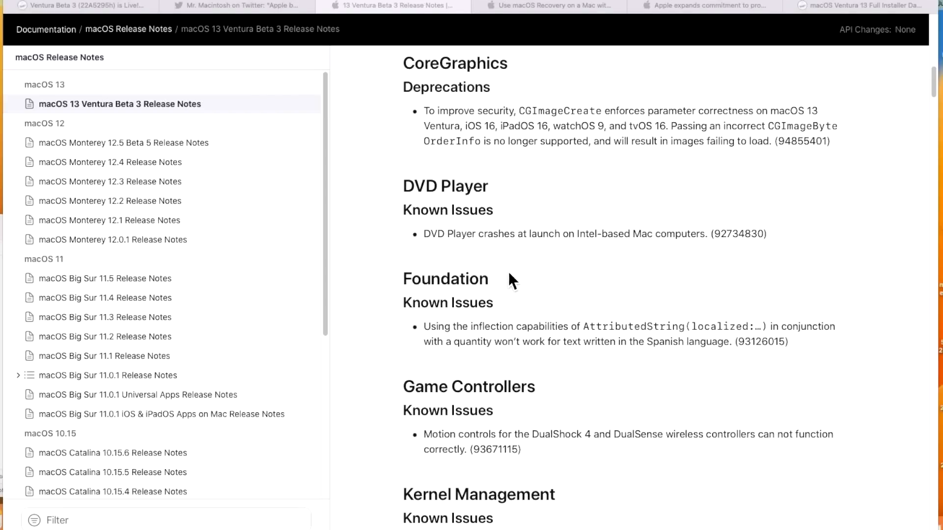
mouse_move(552, 263)
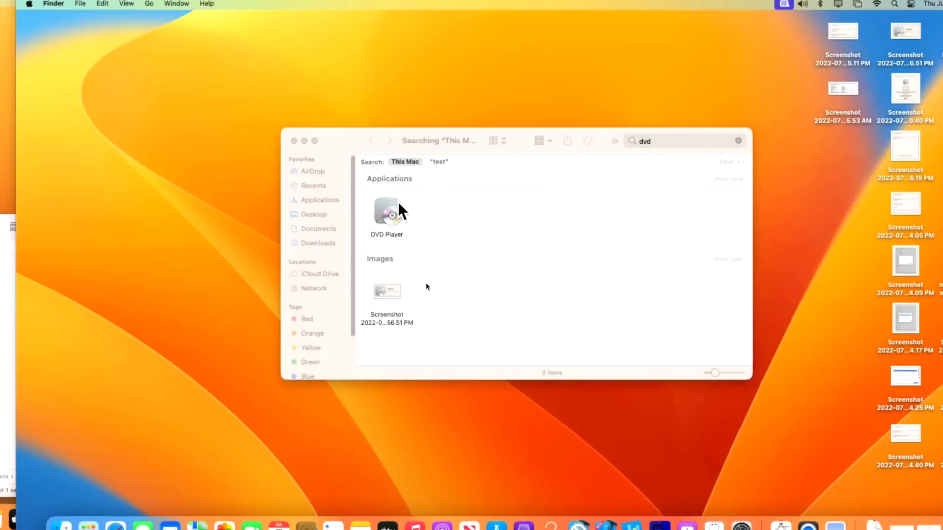
Select DVD Player under Applications in the 'dvd' search results and launch it
click(387, 210)
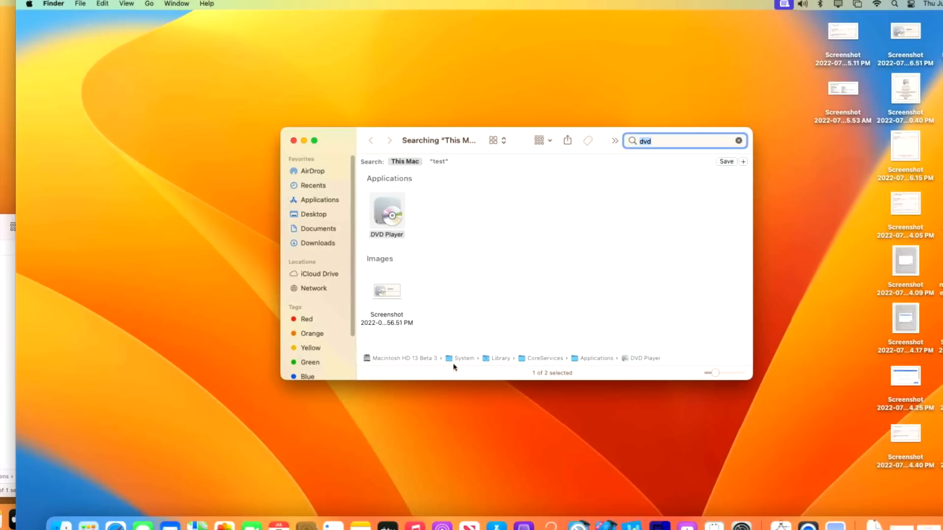
mouse_move(585, 375)
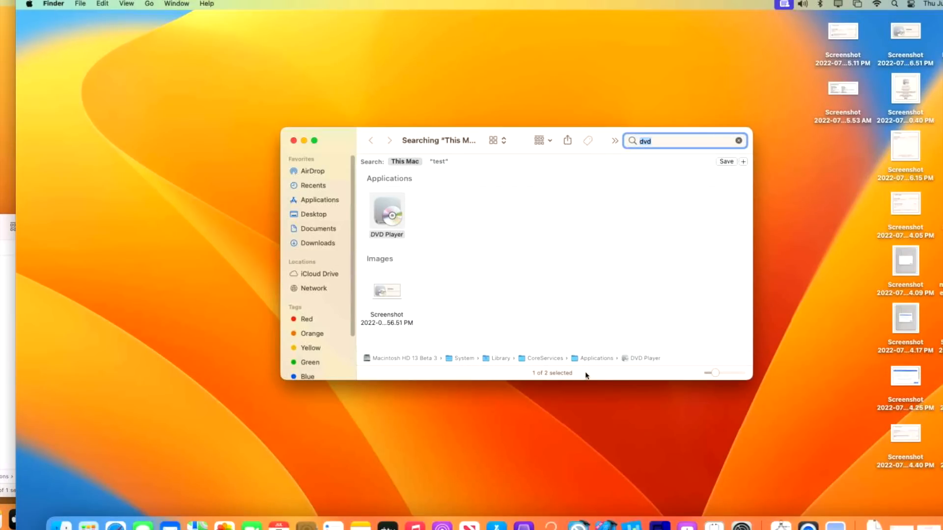
double_click(387, 212)
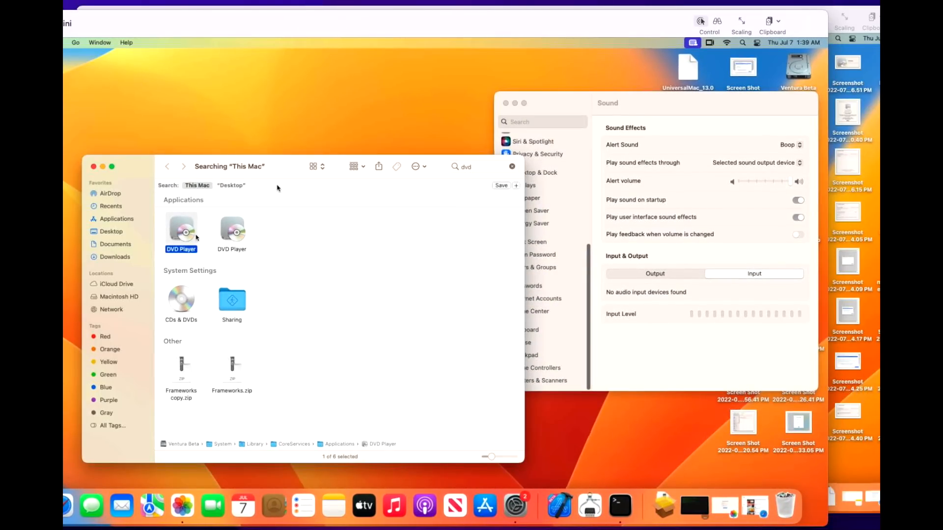
mouse_move(262, 273)
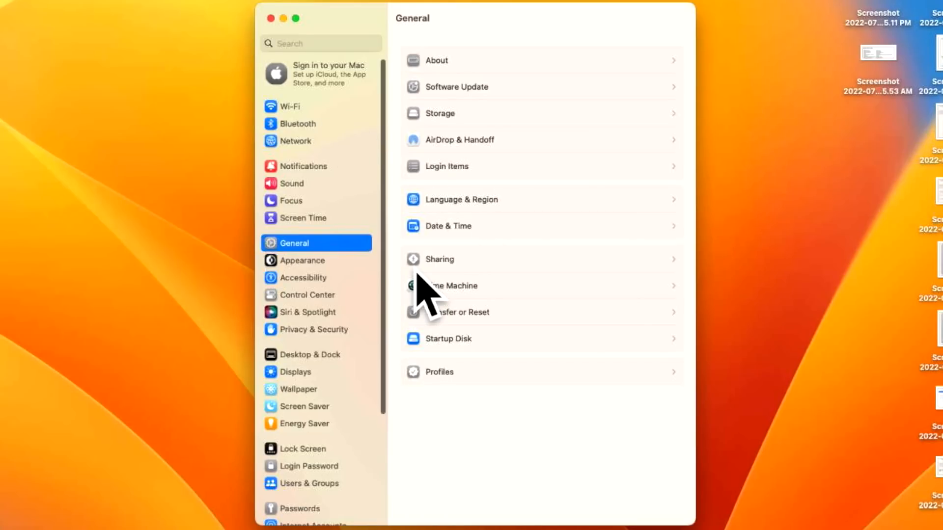
Show the Ethernet service's Advanced DNS options in Network, then go to Wi-Fi
click(298, 142)
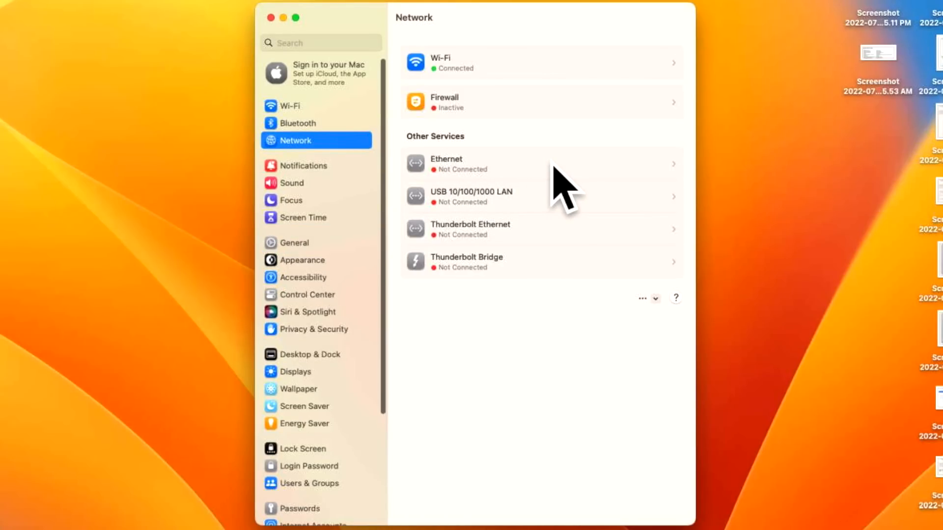
mouse_move(683, 179)
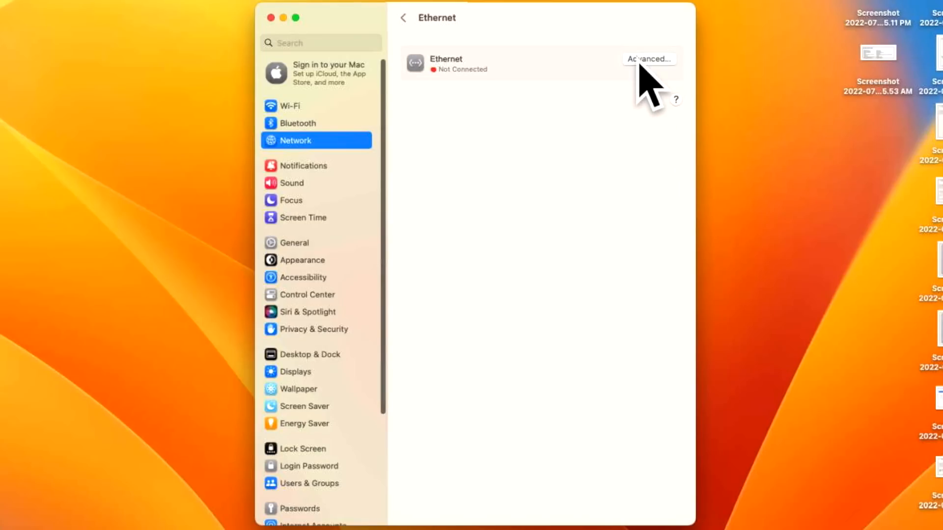
click(649, 58)
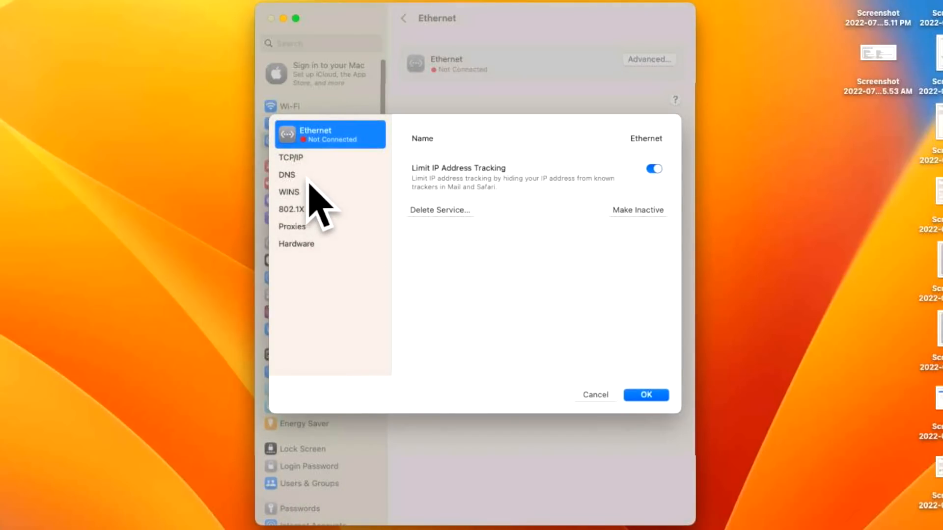
mouse_move(318, 183)
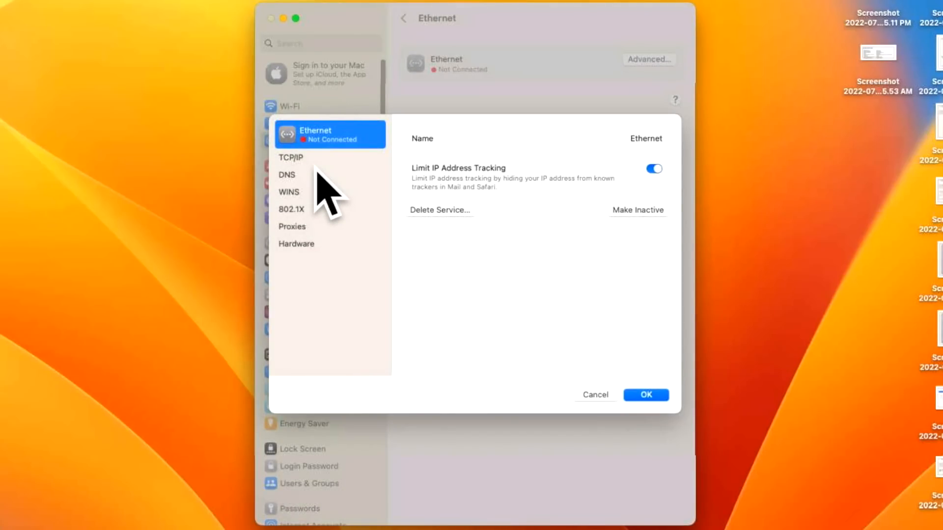
mouse_move(543, 391)
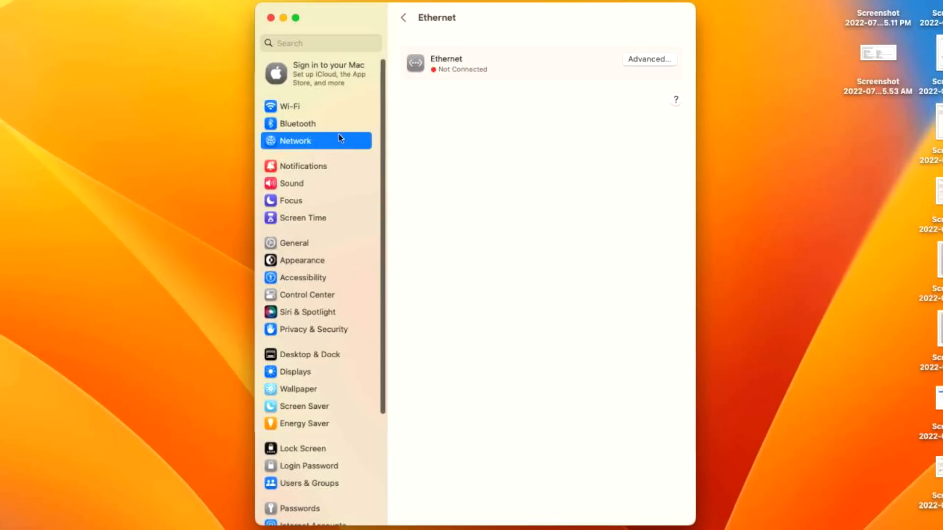
click(405, 18)
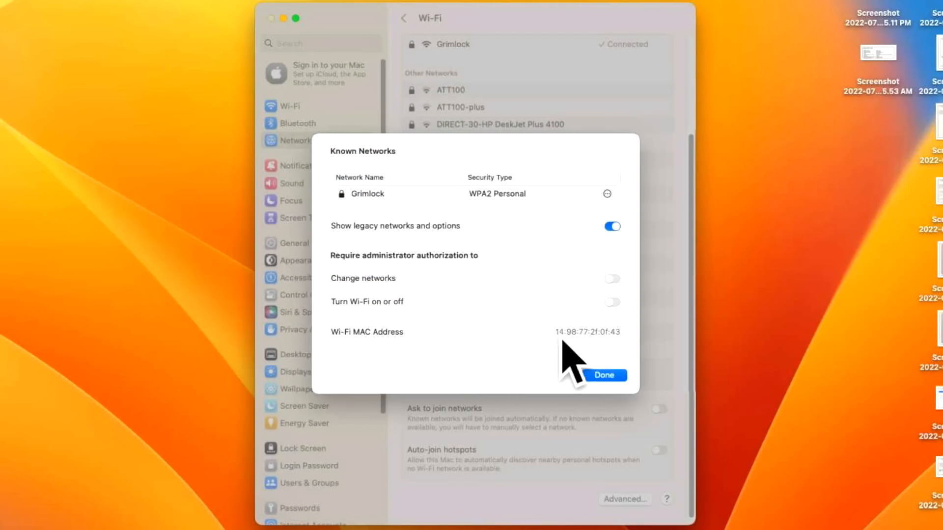
Dismiss Known Networks and search 'dns' to reach Wi-Fi's DNS servers listing 192.168.0.1
click(605, 376)
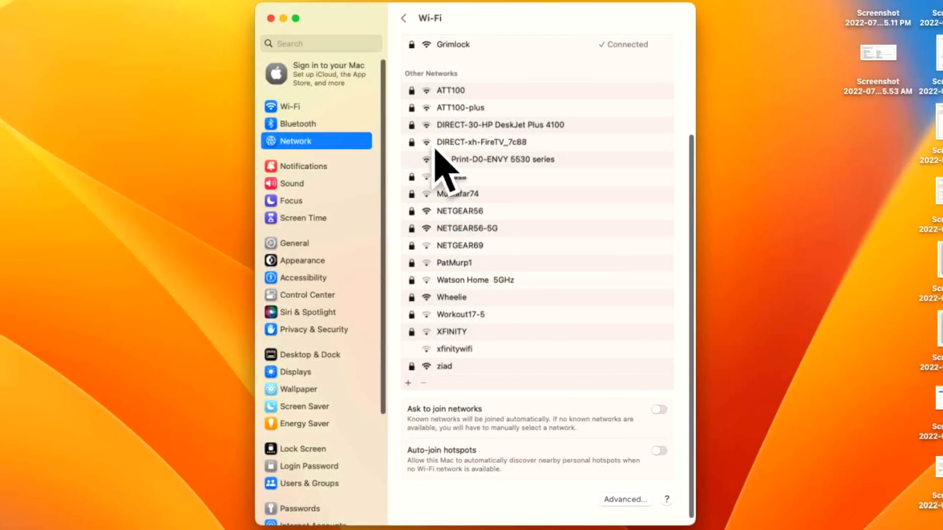
text(d)
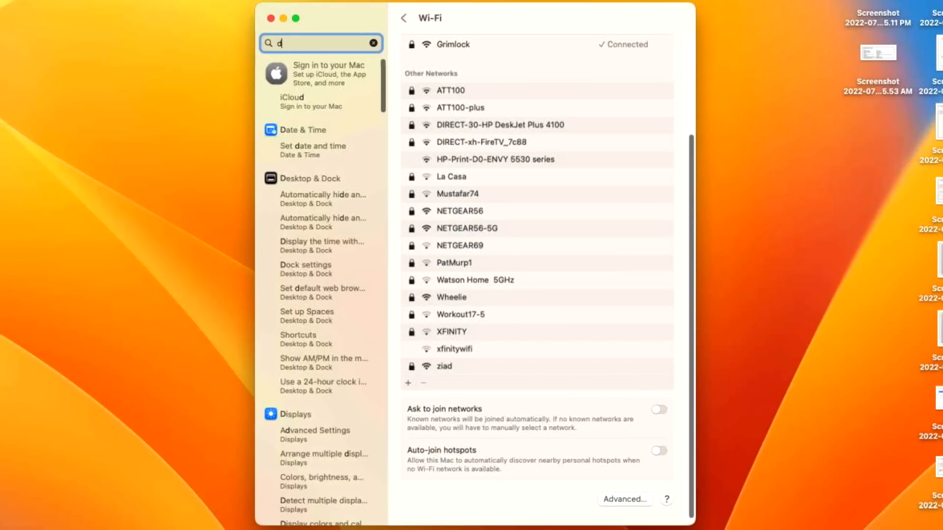
text(ns)
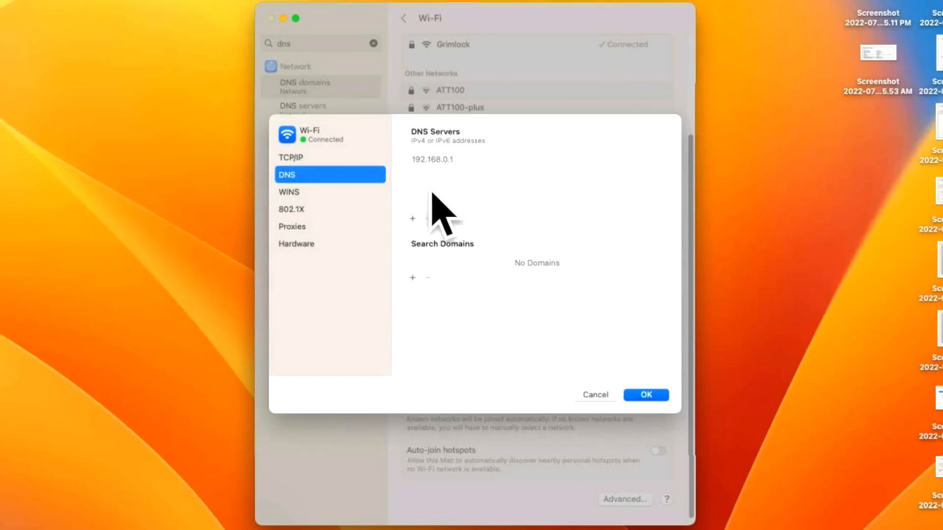
mouse_move(315, 230)
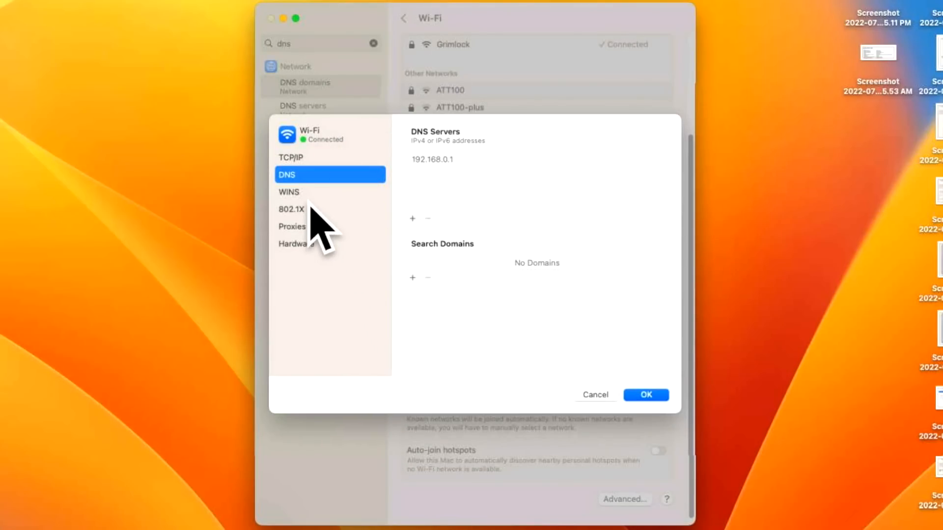
mouse_move(329, 218)
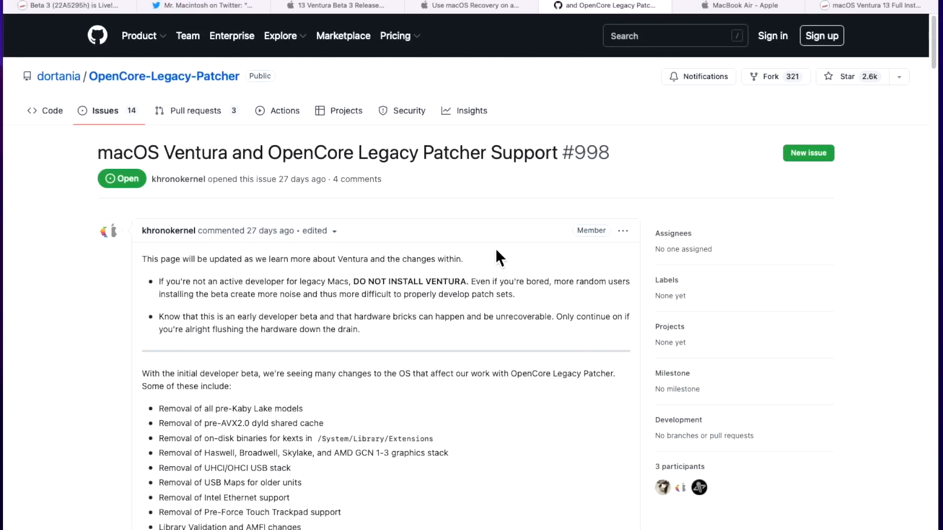
mouse_move(455, 357)
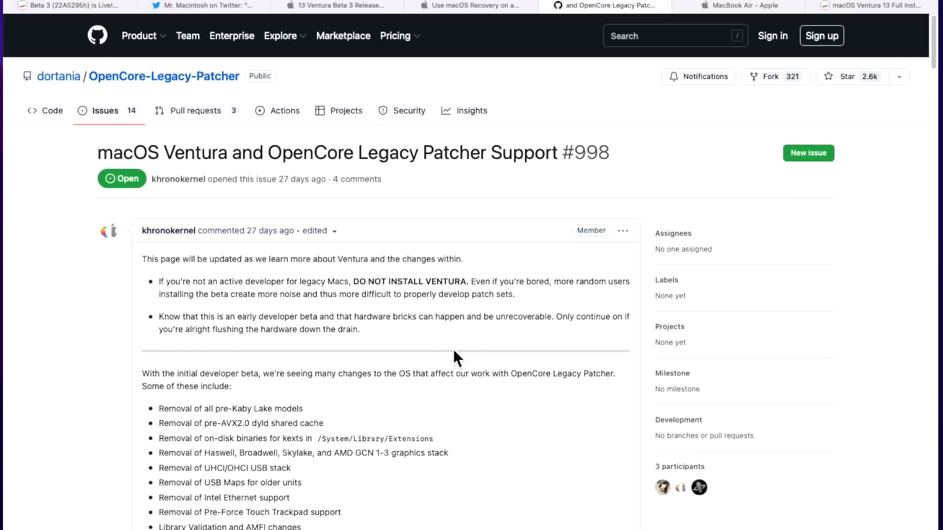
Switch to the 'MacBook Air - Apple' Safari tab comparing M1 ($999) and M2 ($1199) models
click(745, 4)
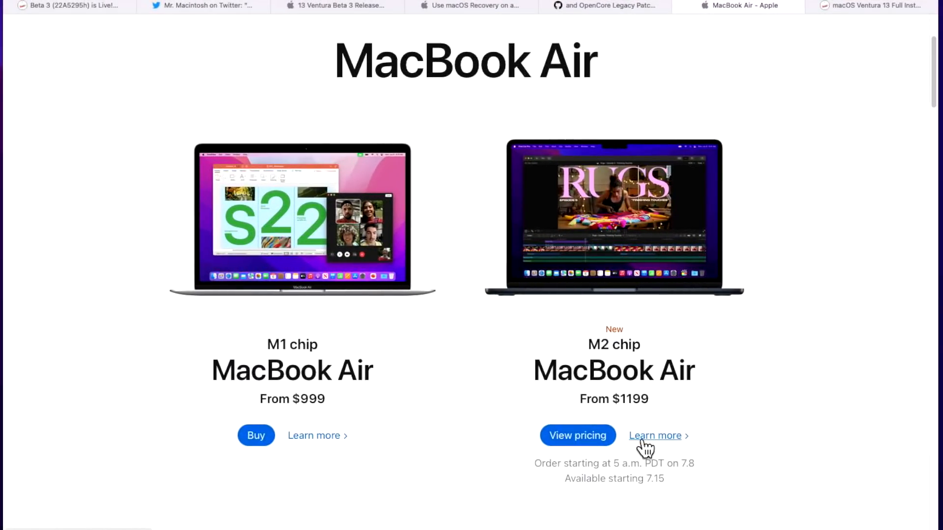
mouse_move(723, 423)
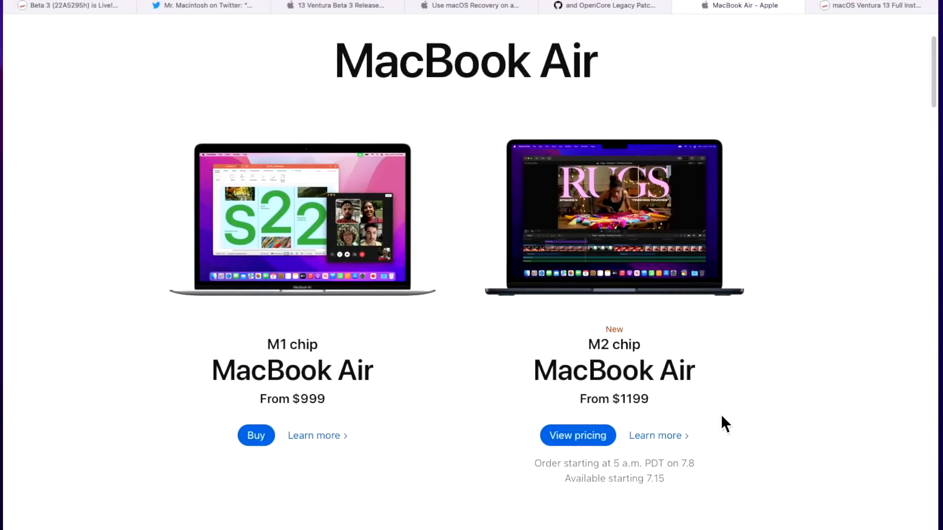
mouse_move(715, 476)
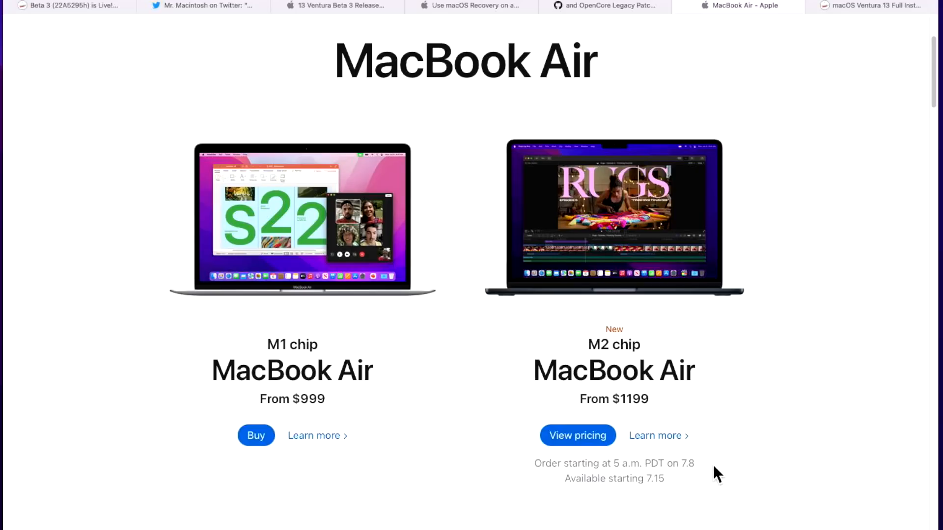
mouse_move(657, 502)
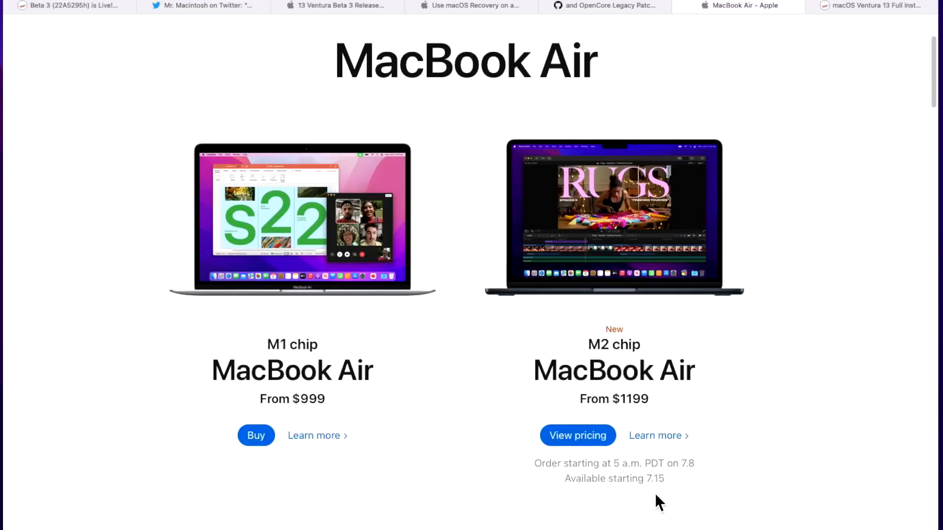
mouse_move(676, 501)
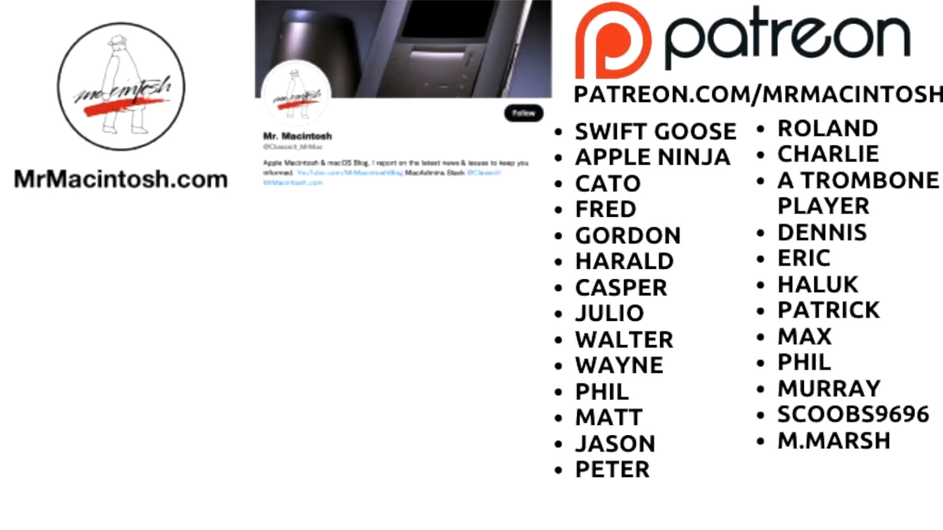
mouse_move(724, 491)
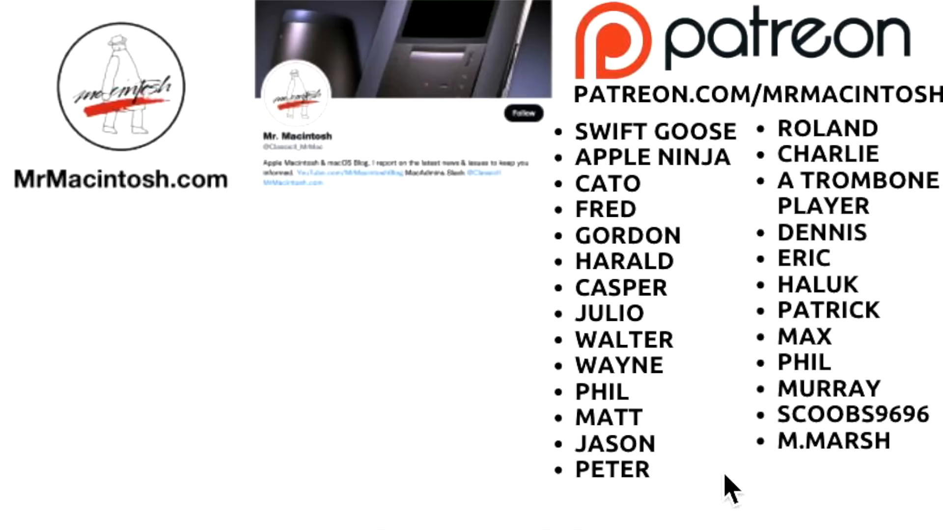